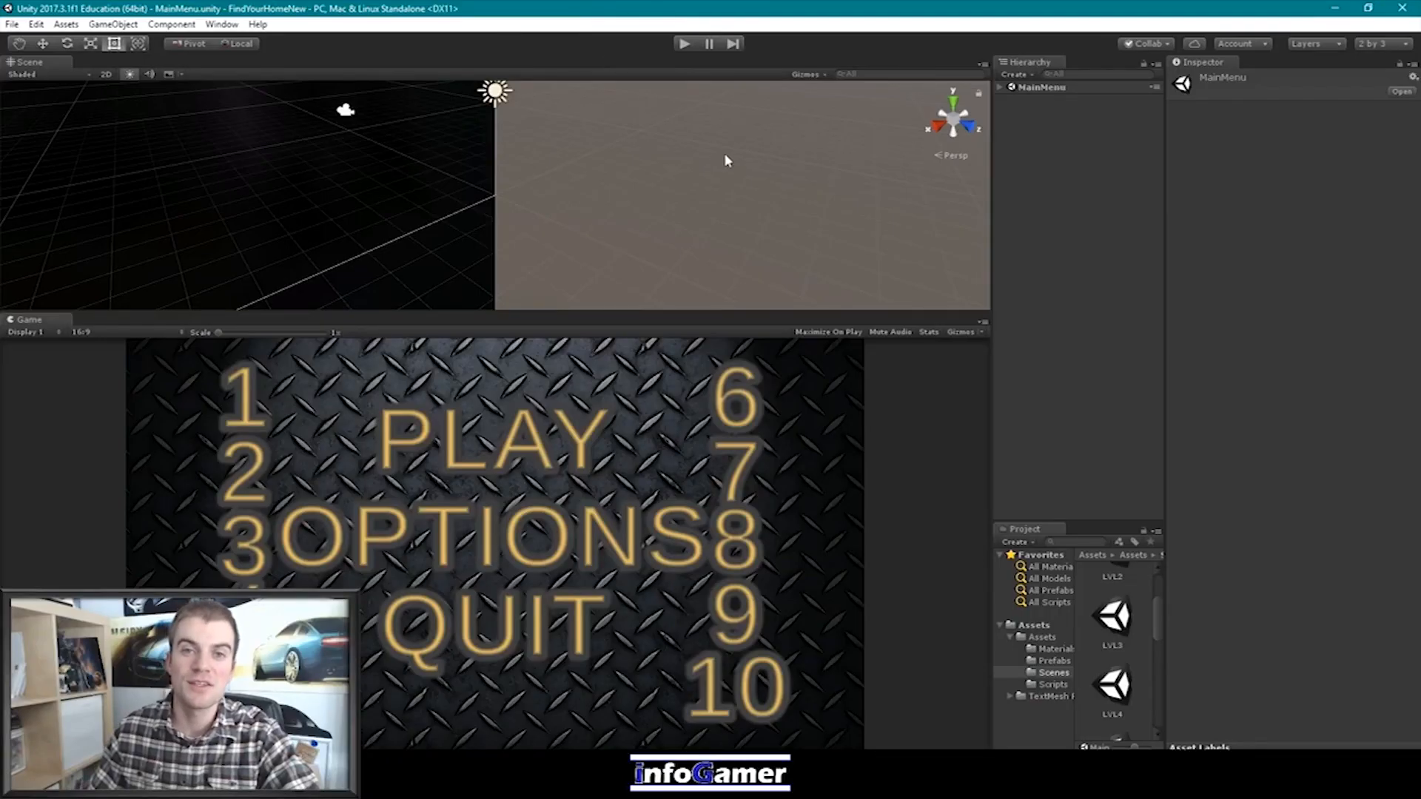
mouse_move(591, 120)
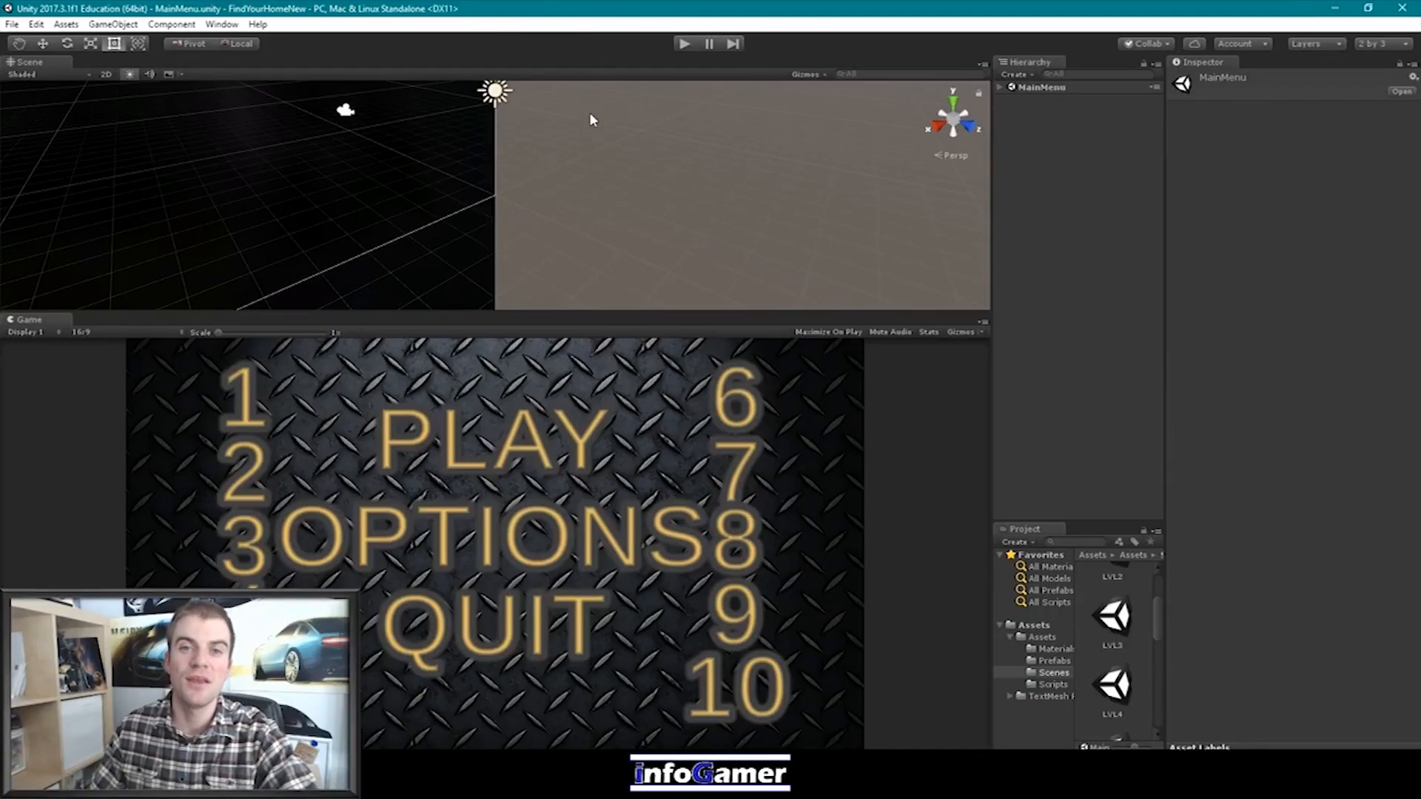
mouse_move(573, 89)
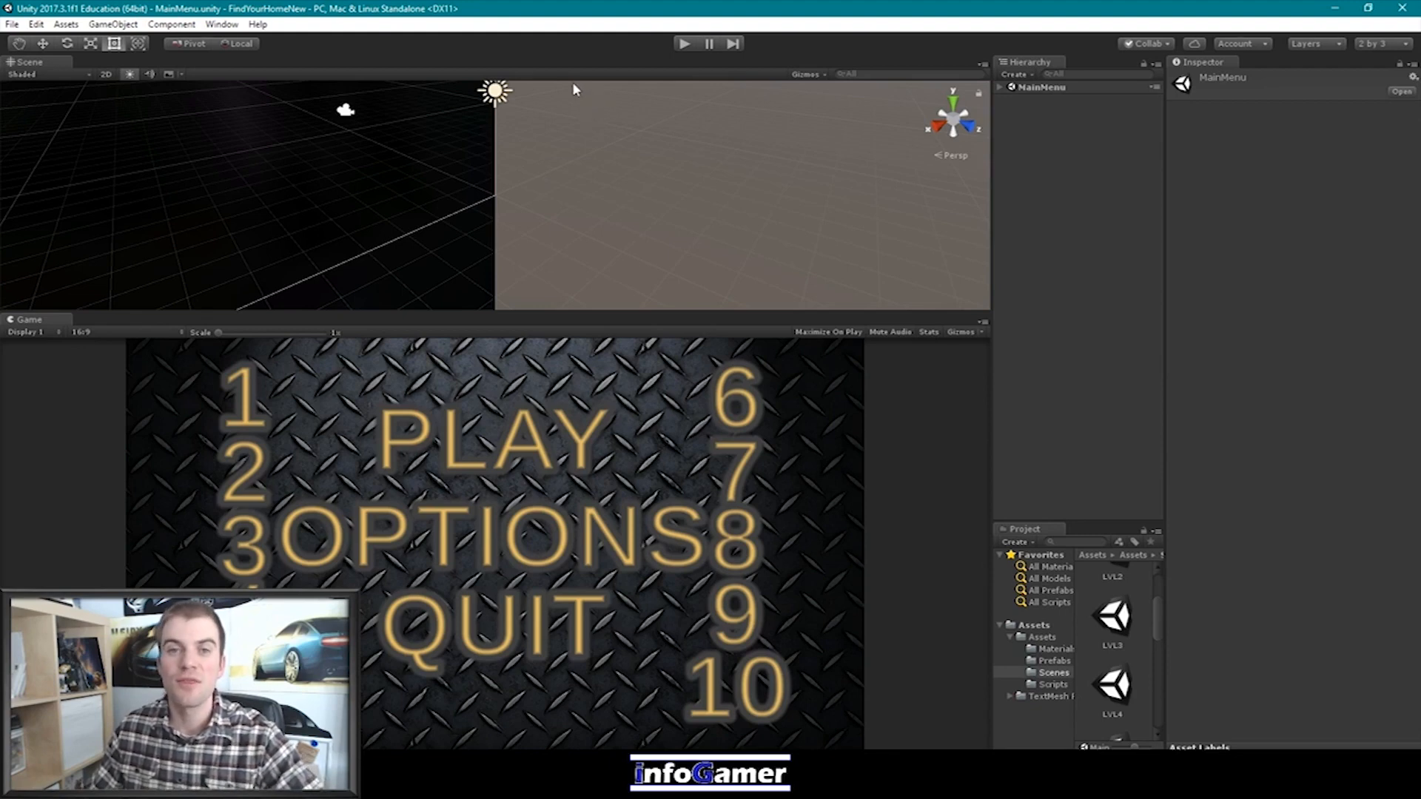
mouse_move(574, 107)
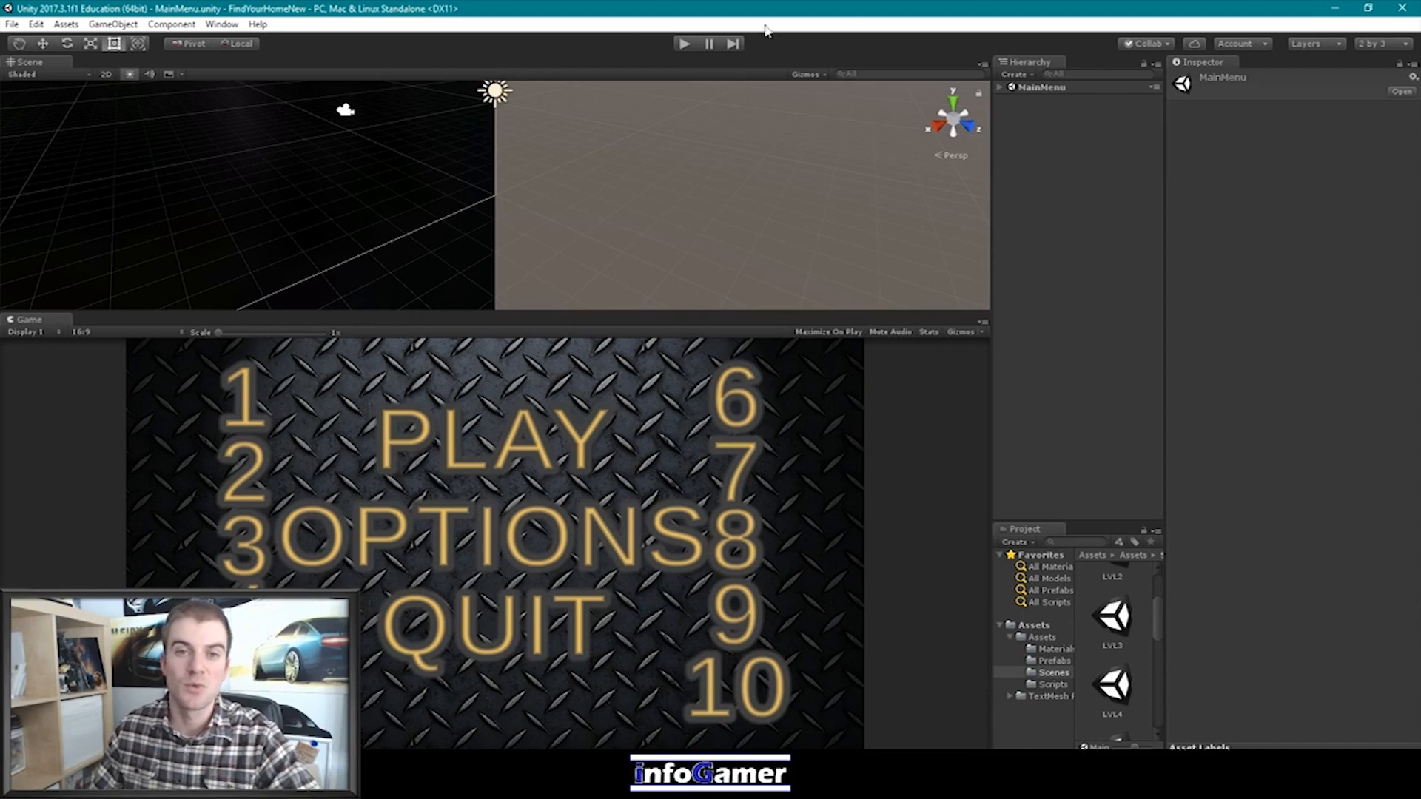
mouse_move(1027, 12)
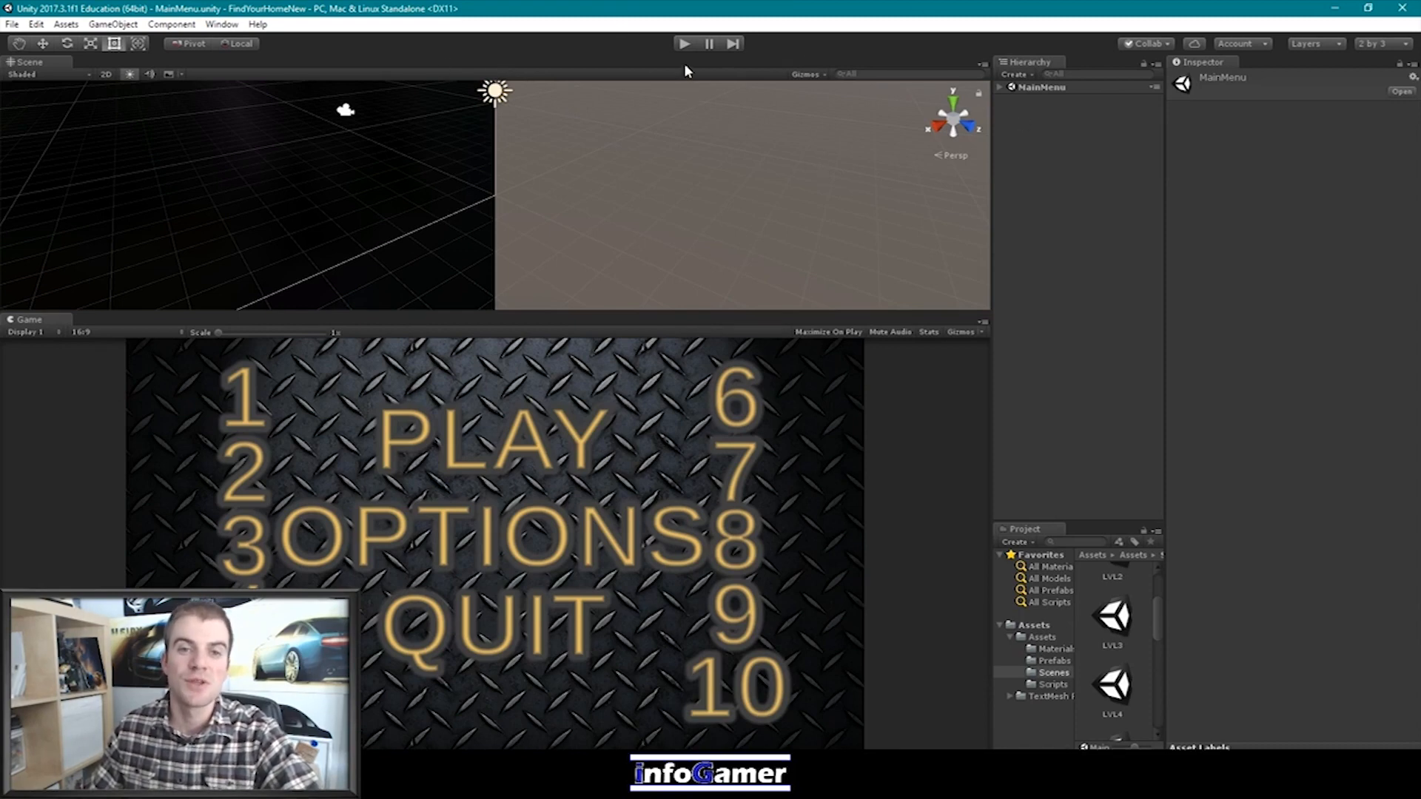
Test the menu's Level1 button in Play mode, then load the LVL1 scene for editing
left_click(684, 43)
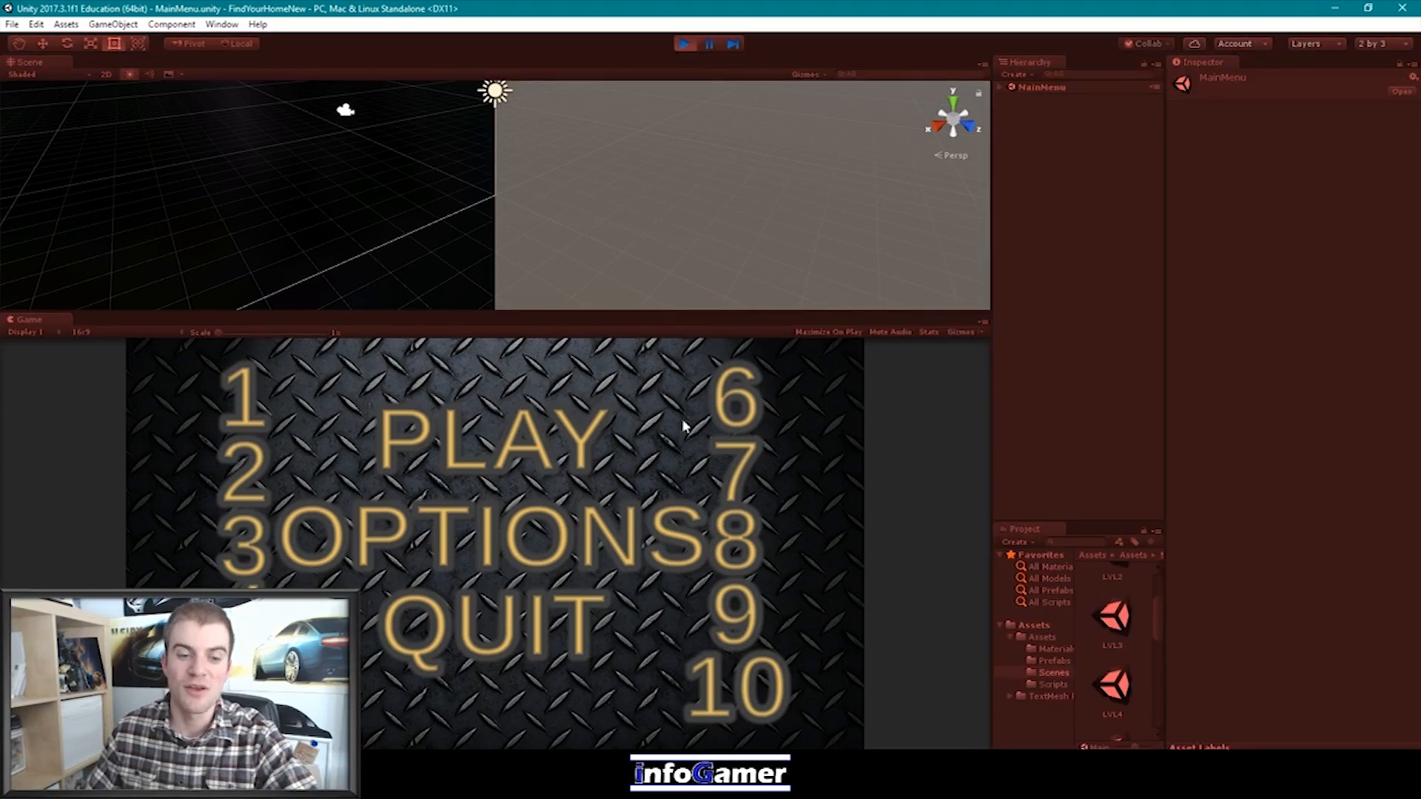
mouse_move(584, 465)
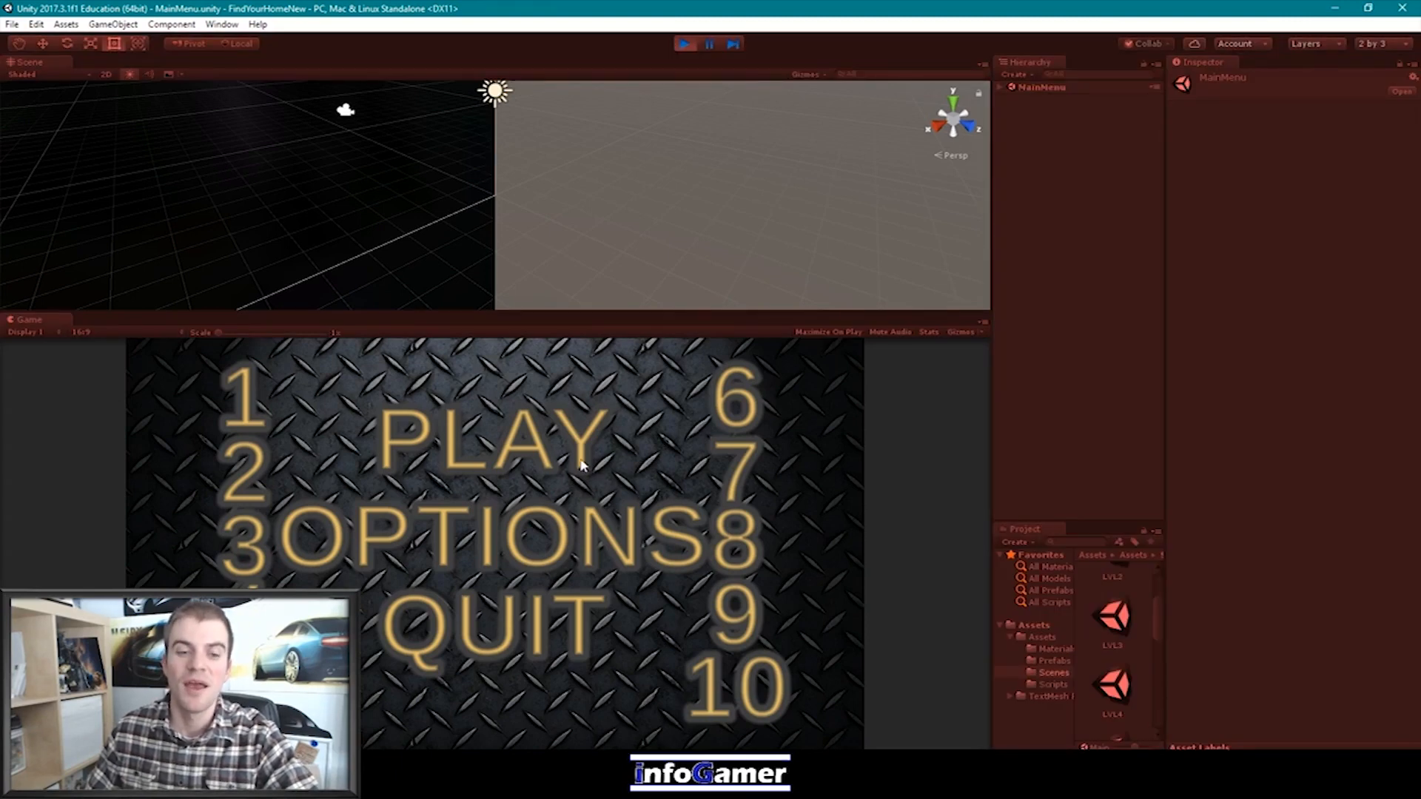
mouse_move(595, 557)
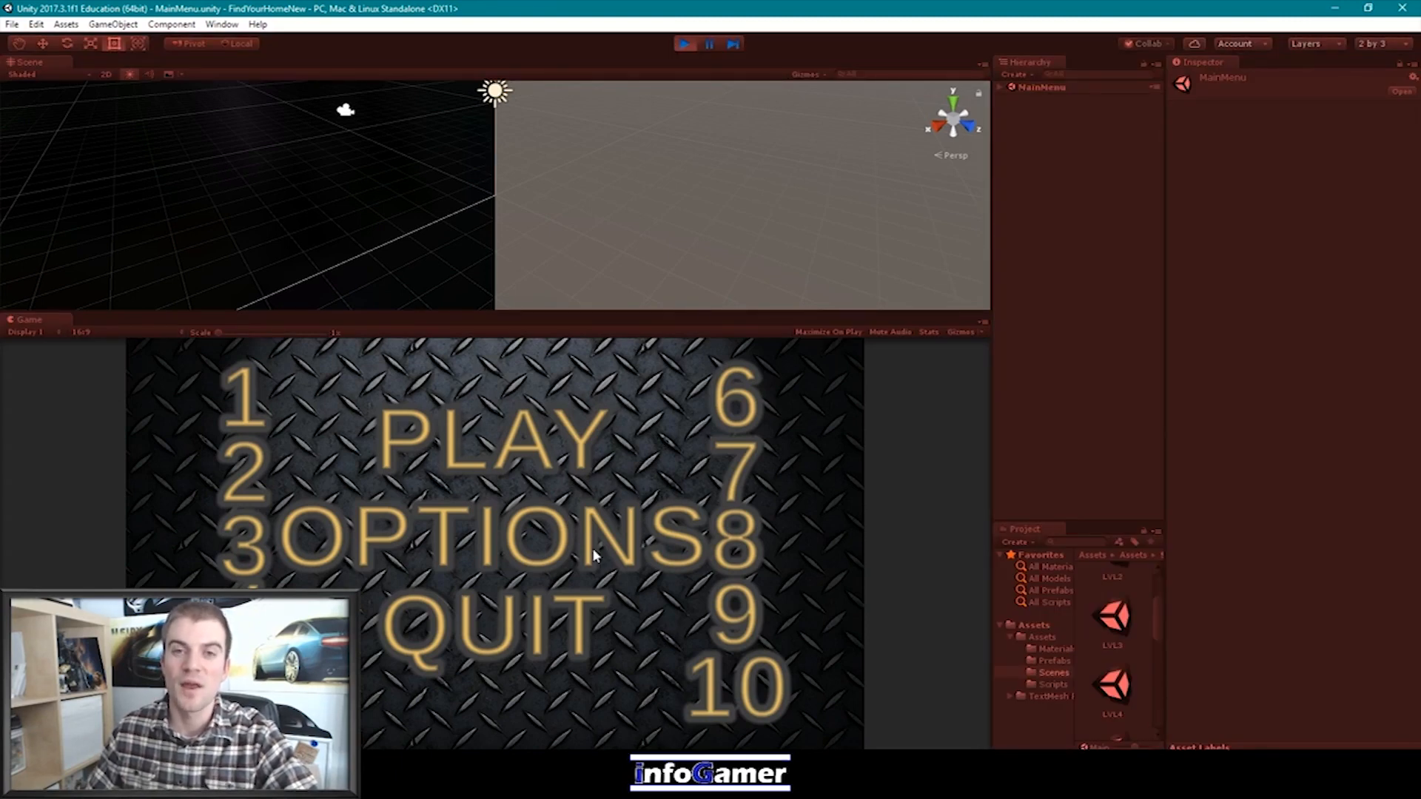
mouse_move(256, 491)
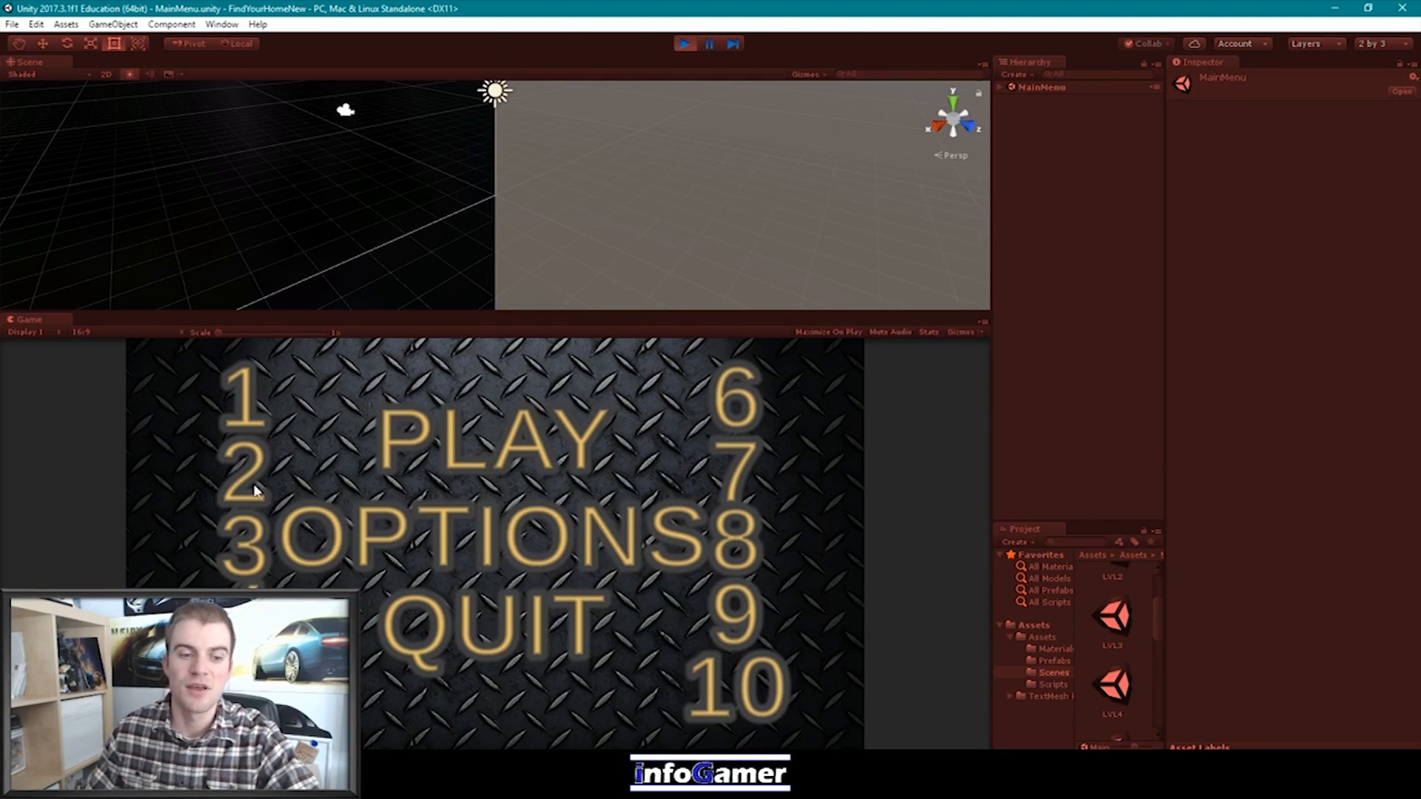
mouse_move(236, 404)
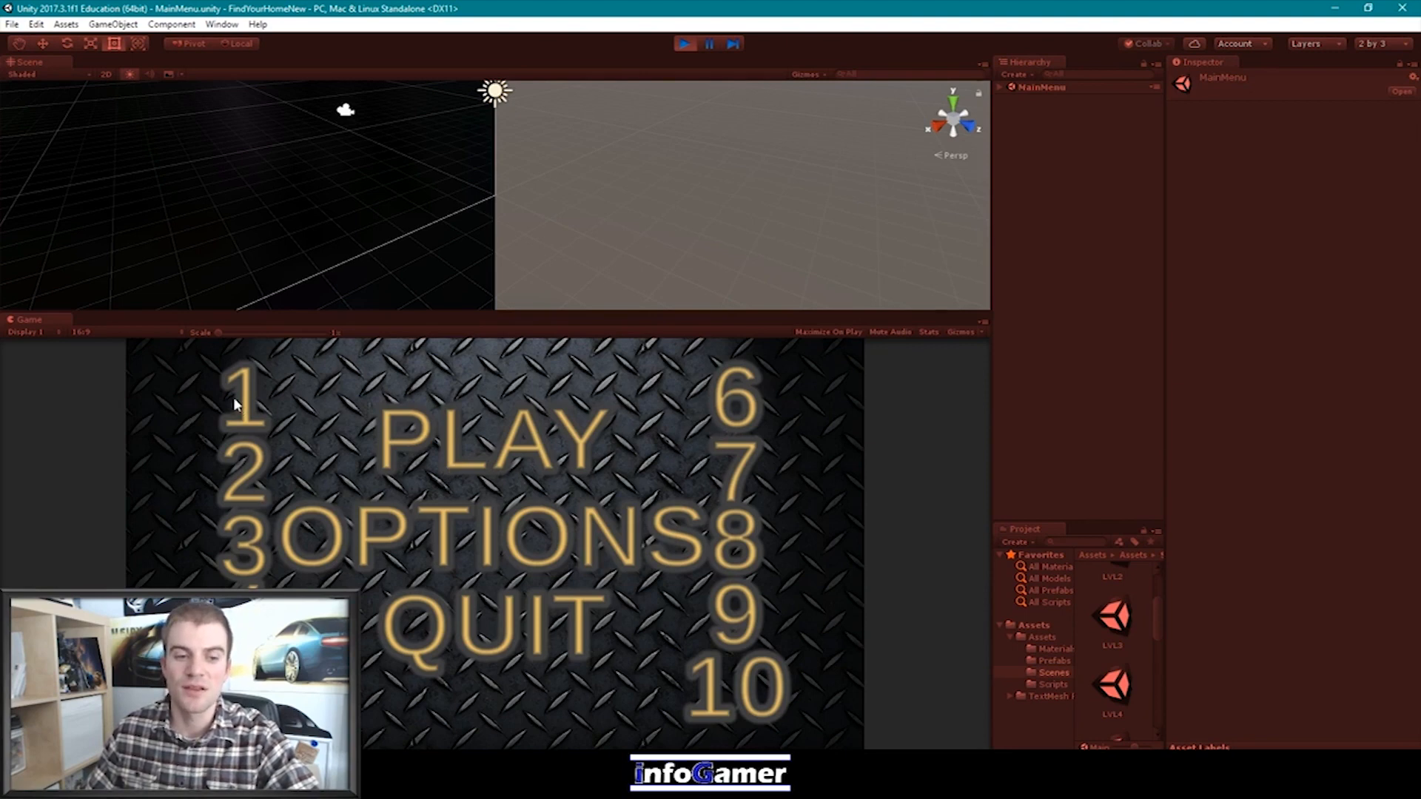
mouse_move(249, 482)
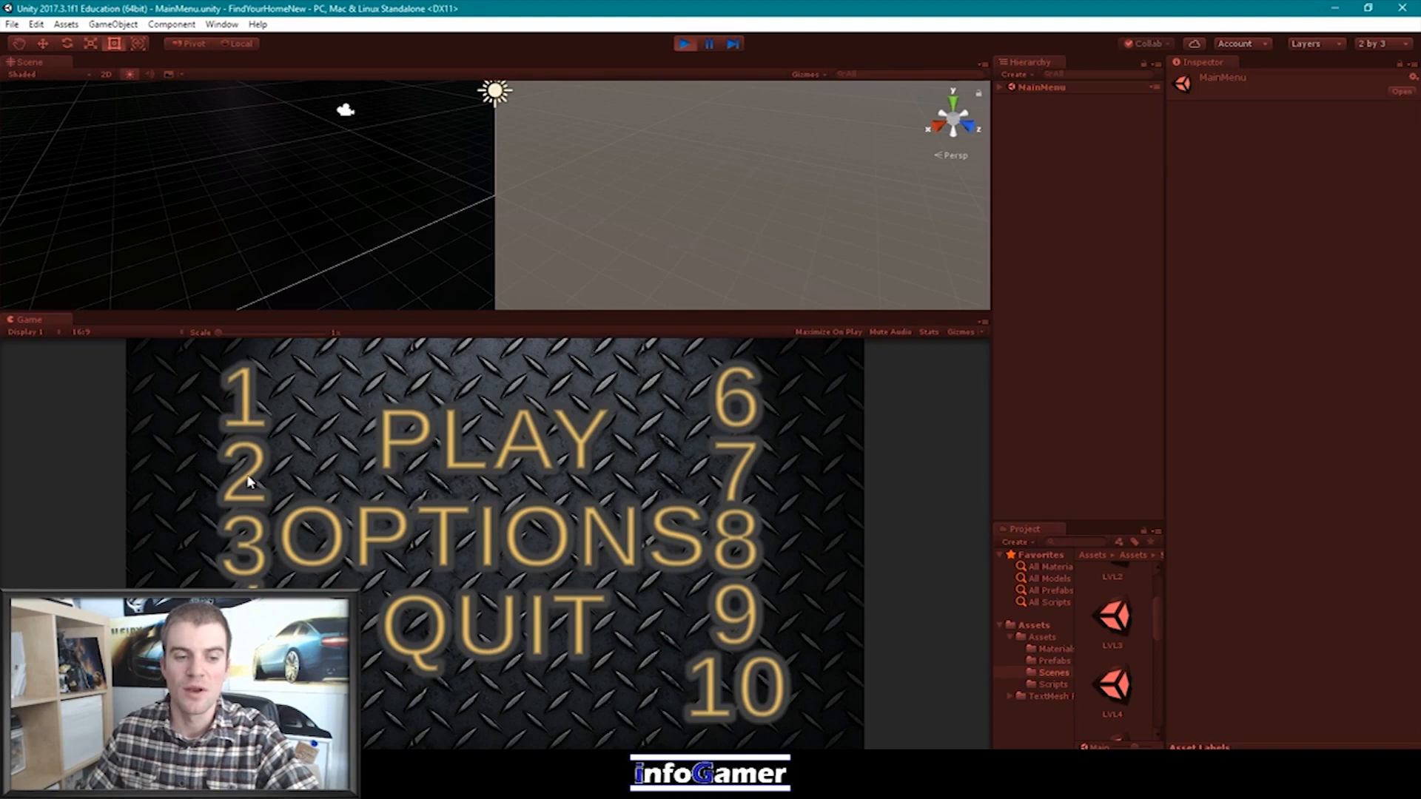
mouse_move(243, 391)
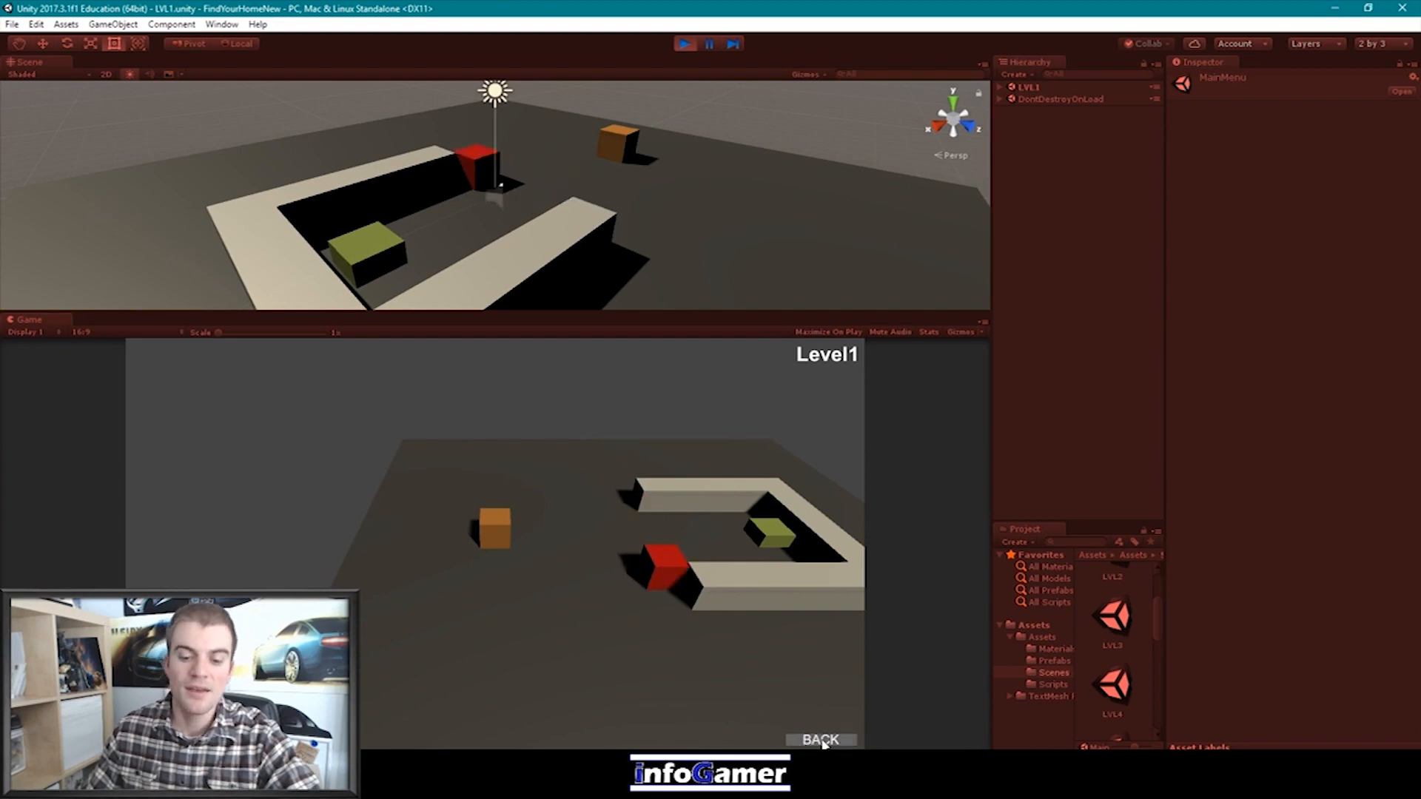
left_click(818, 740)
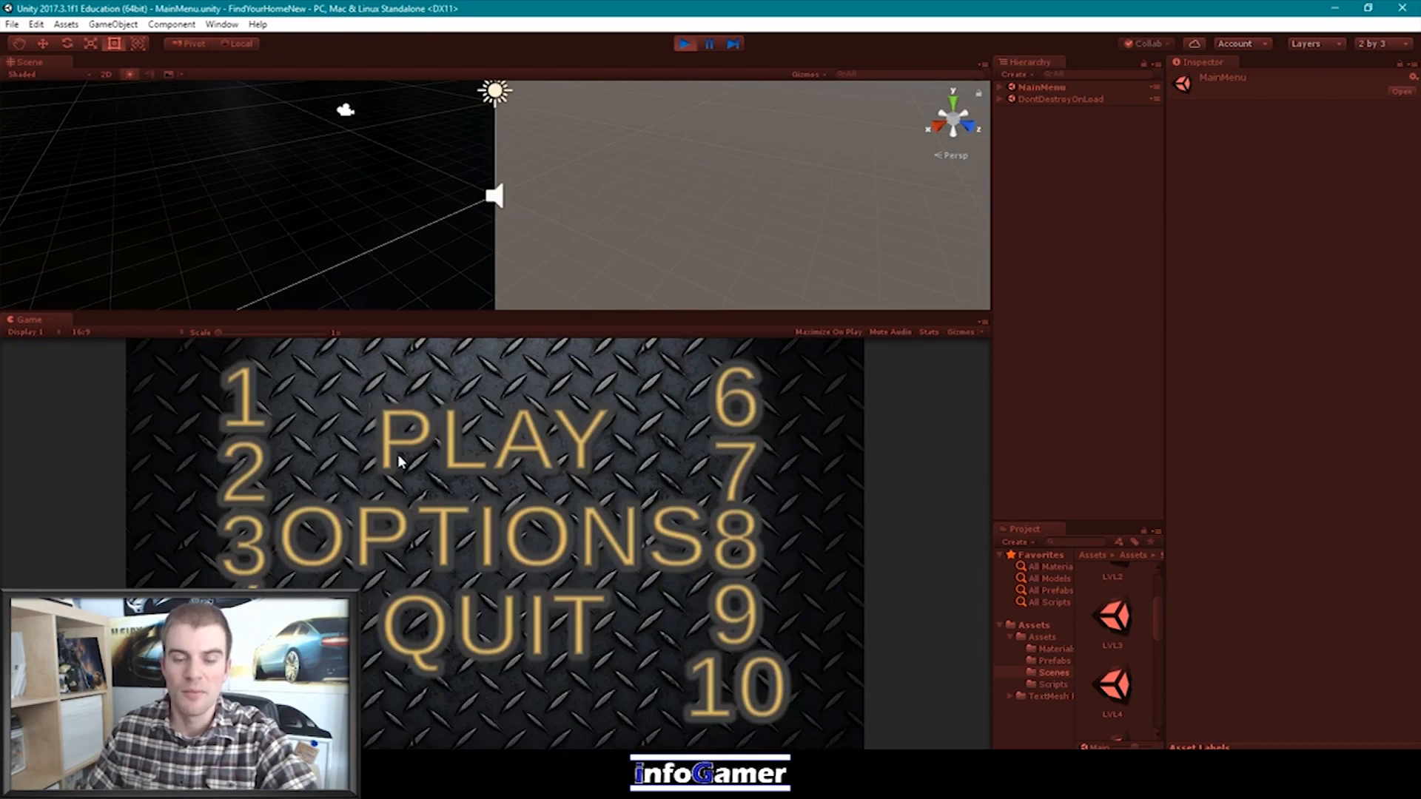
mouse_move(258, 485)
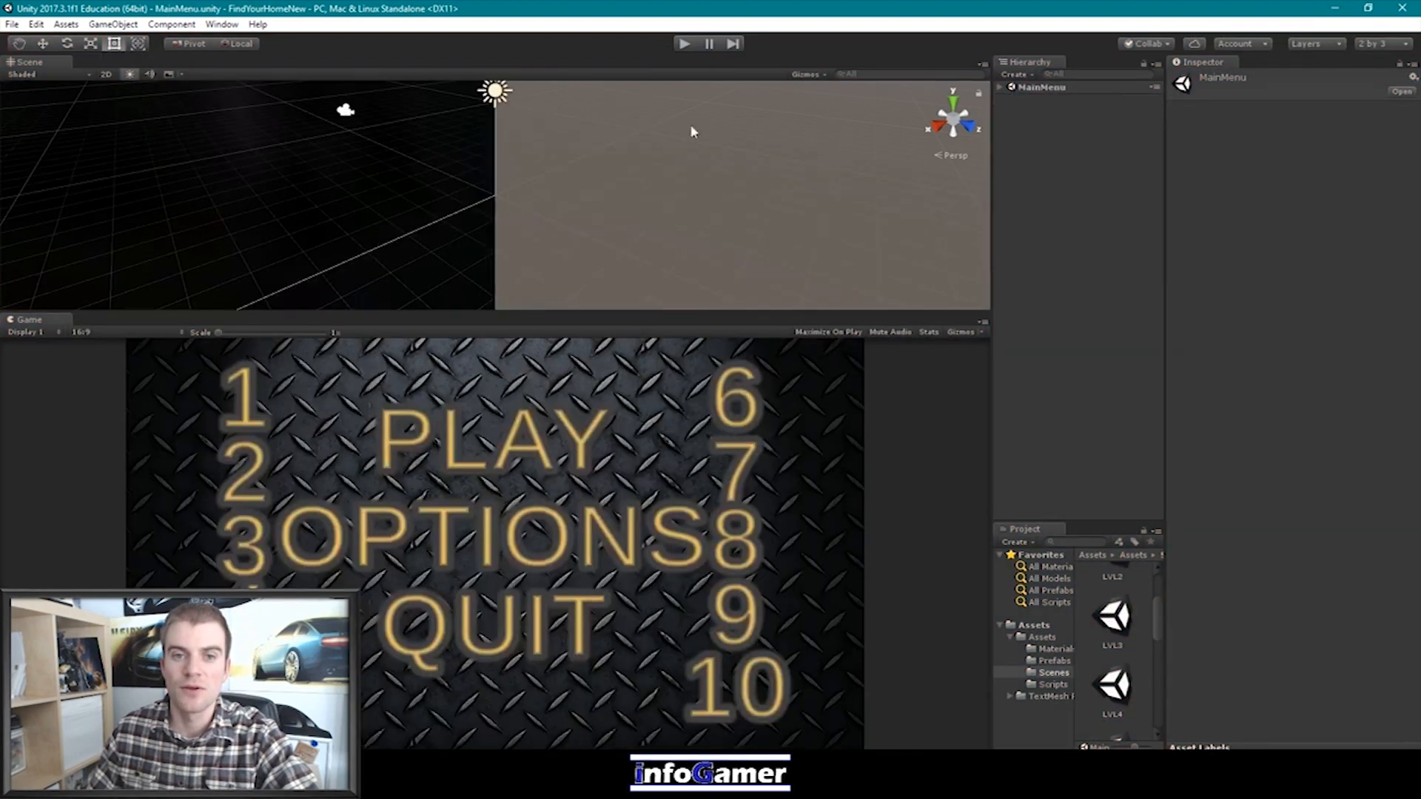
scroll("up", 3)
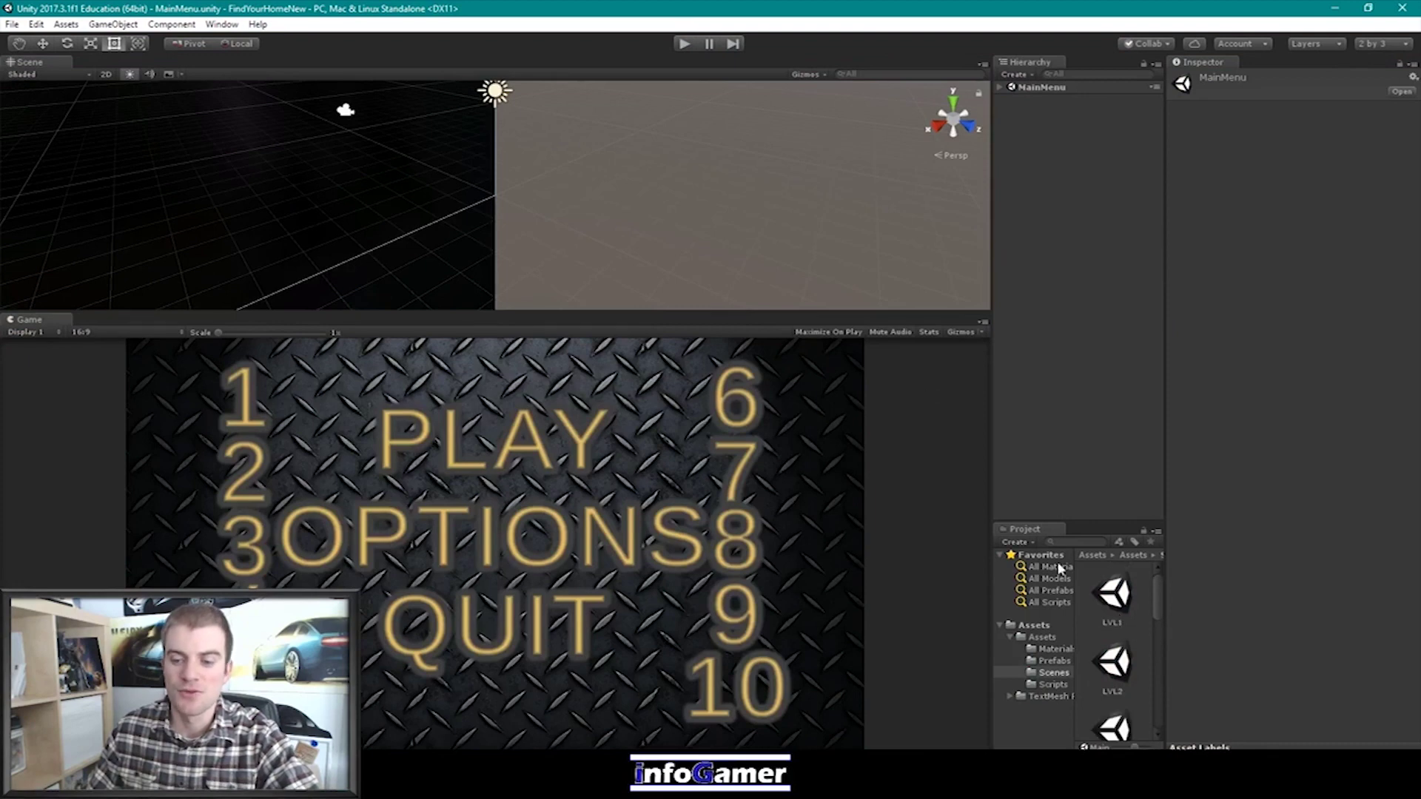
double_click(1113, 593)
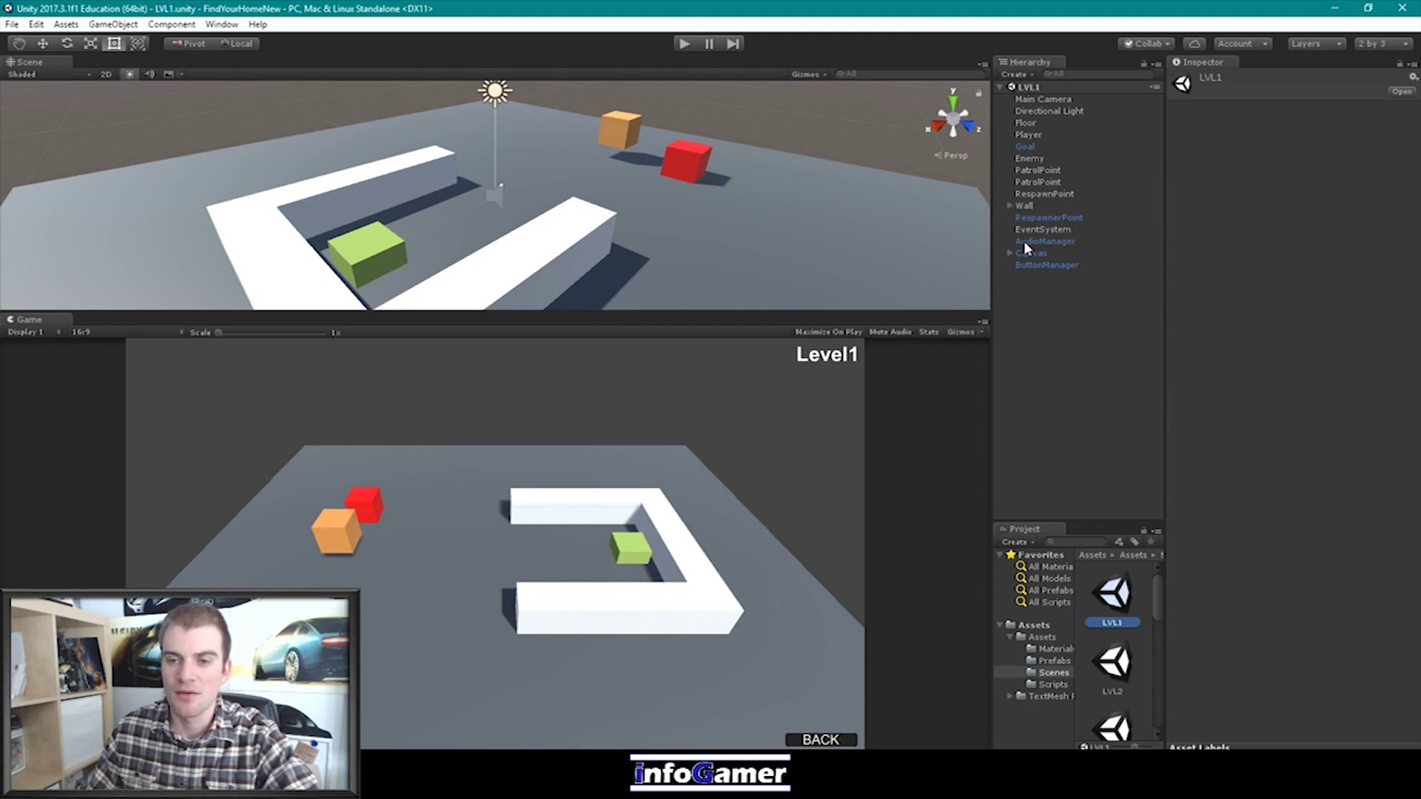
Inspect the LVL1 Canvas and its Back button, then test BACK in Play mode
left_click(1032, 251)
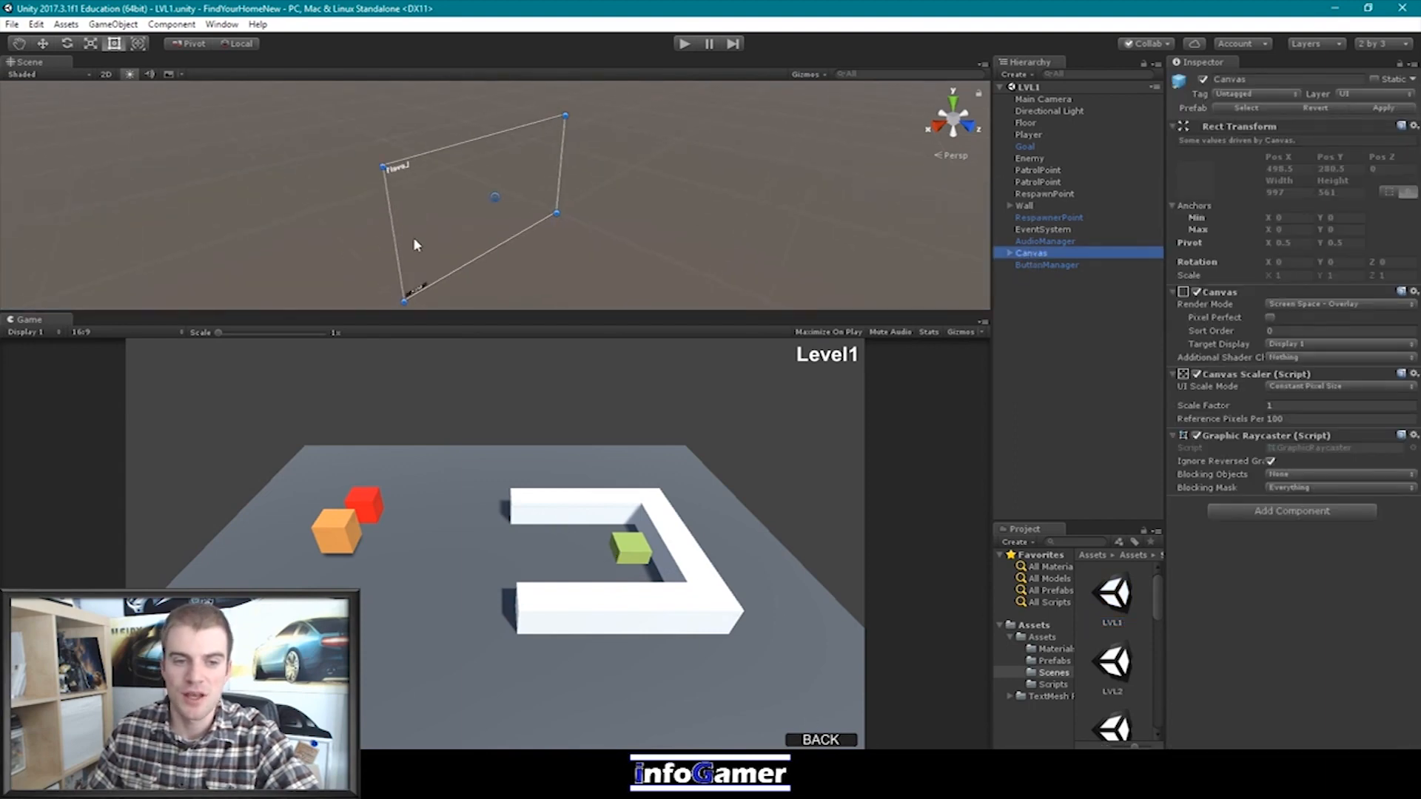
left_click(1003, 253)
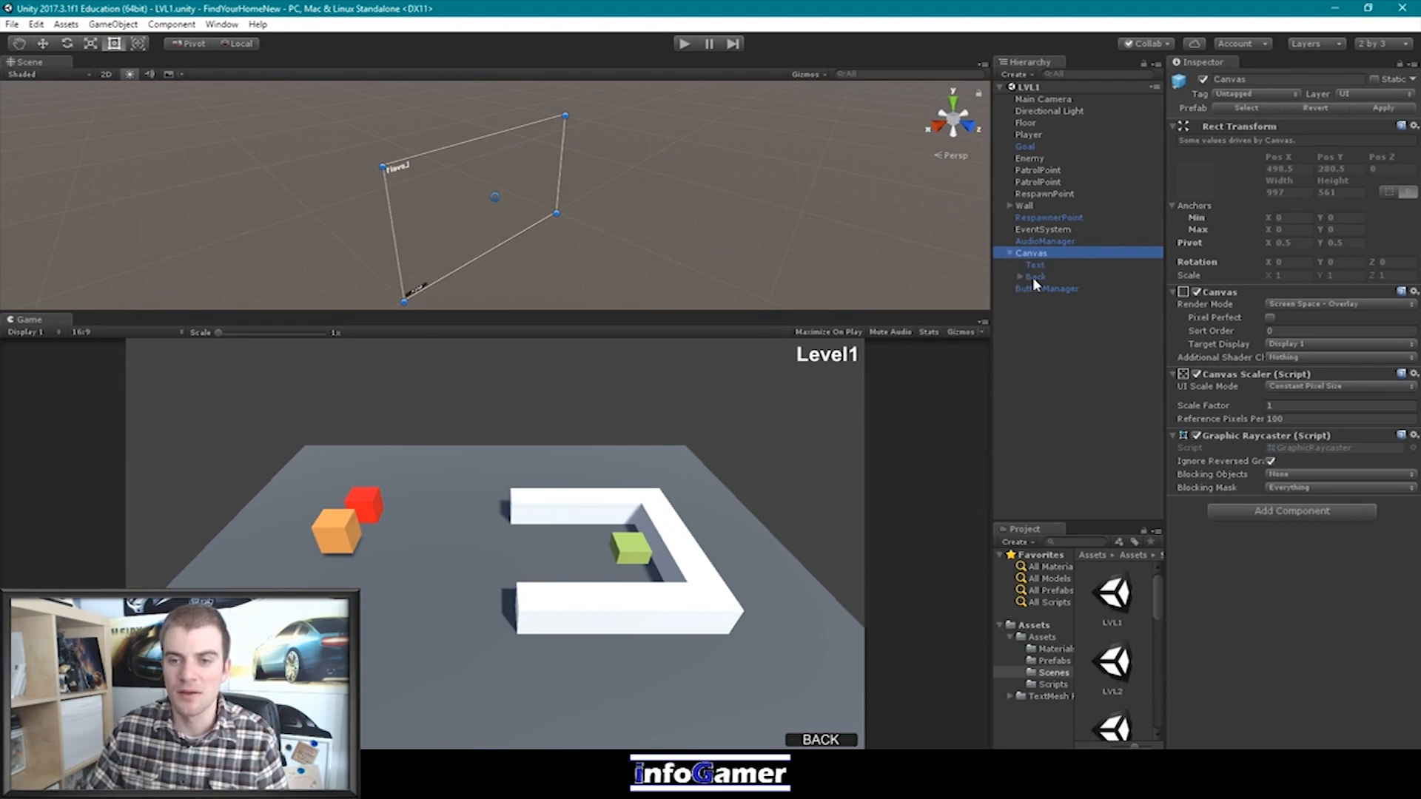
left_click(1035, 276)
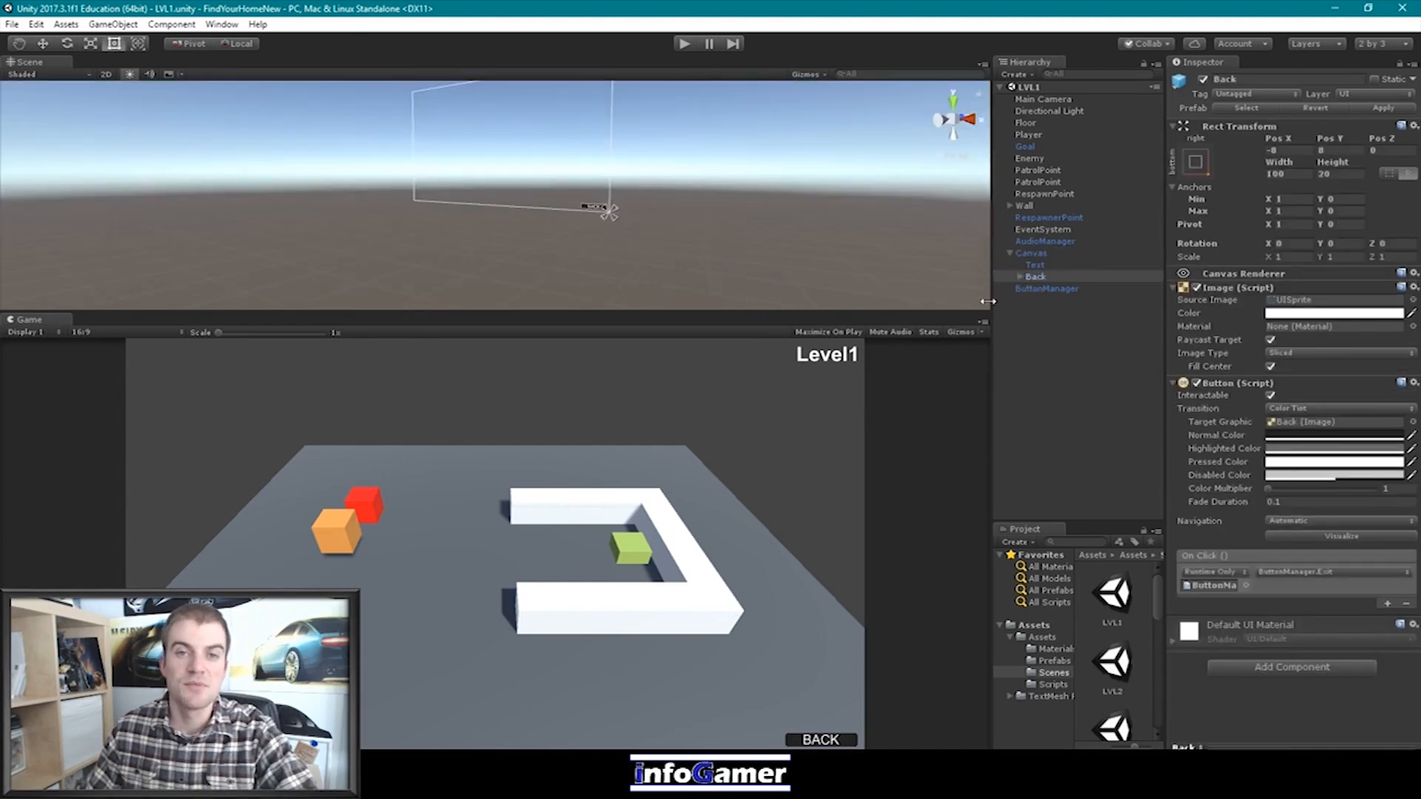
mouse_move(861, 47)
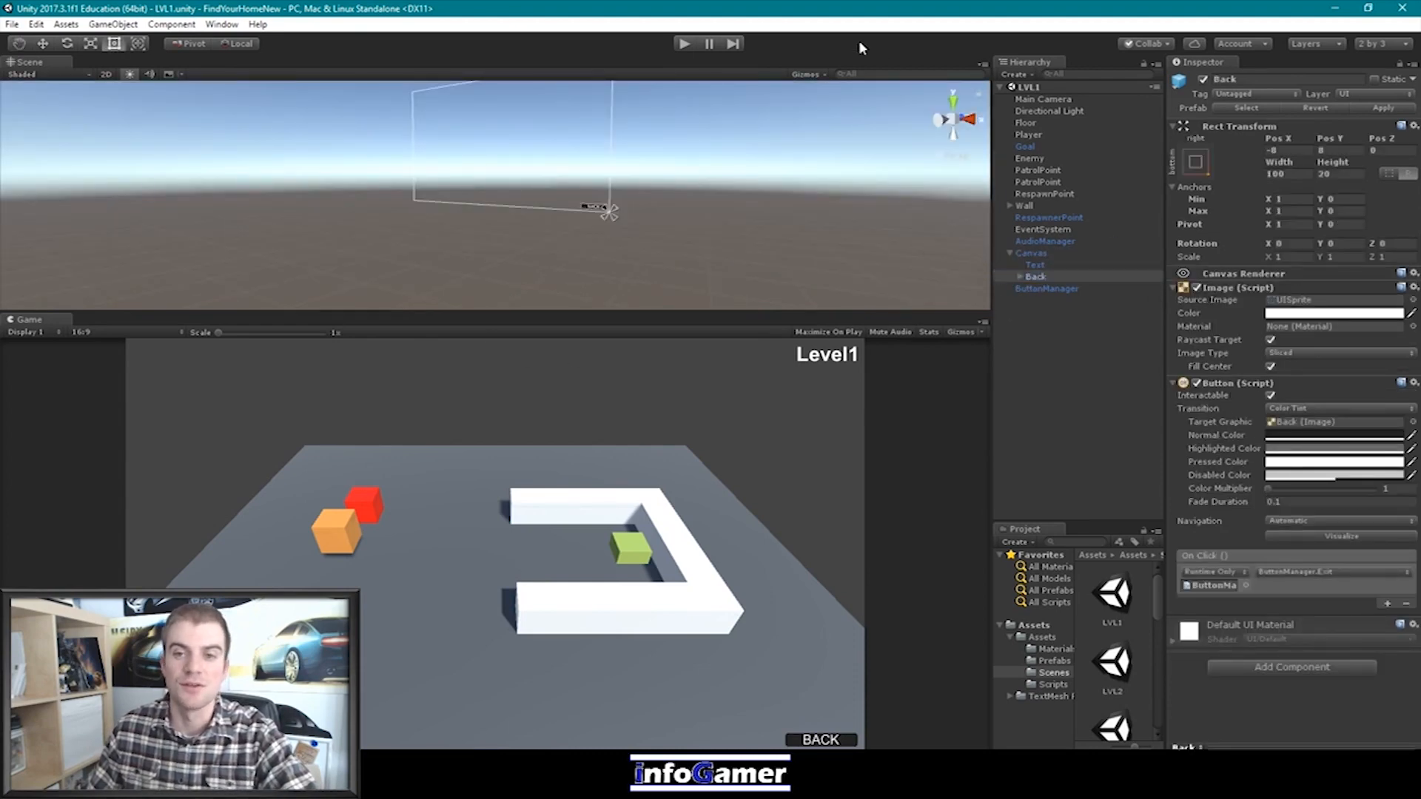
left_click(684, 43)
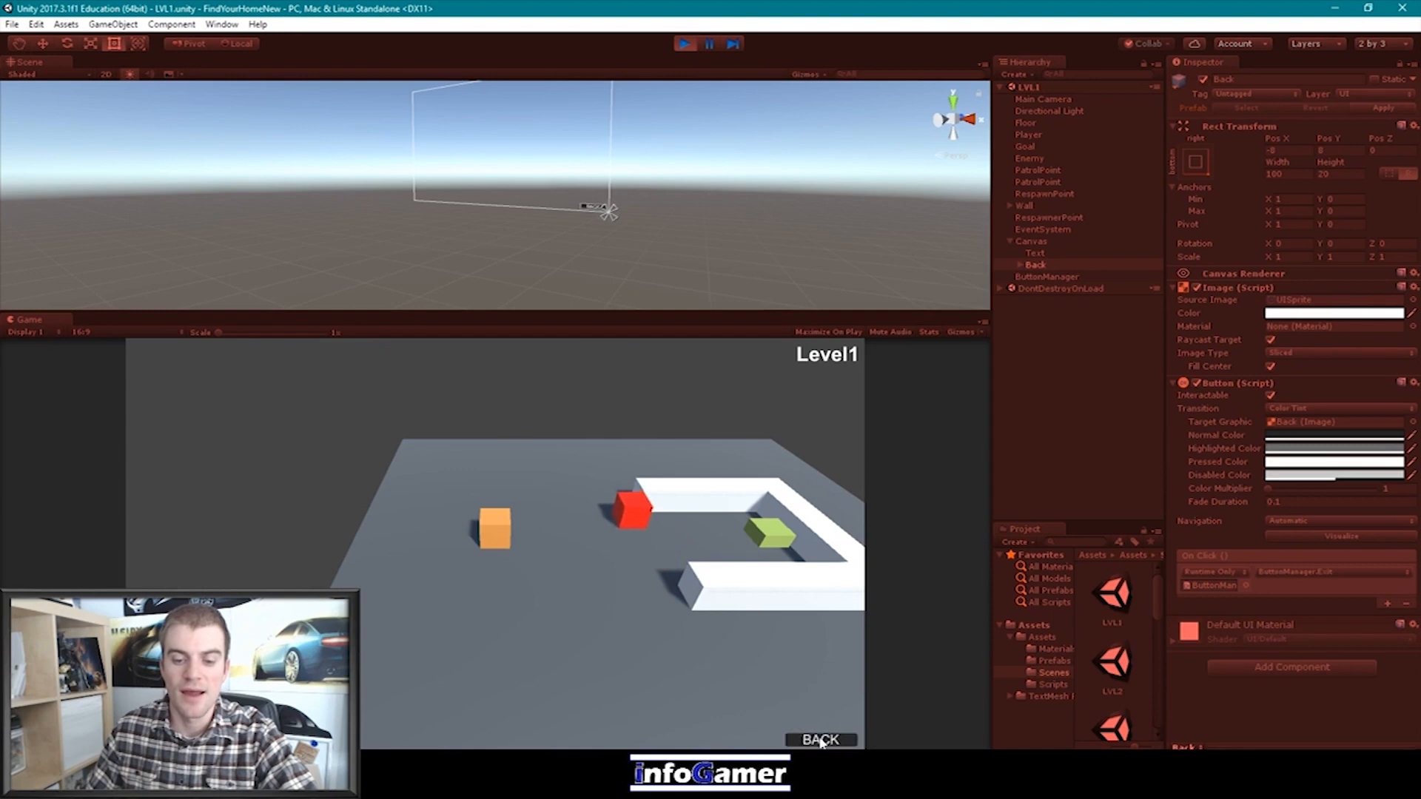
left_click(818, 740)
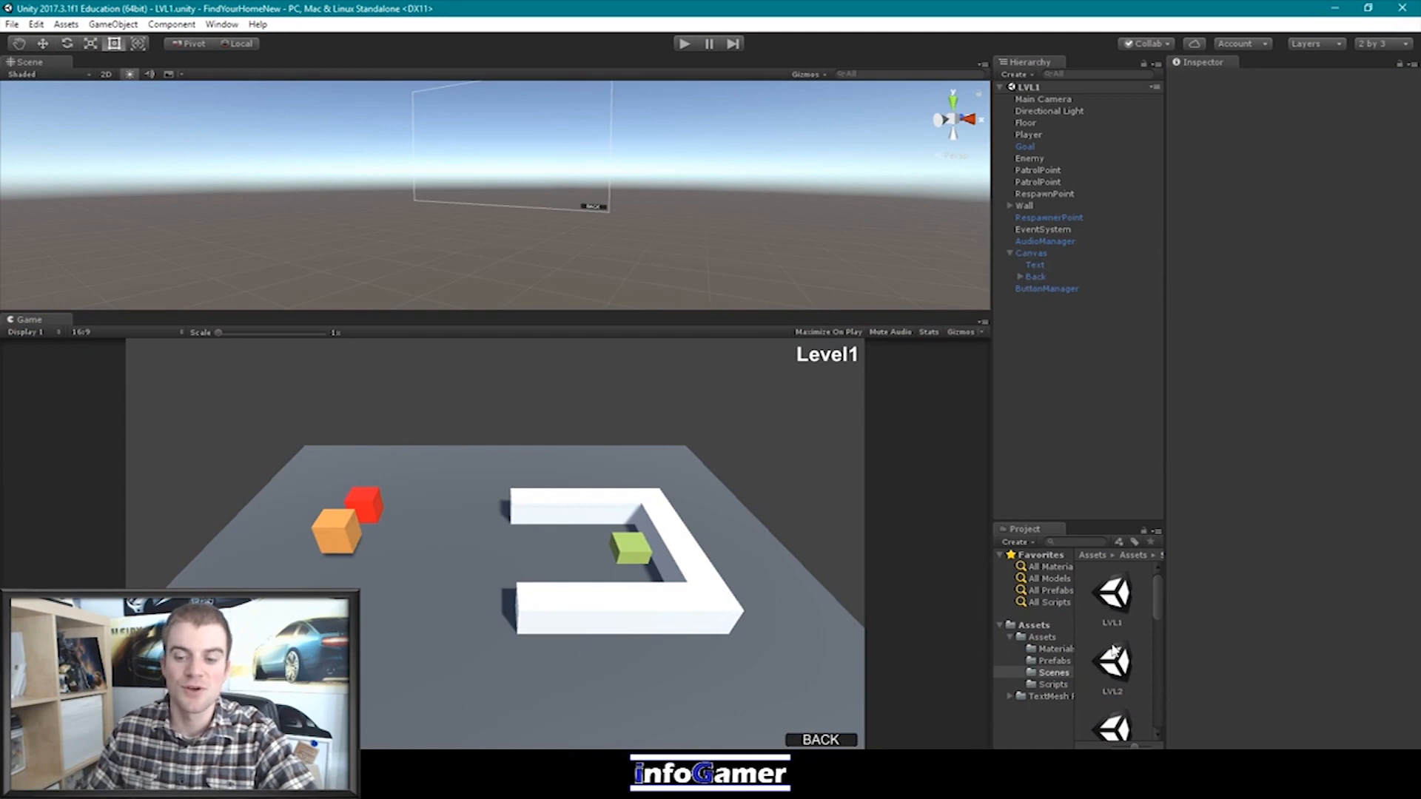
Load the LVL2 scene and inspect its Canvas, title text and BACK button settings
double_click(1114, 663)
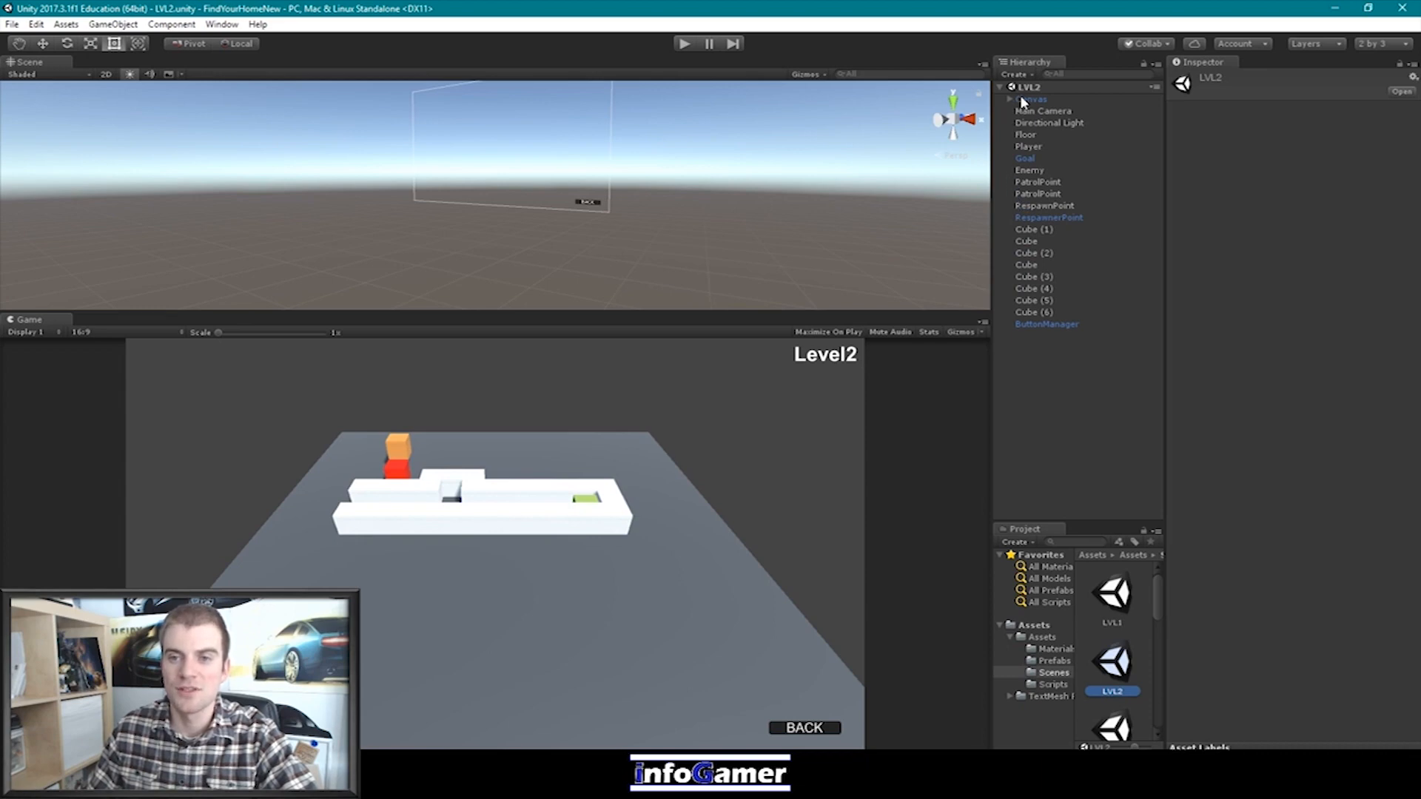
left_click(1032, 97)
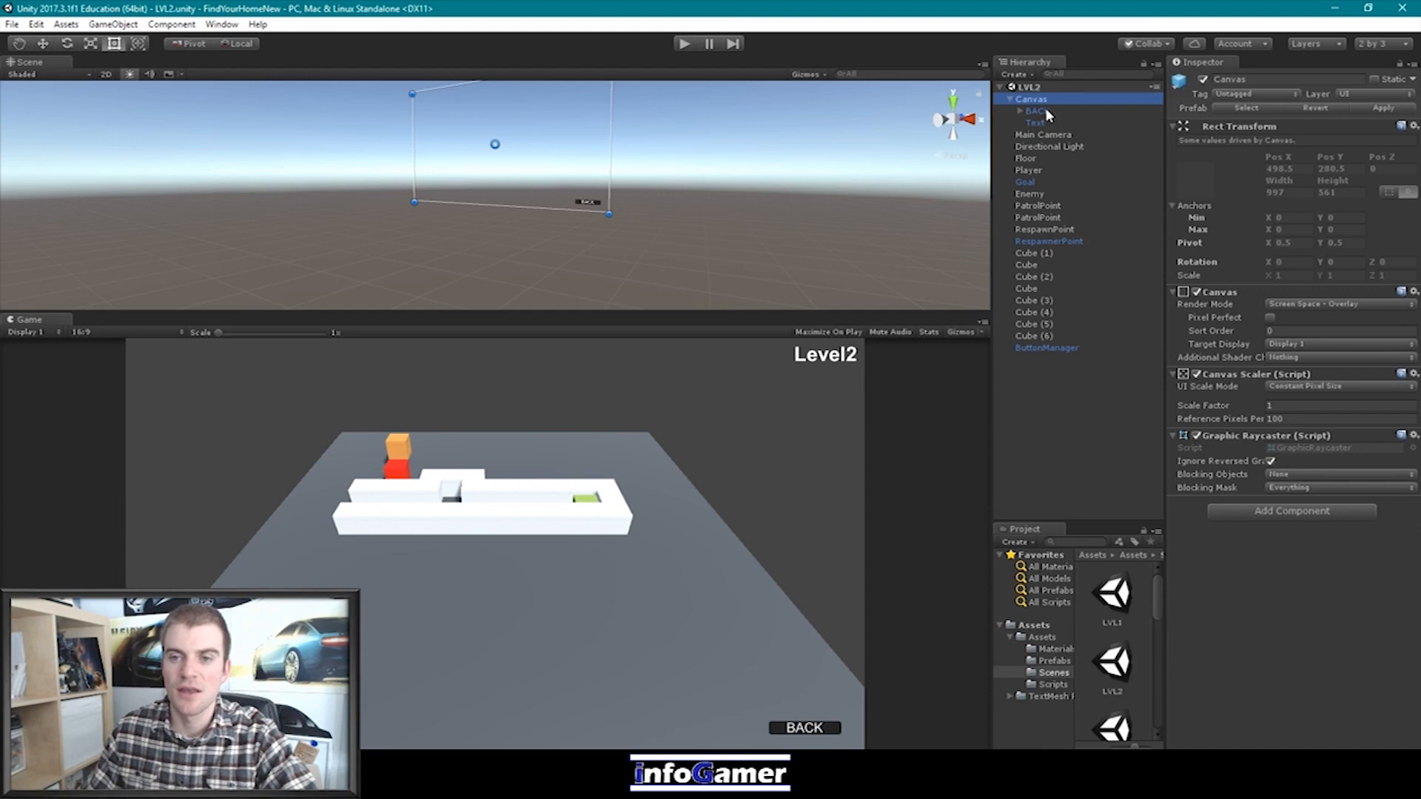
mouse_move(1042, 124)
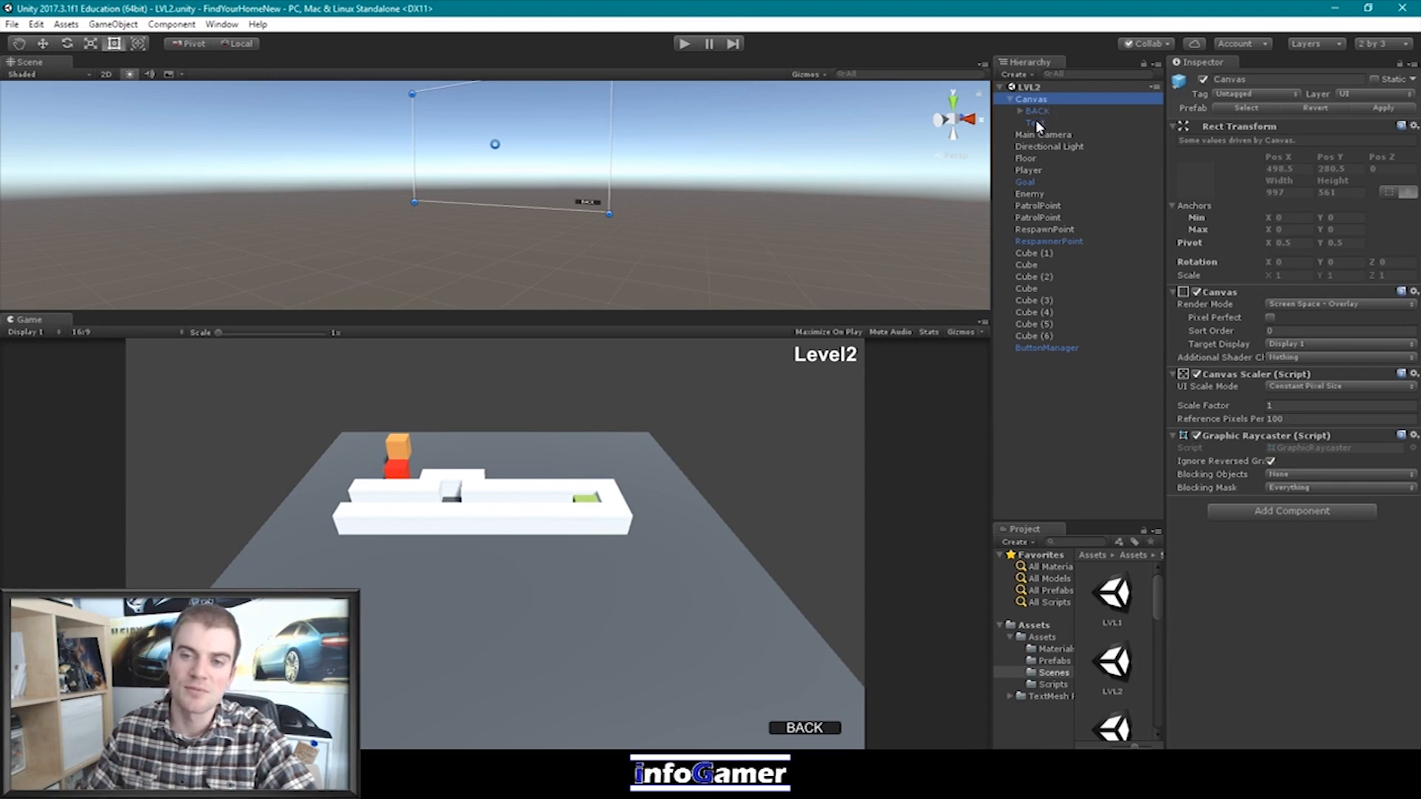
mouse_move(1034, 119)
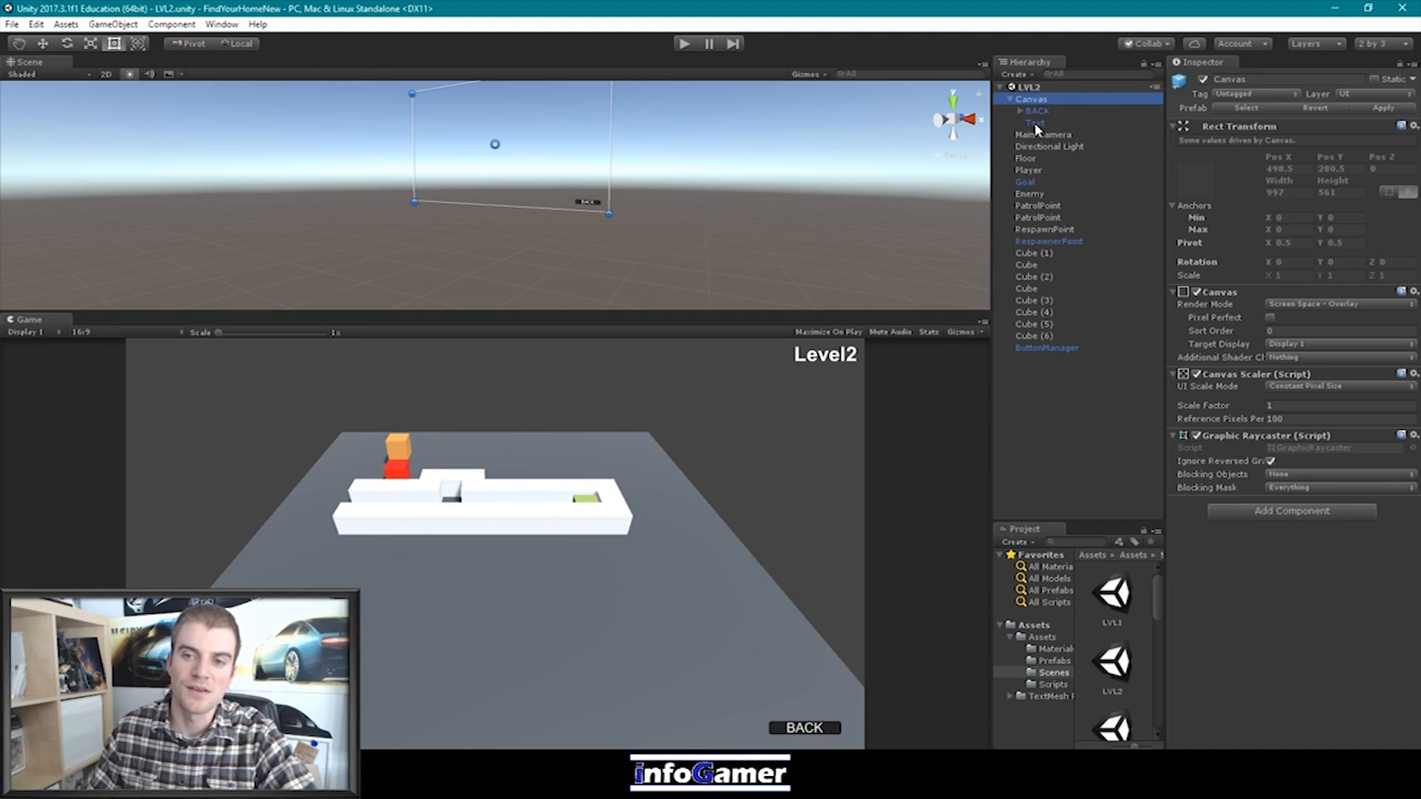
left_click(1035, 123)
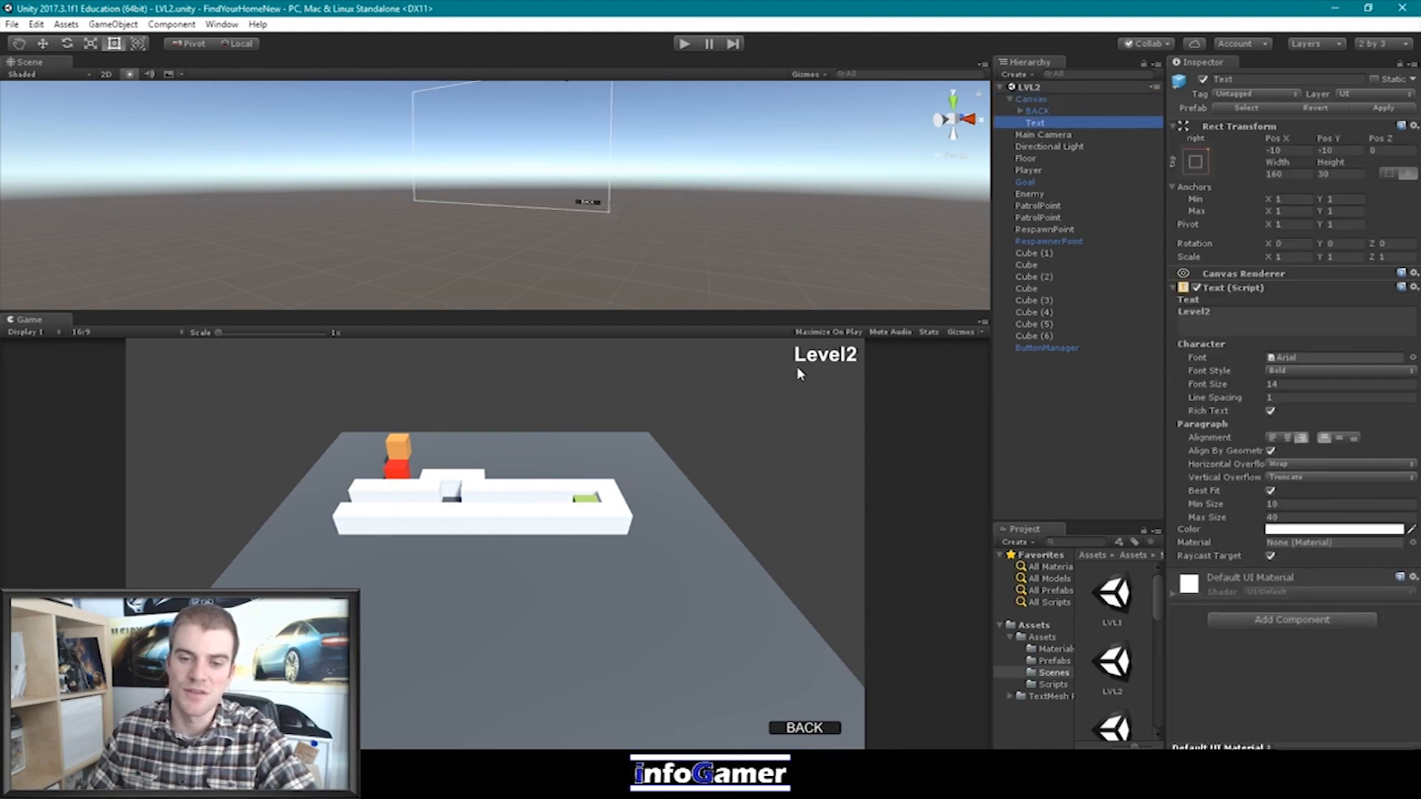
left_click(1037, 111)
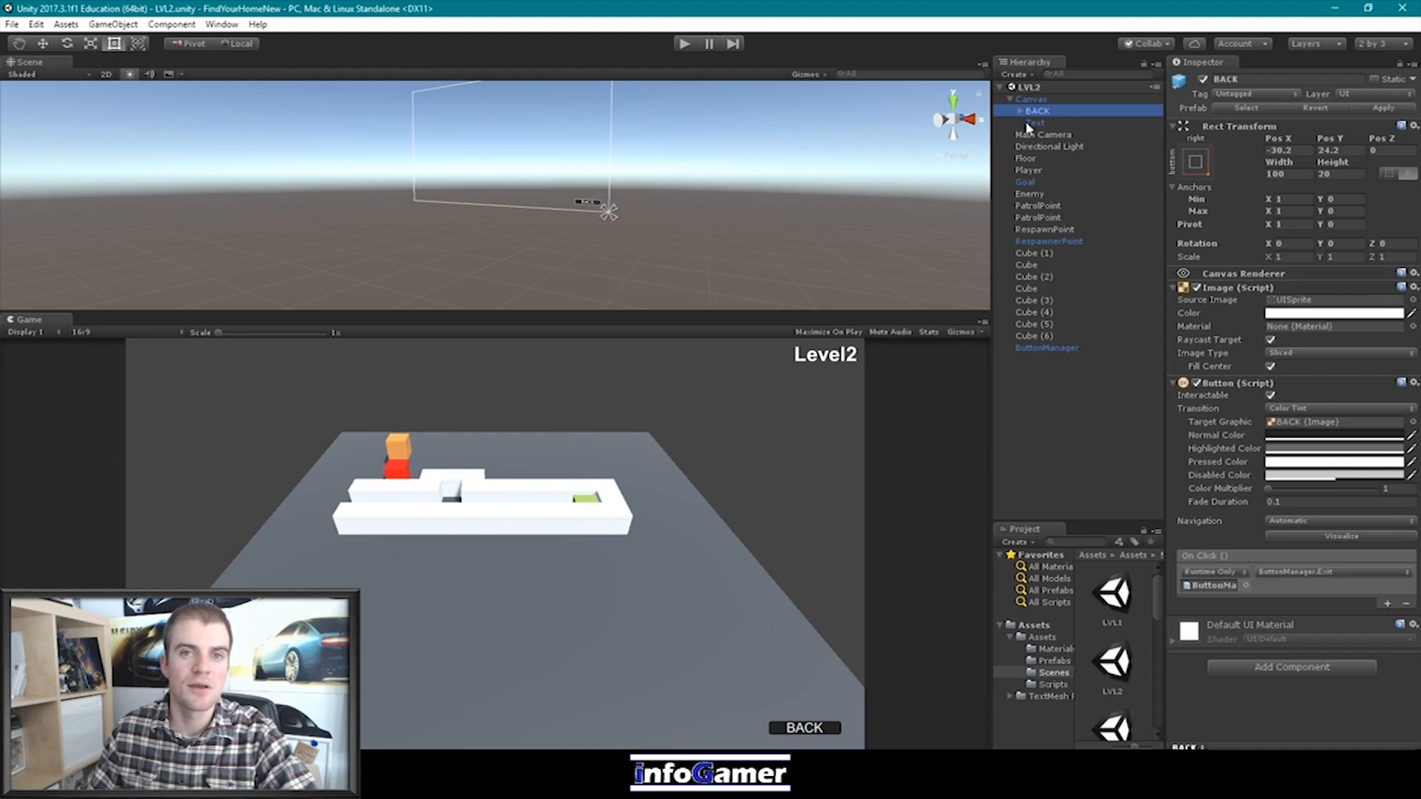
left_click(1035, 123)
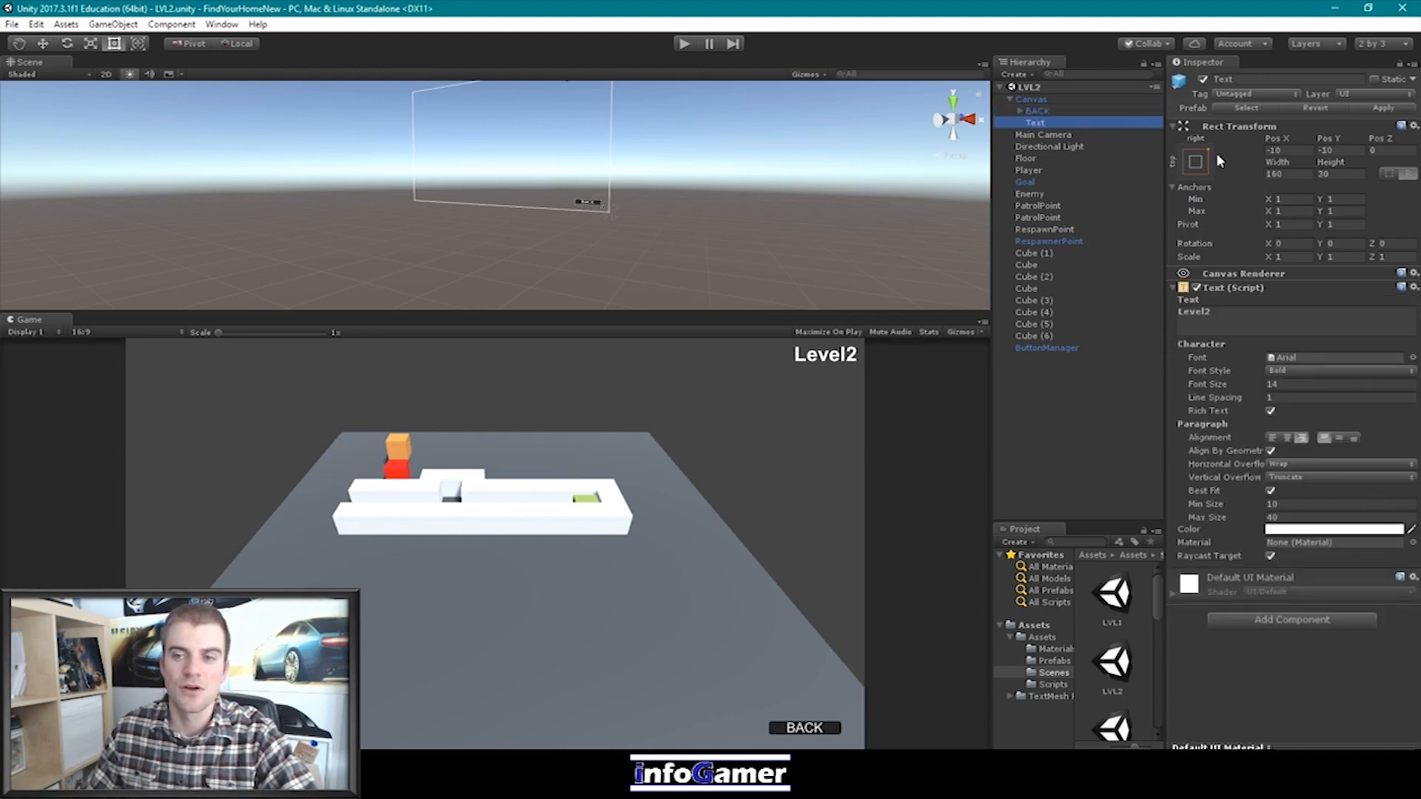
mouse_move(614, 624)
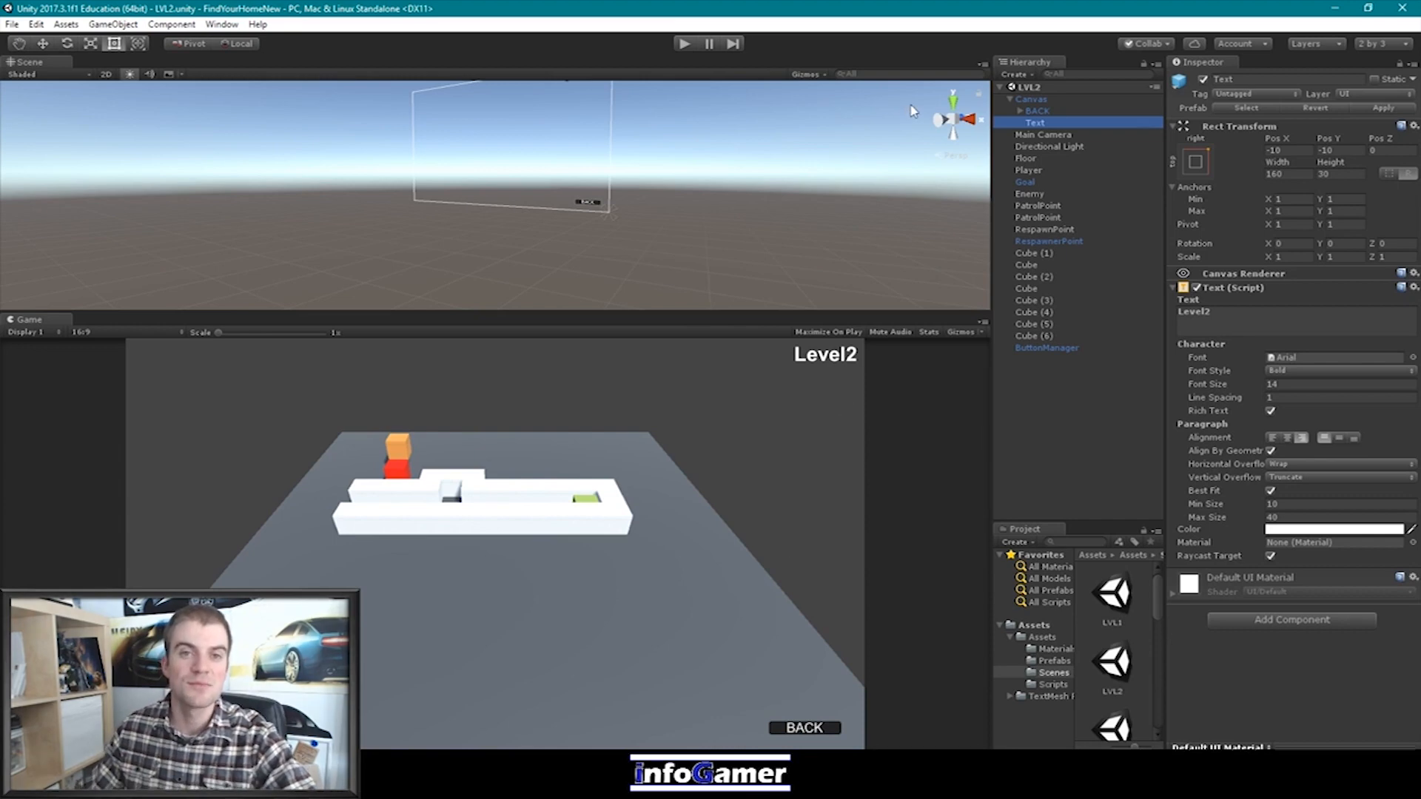
mouse_move(900, 332)
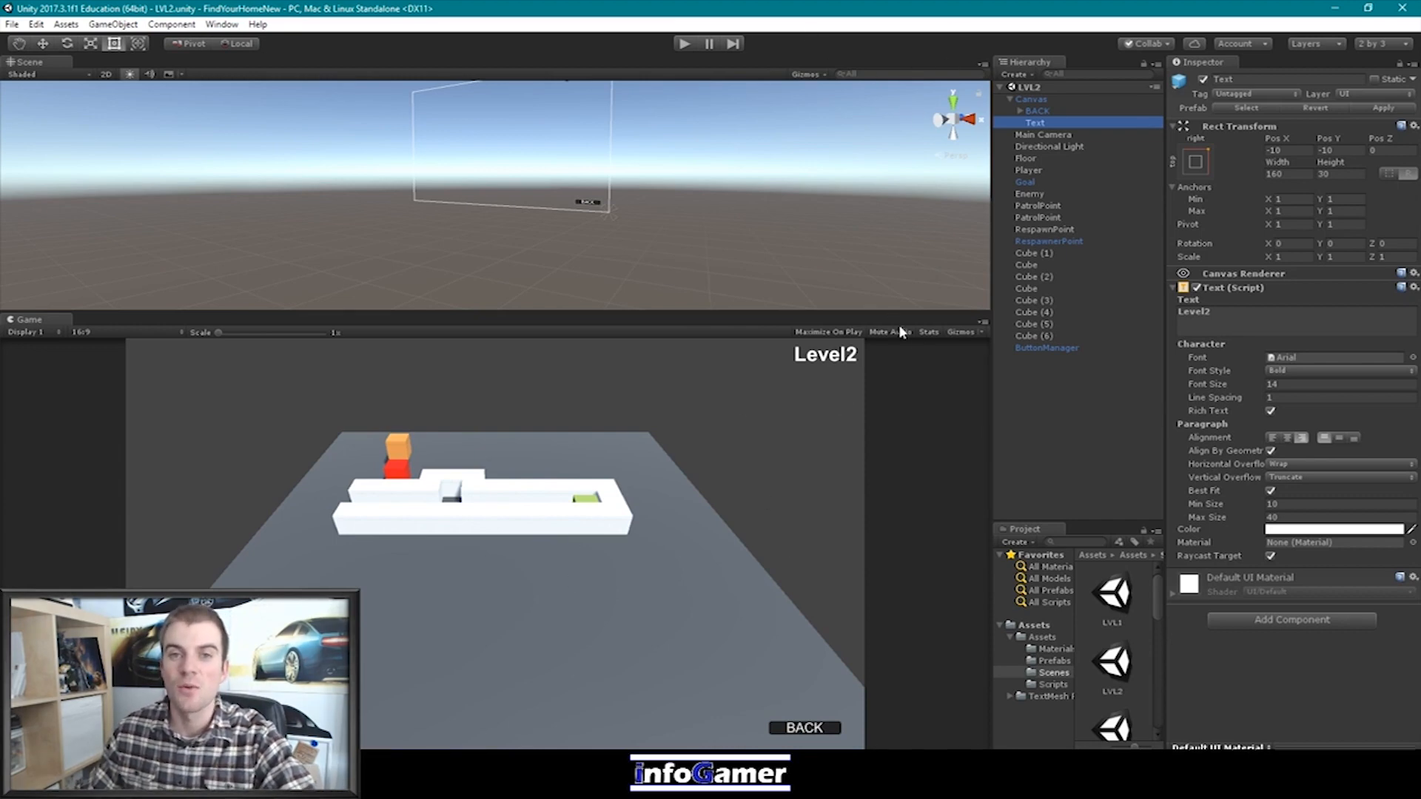
mouse_move(866, 709)
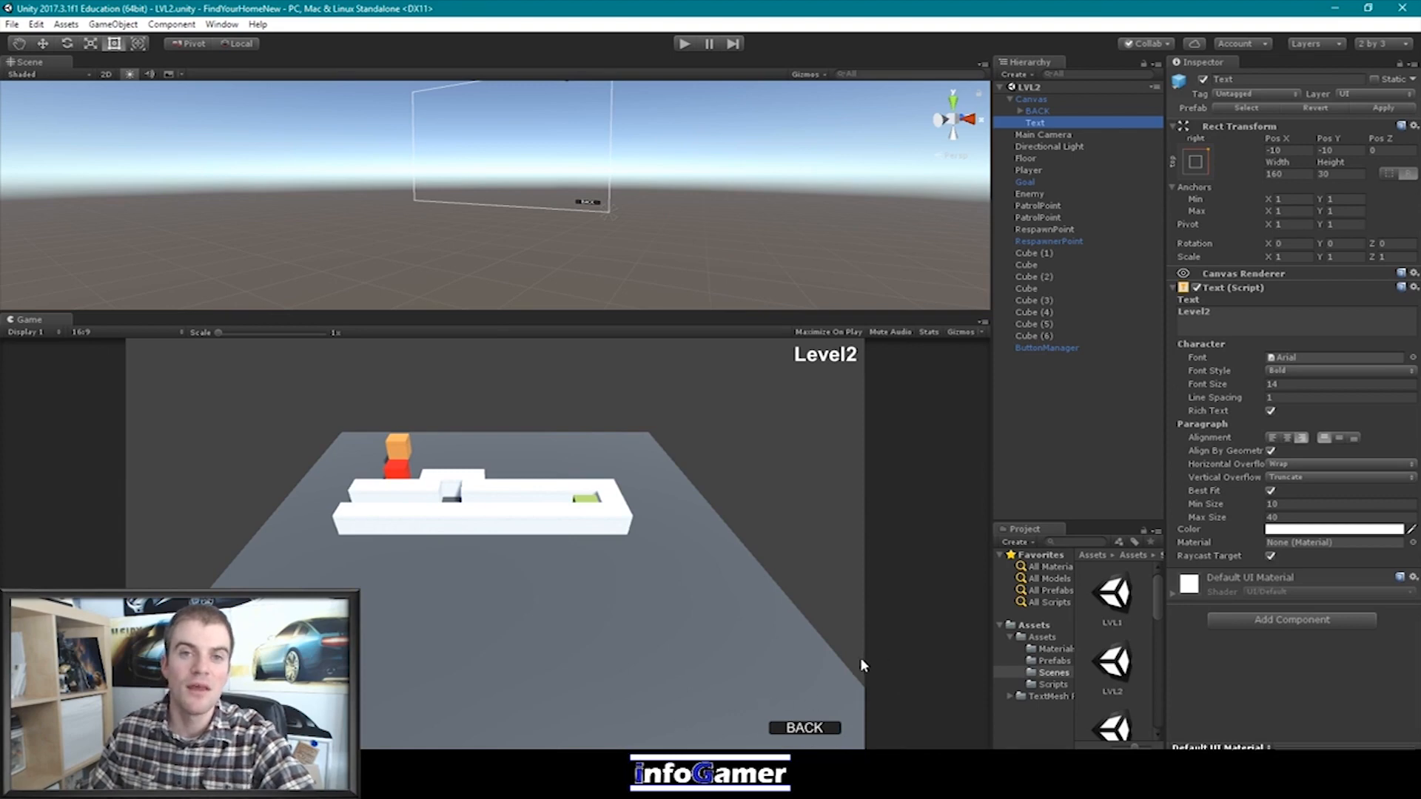
mouse_move(770, 558)
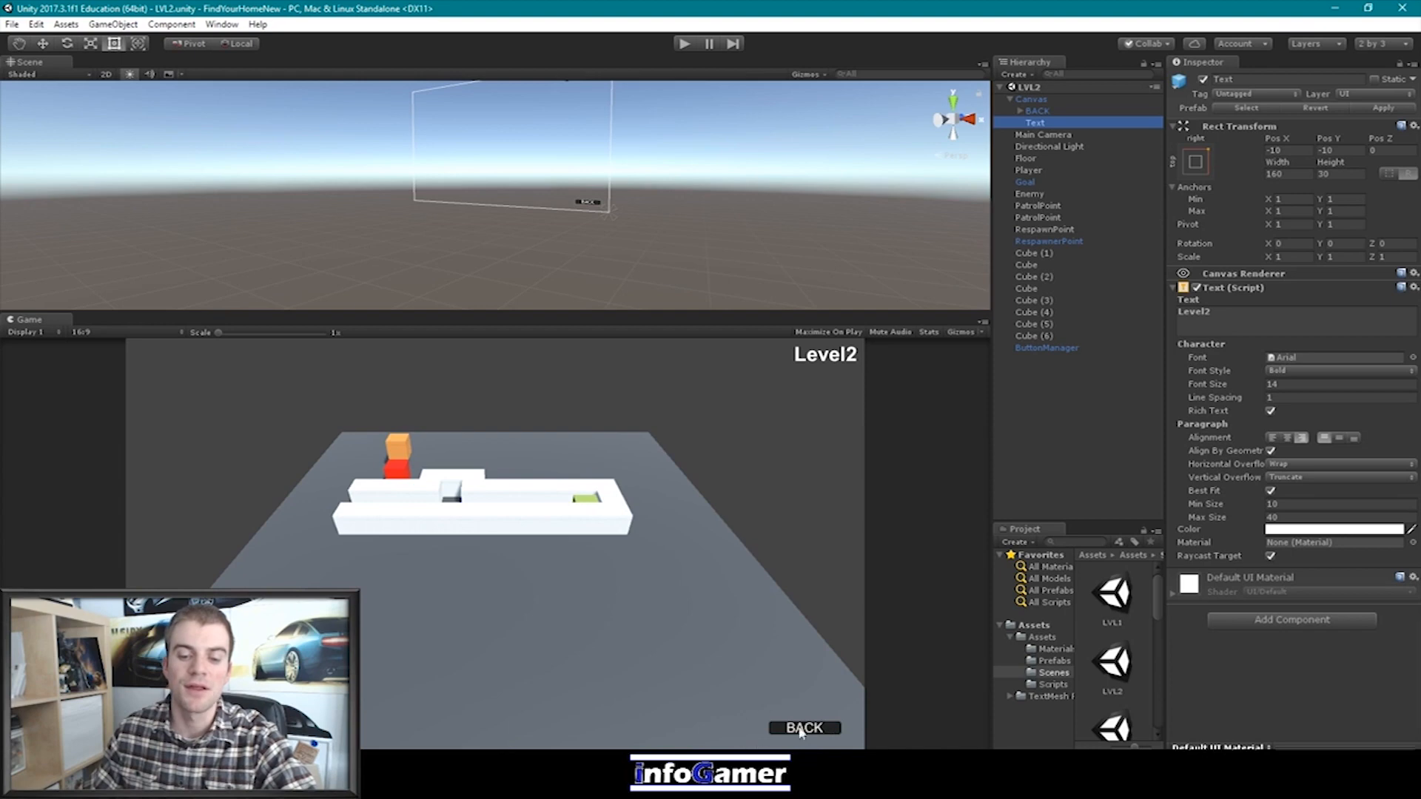
mouse_move(841, 440)
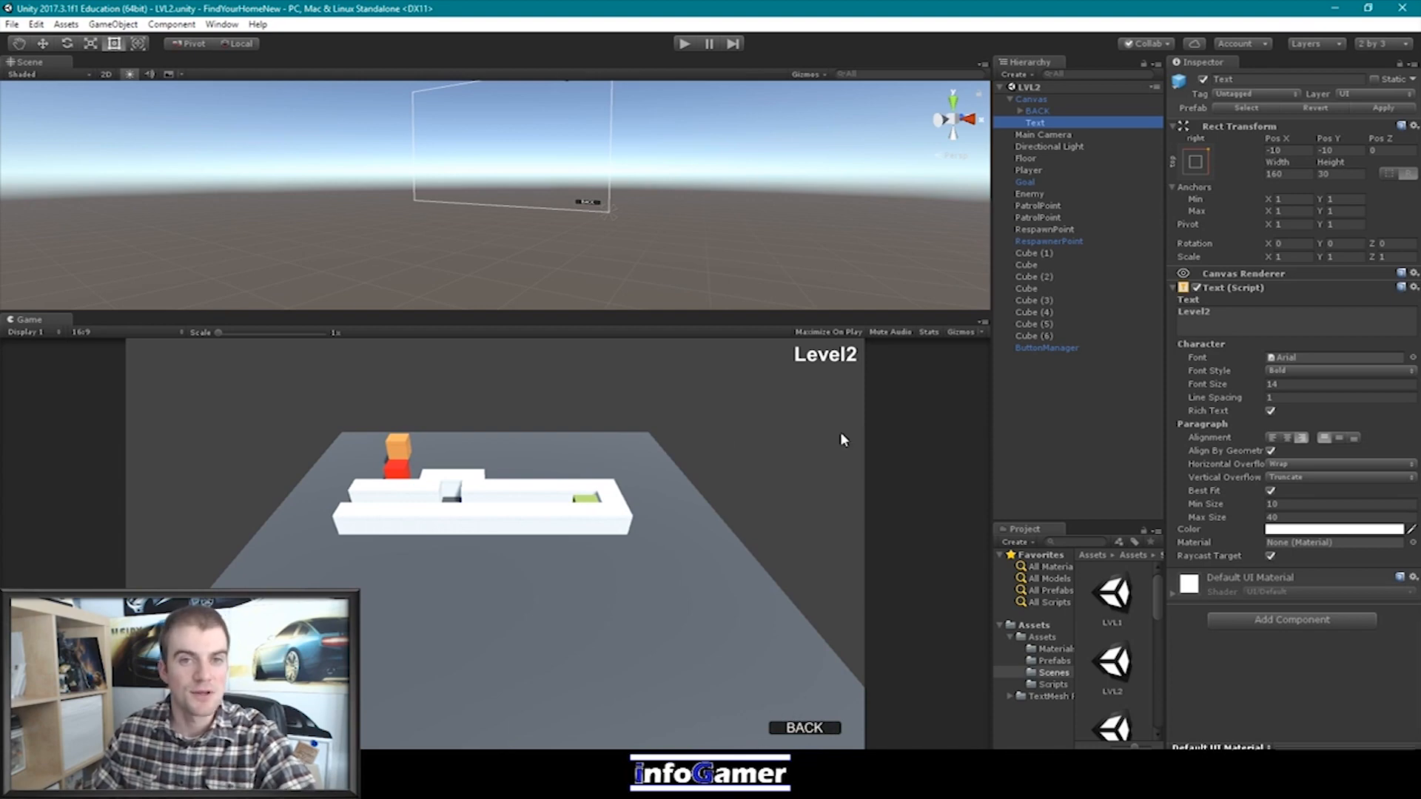
mouse_move(430, 389)
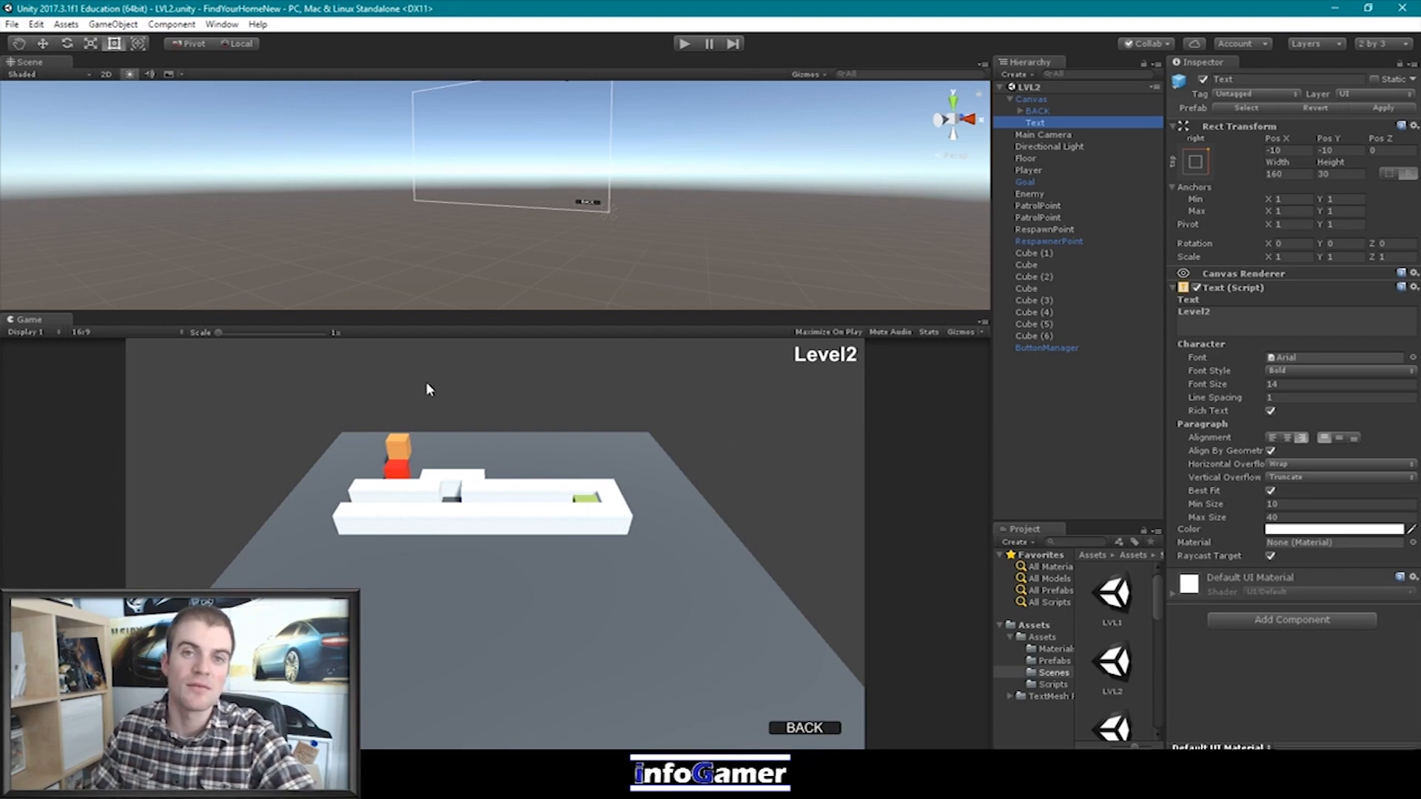
mouse_move(664, 724)
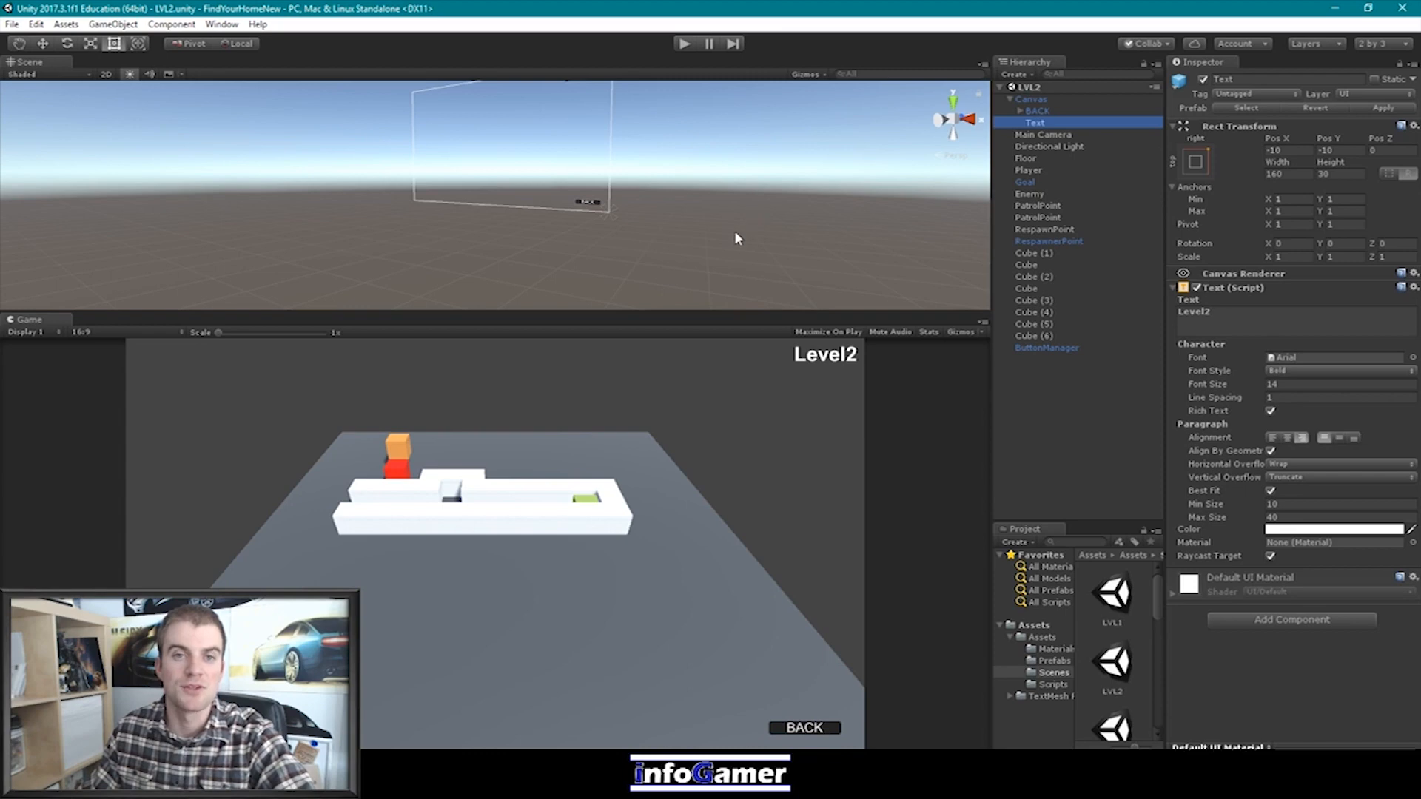
mouse_move(835, 122)
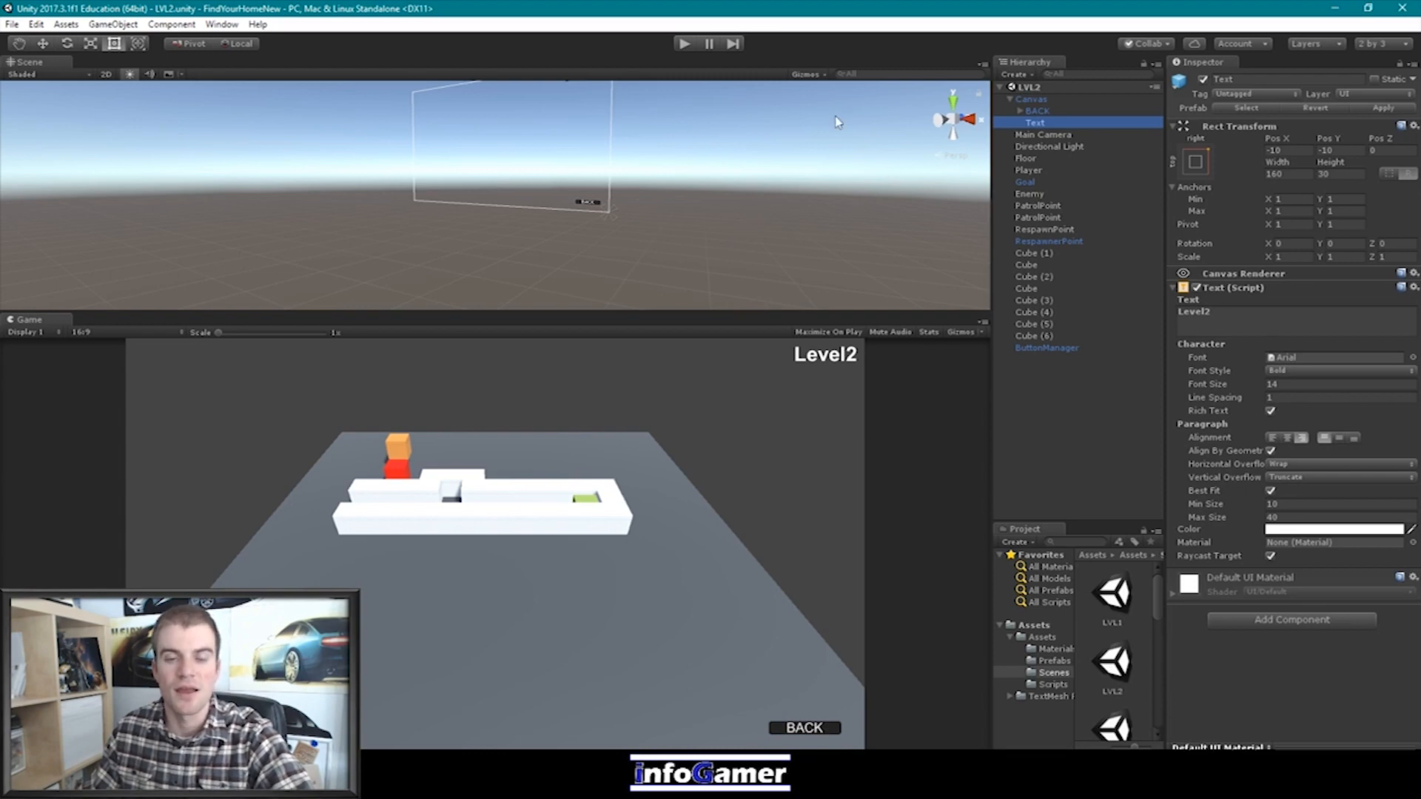
mouse_move(225, 20)
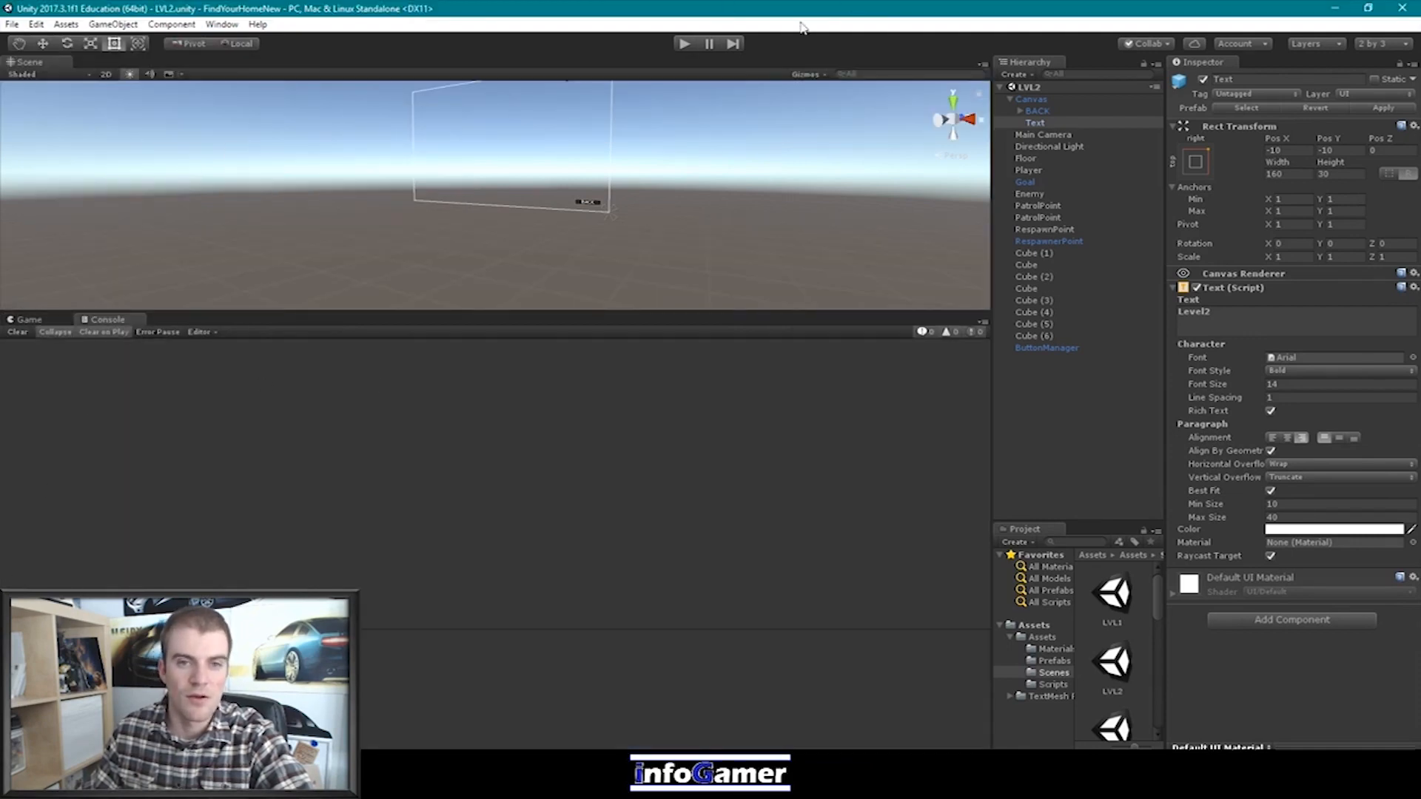
Toggle Play mode on the LVL2 scene, bringing the Console panel forward
left_click(684, 43)
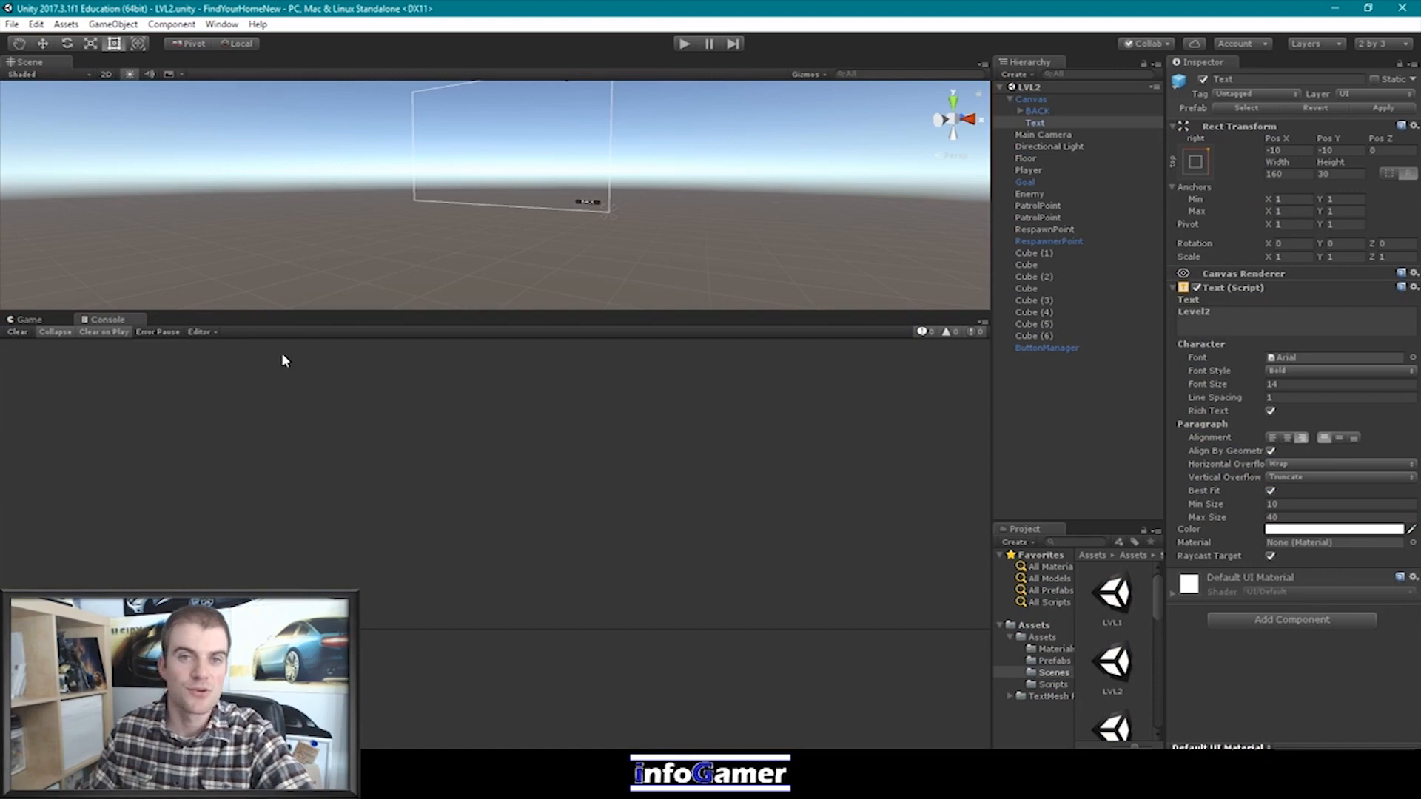
mouse_move(809, 273)
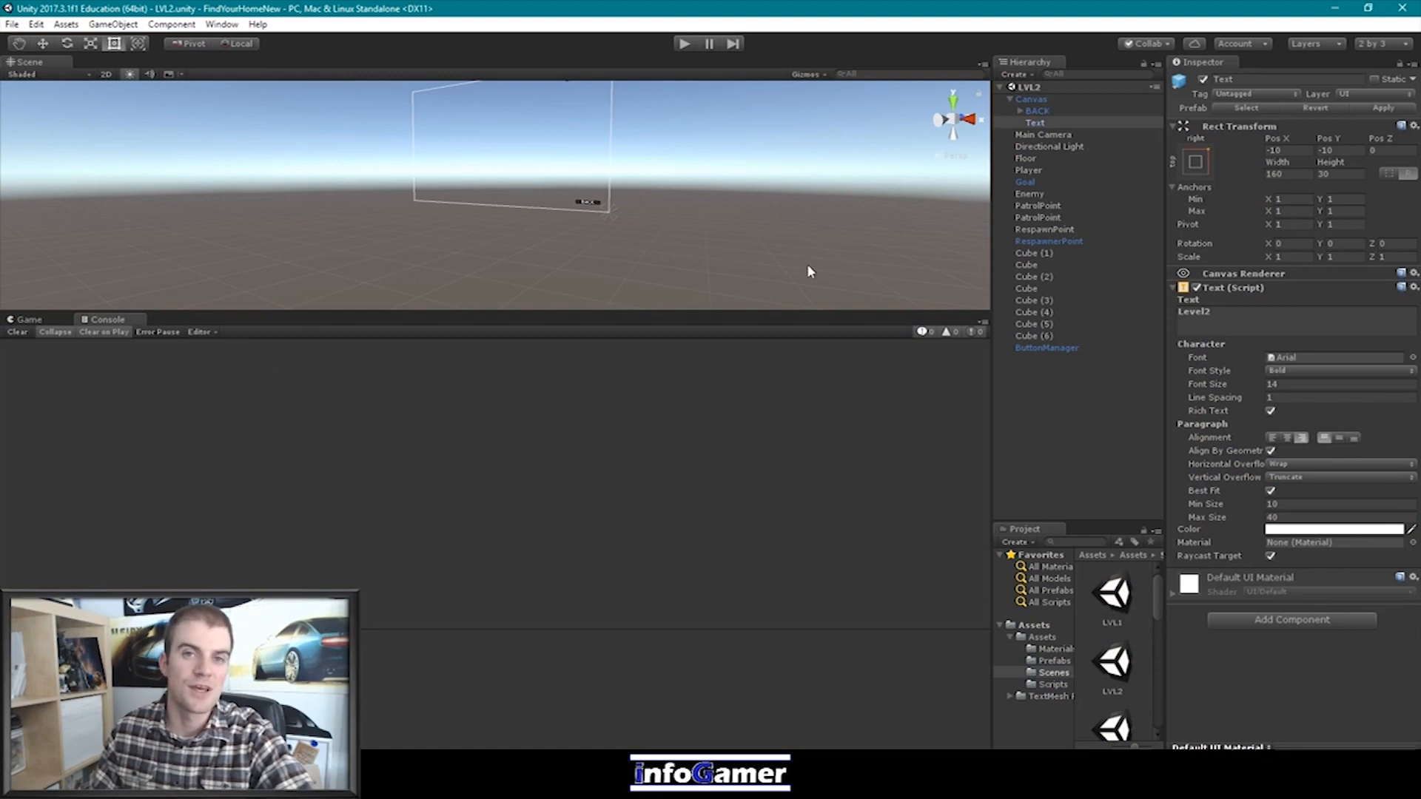
mouse_move(880, 302)
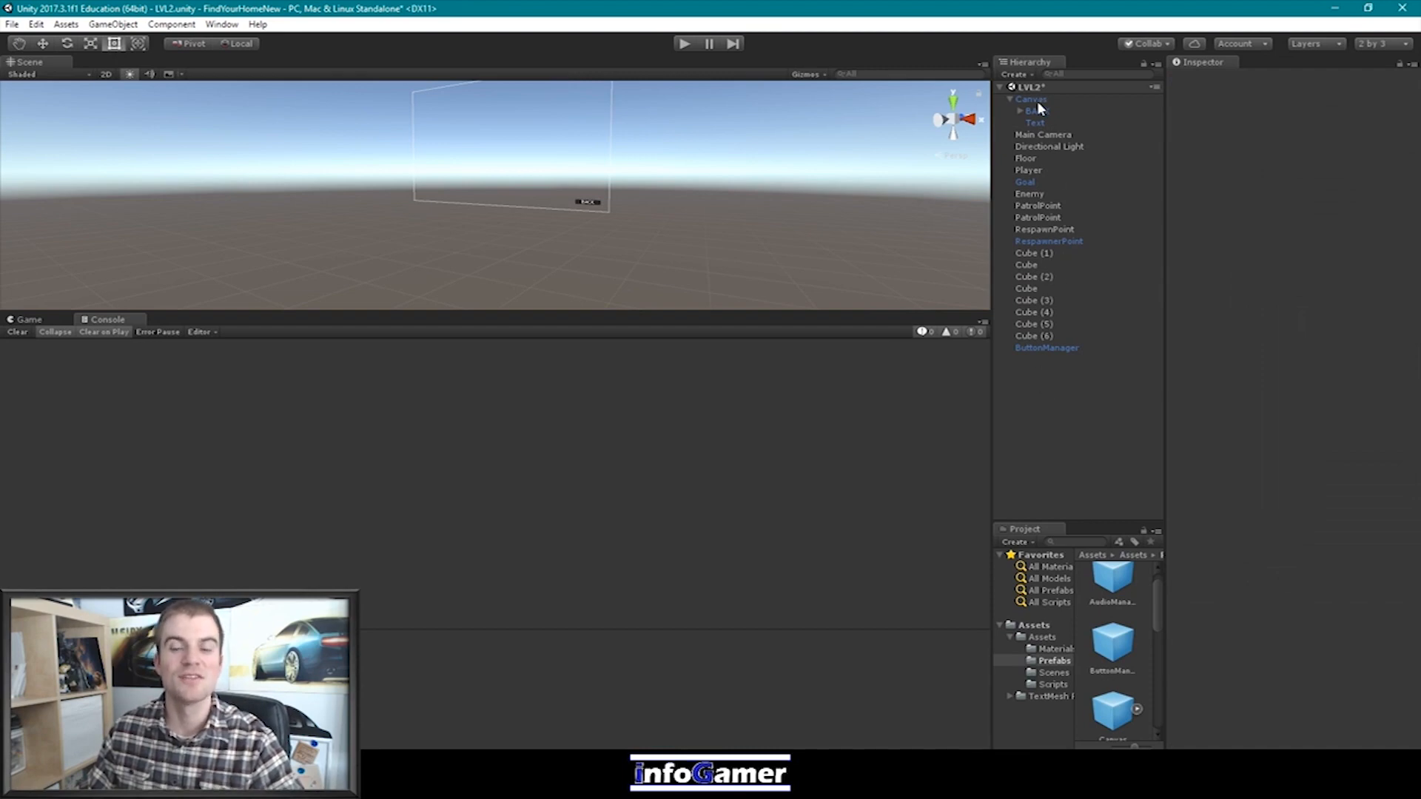
mouse_move(1029, 93)
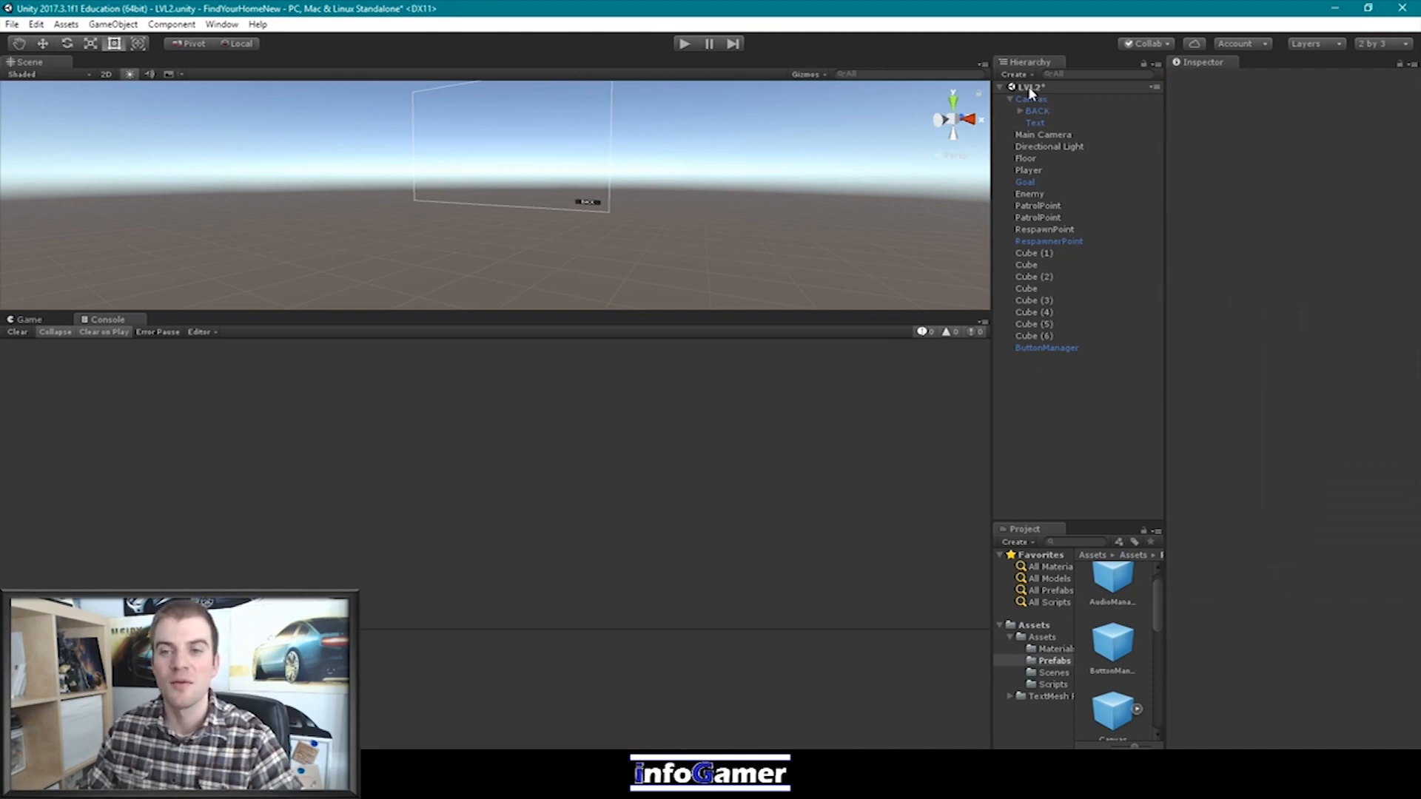
Add an EventSystem and a Canvas prefab to the LVL2 hierarchy
left_click(1036, 111)
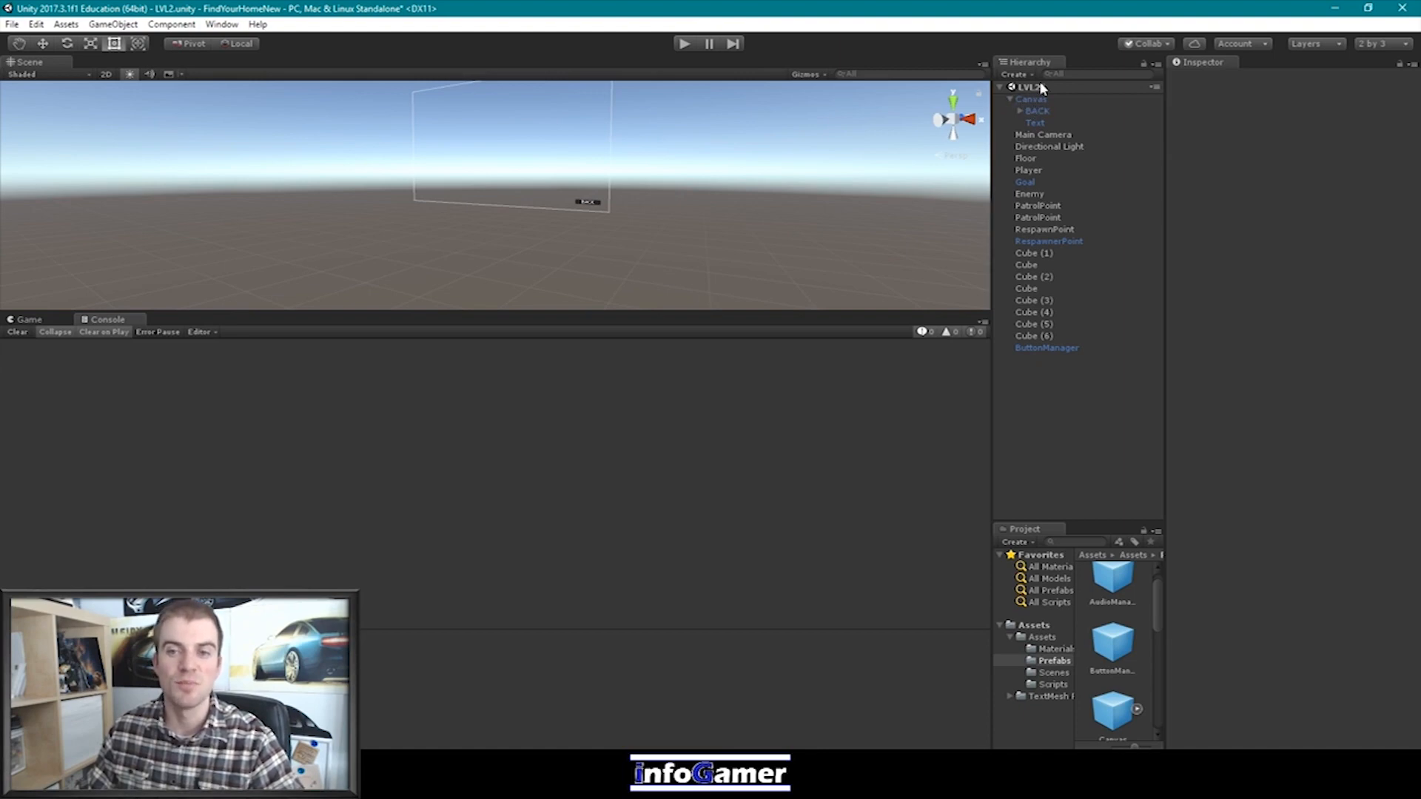
left_click(1054, 660)
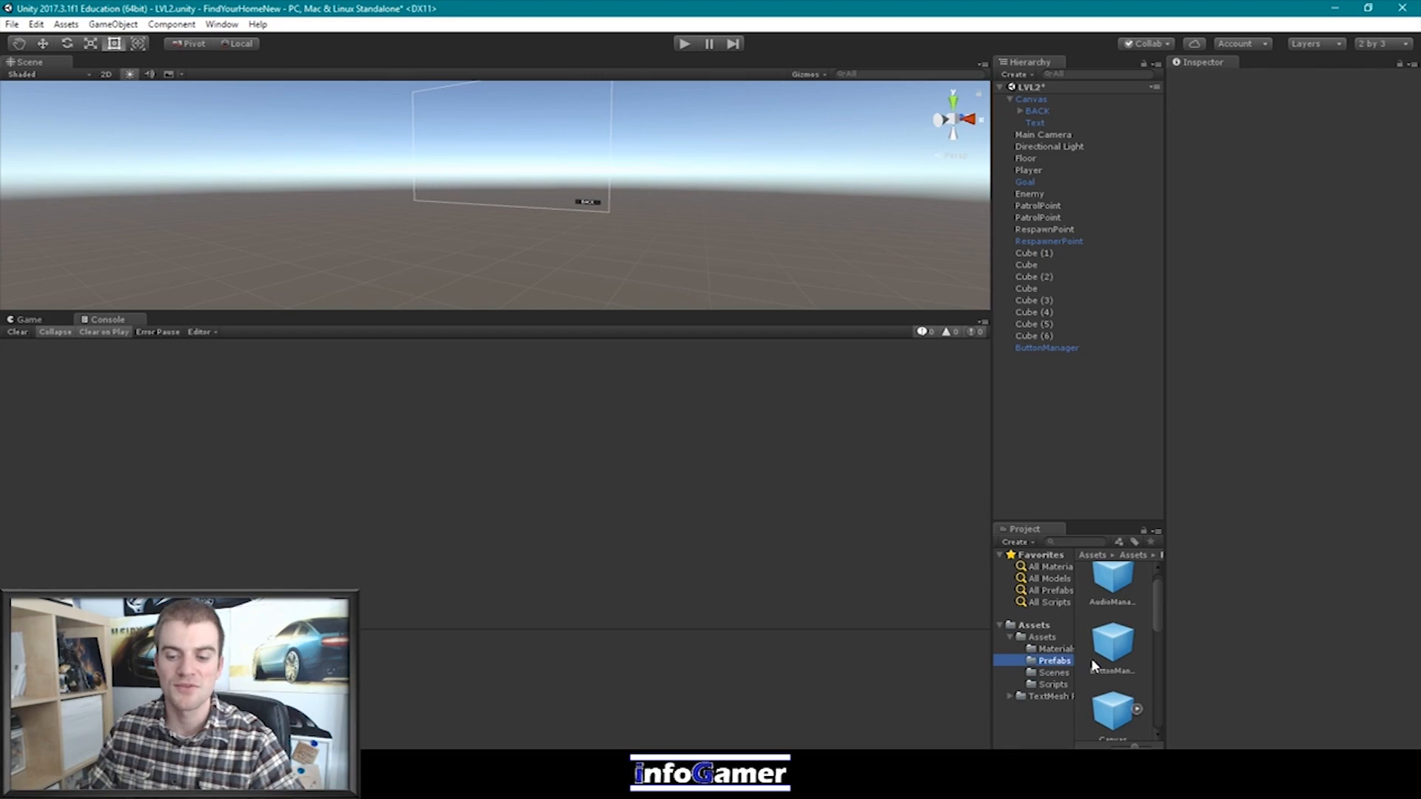
scroll("down", 3)
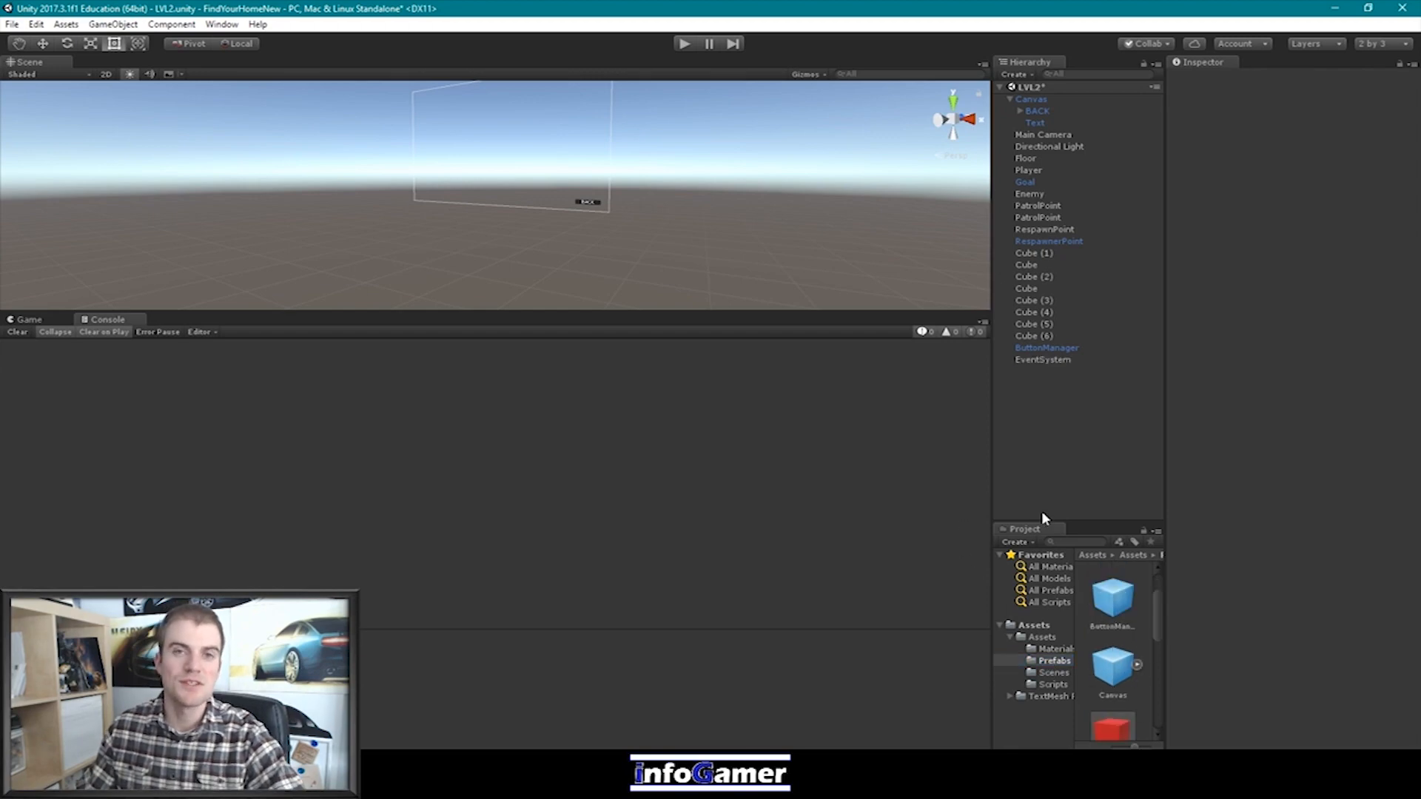
mouse_move(871, 233)
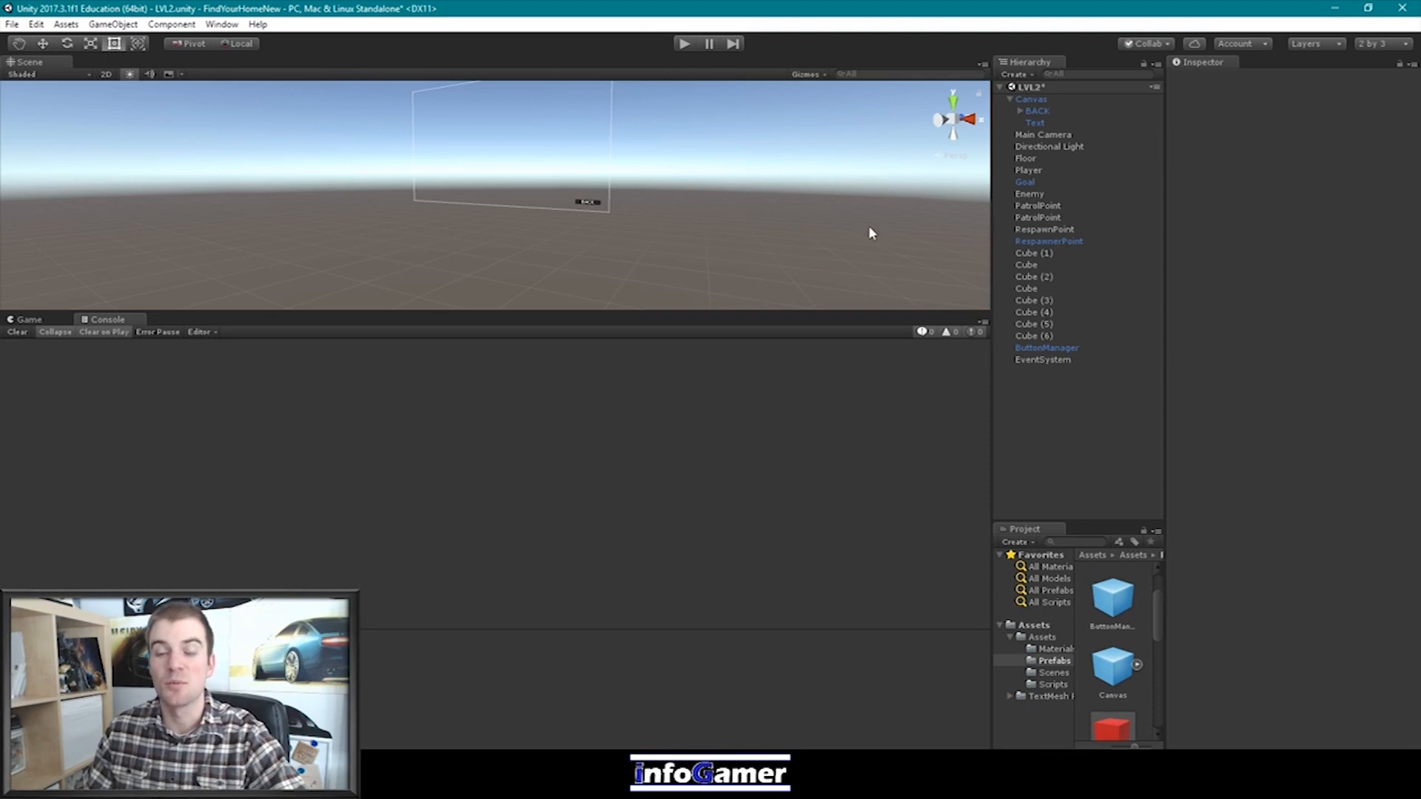
mouse_move(1029, 80)
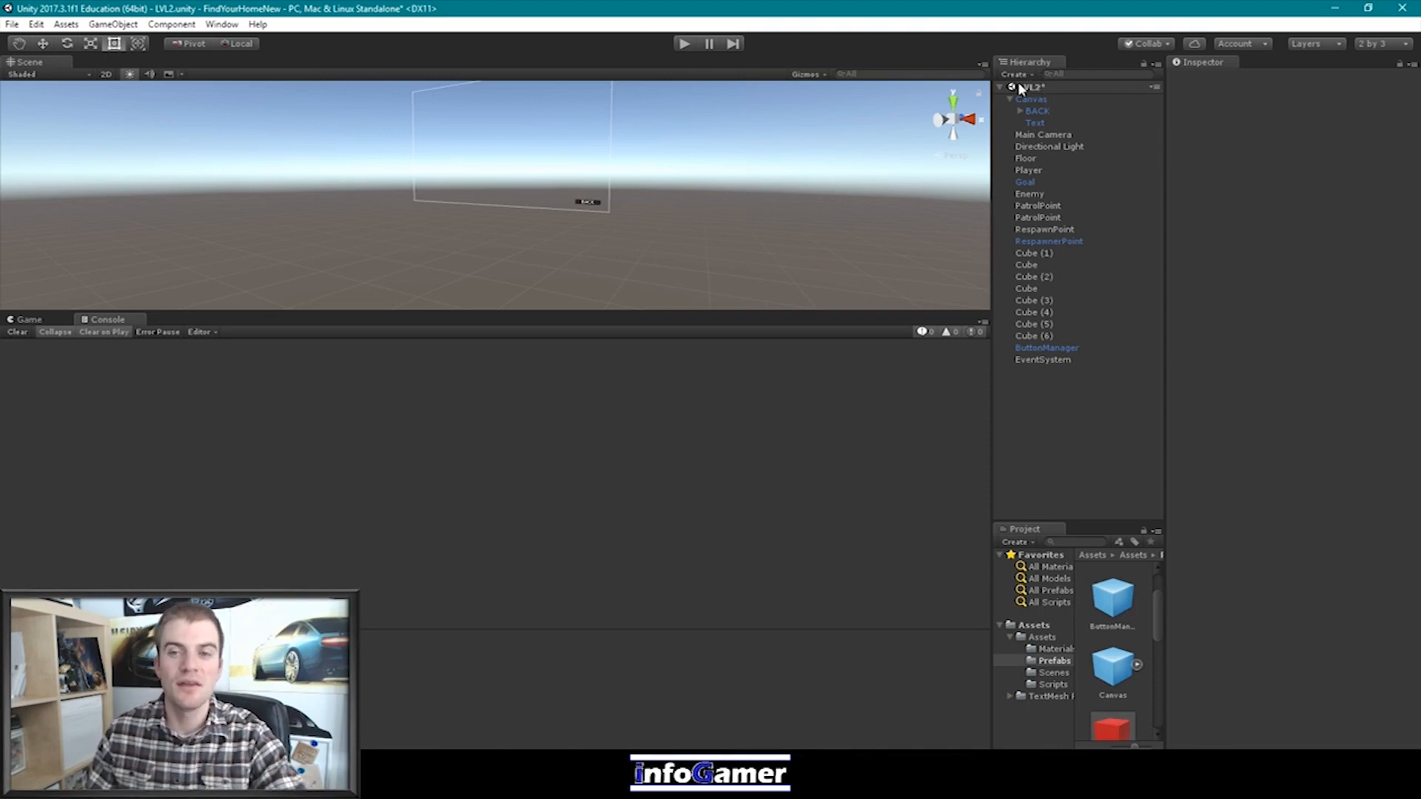
left_click(1016, 74)
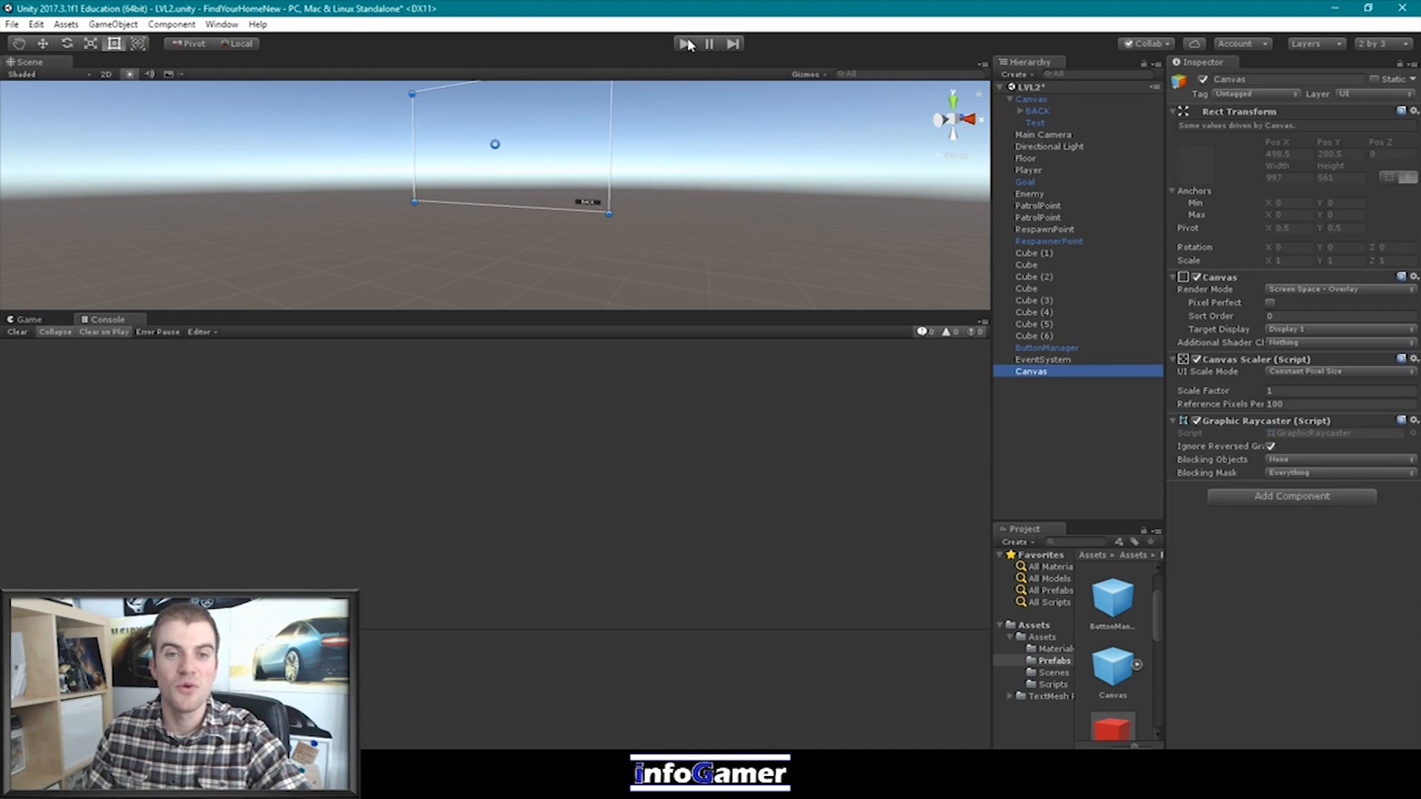
Test-play LVL2 and use its BACK button in the running game
left_click(685, 43)
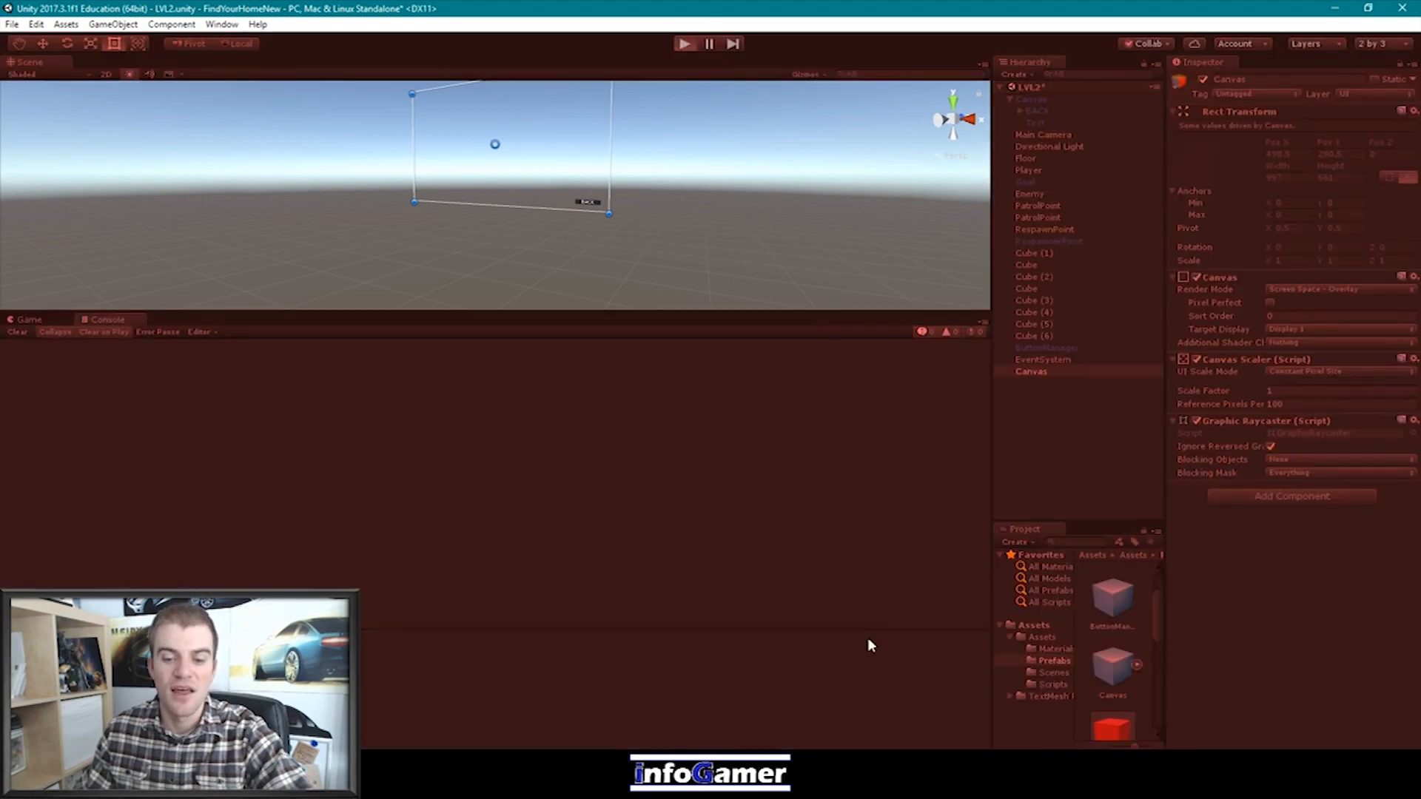
left_click(685, 43)
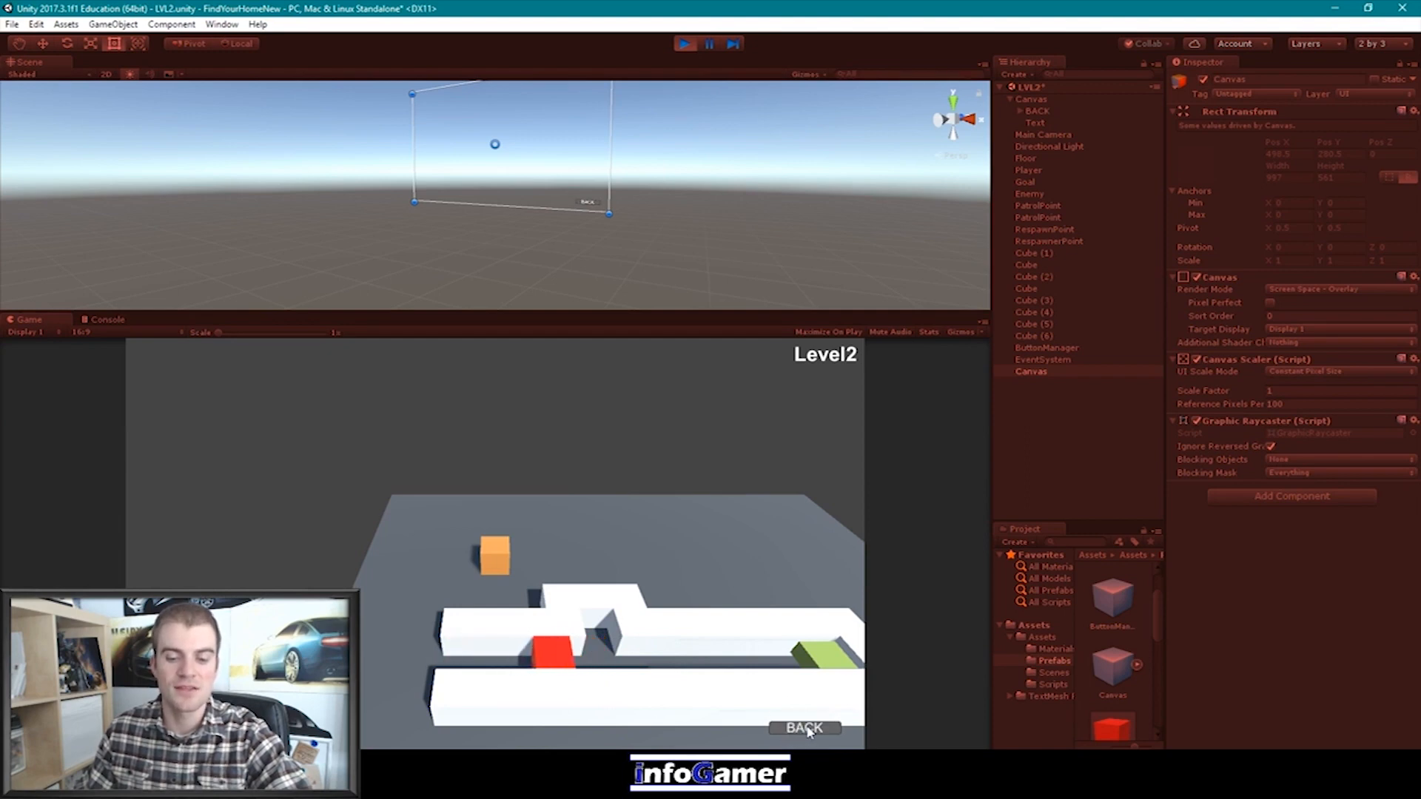
left_click(806, 729)
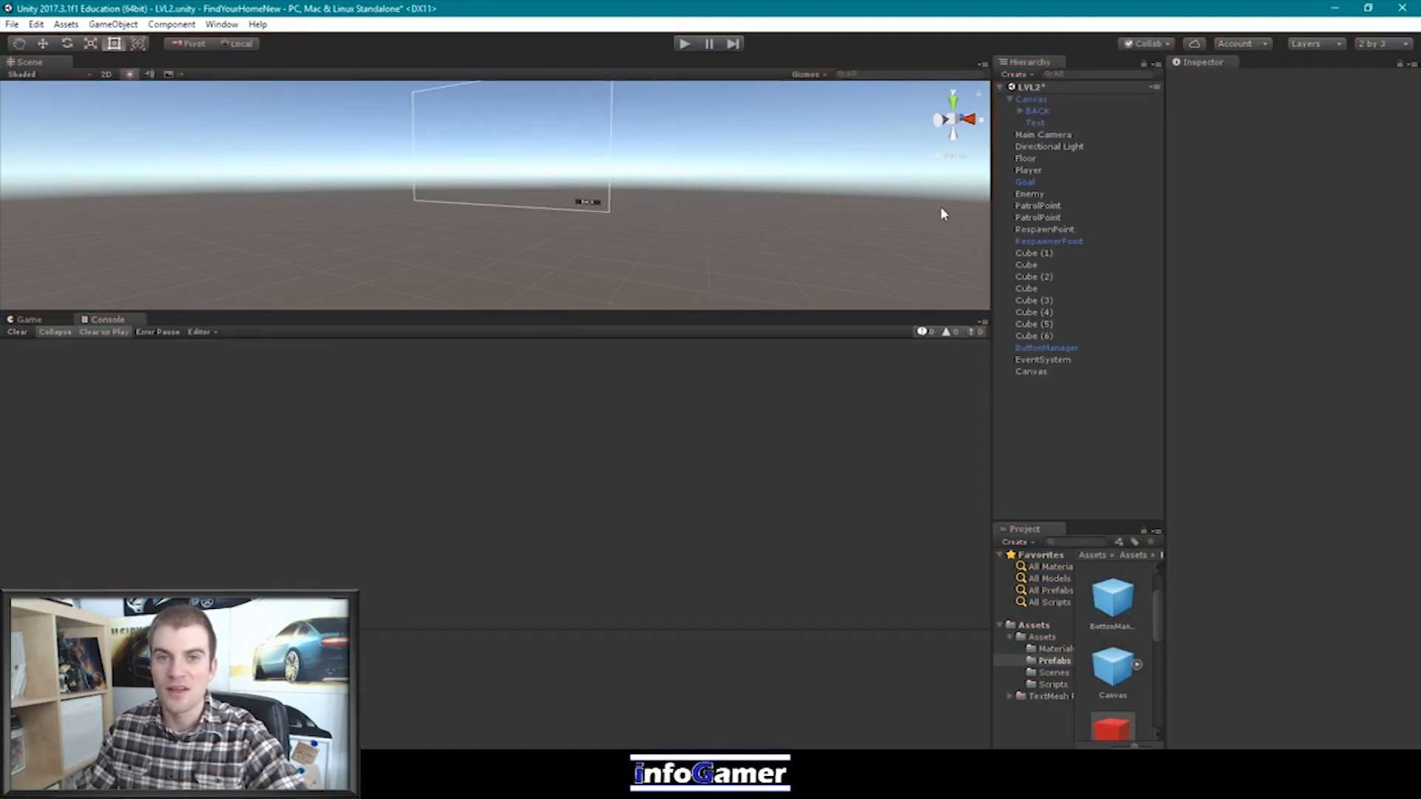
mouse_move(1028, 379)
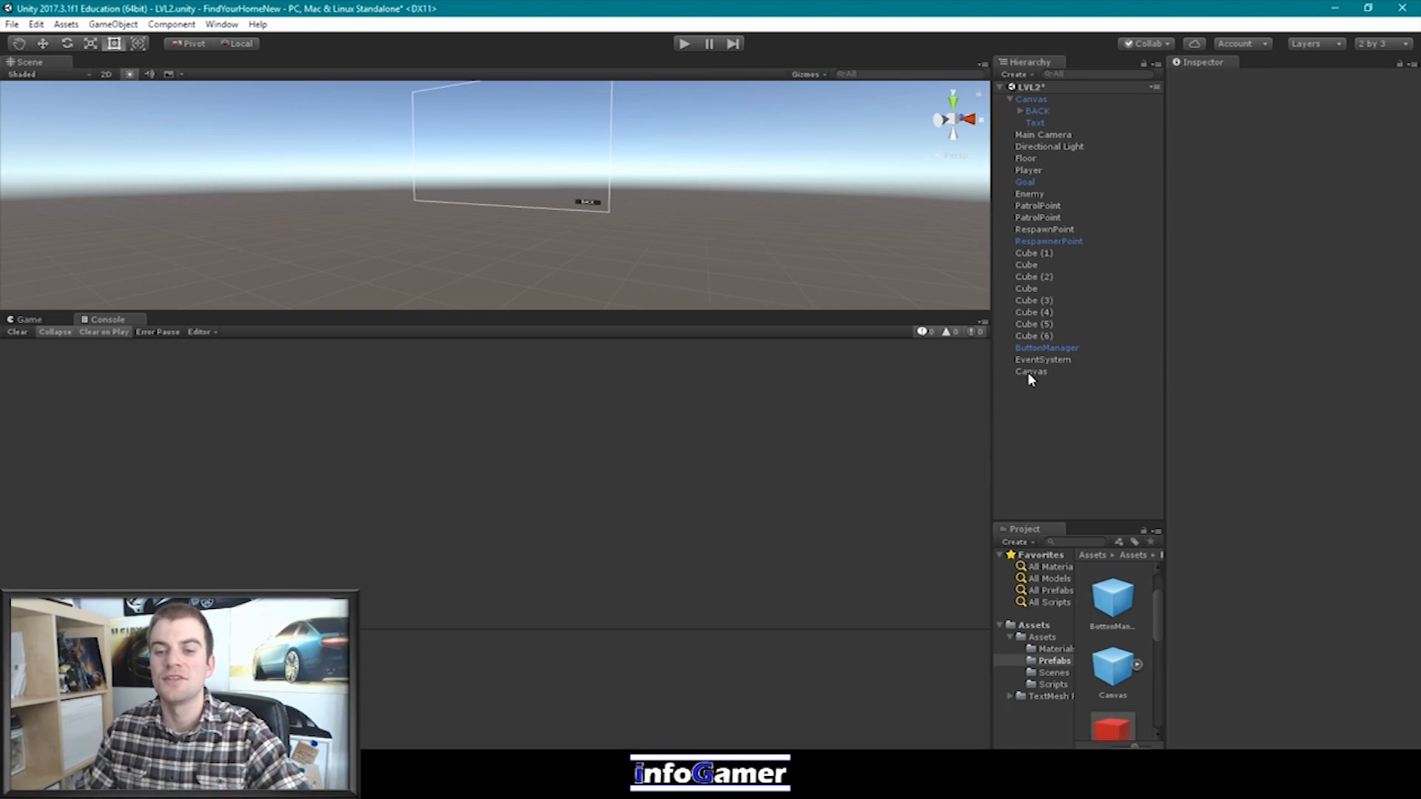
mouse_move(992, 401)
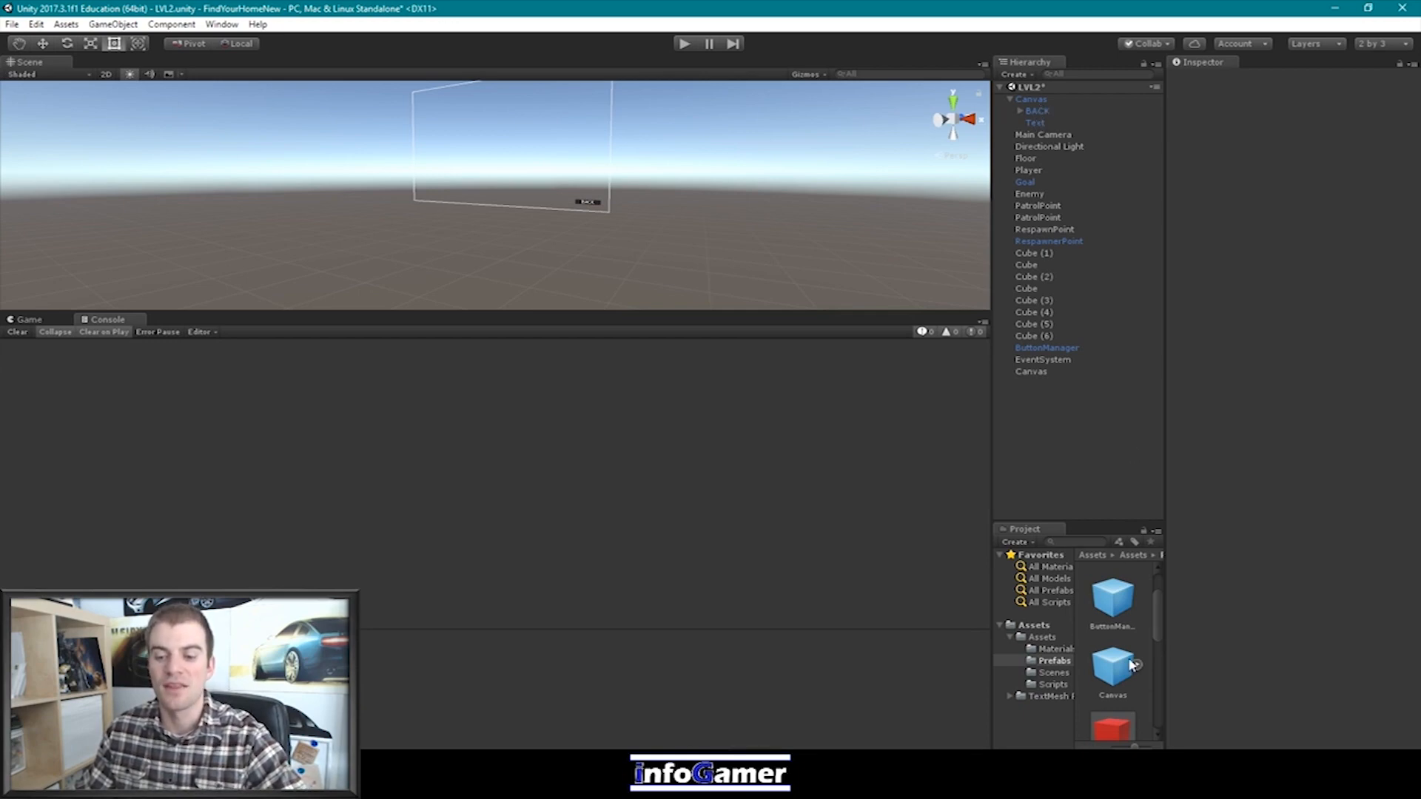
mouse_move(1129, 663)
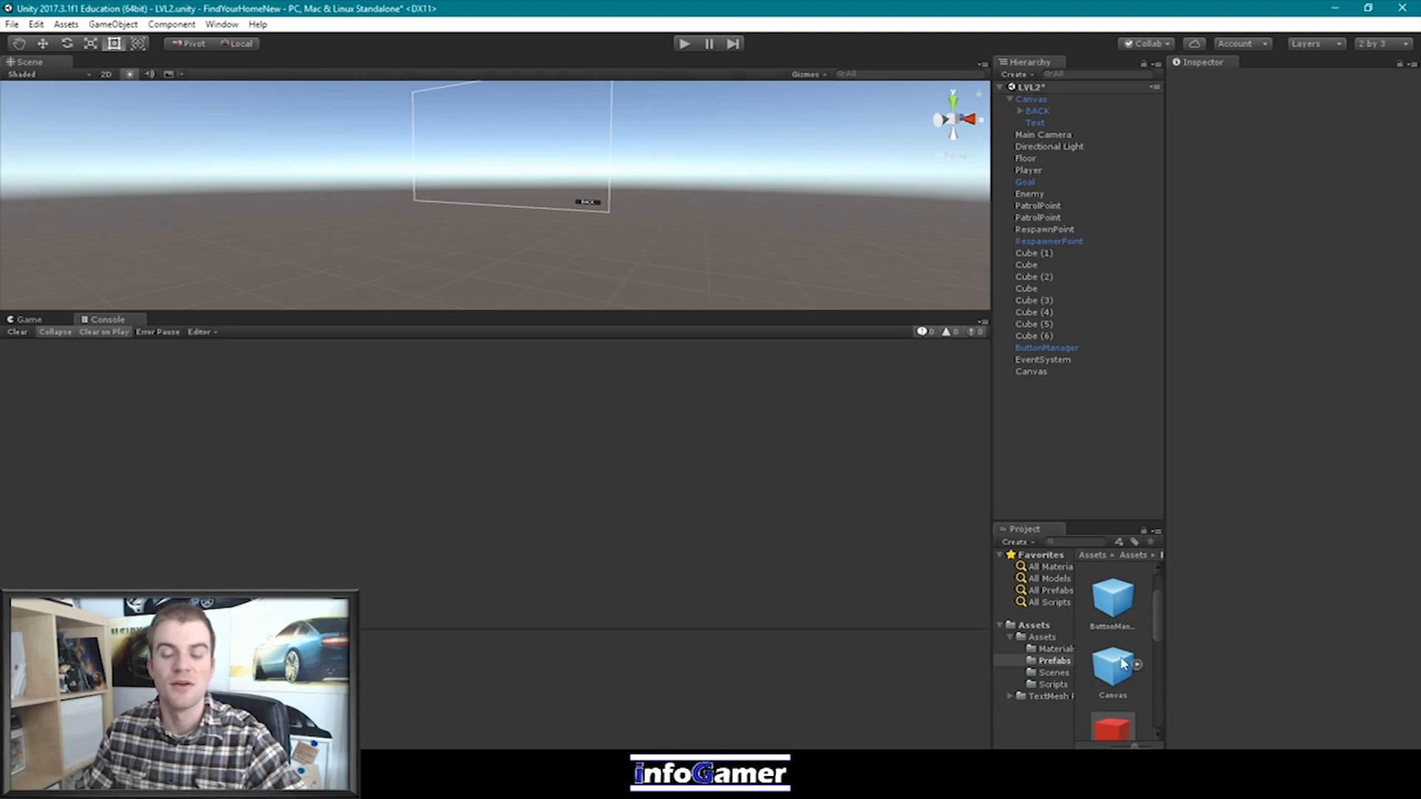
mouse_move(1081, 633)
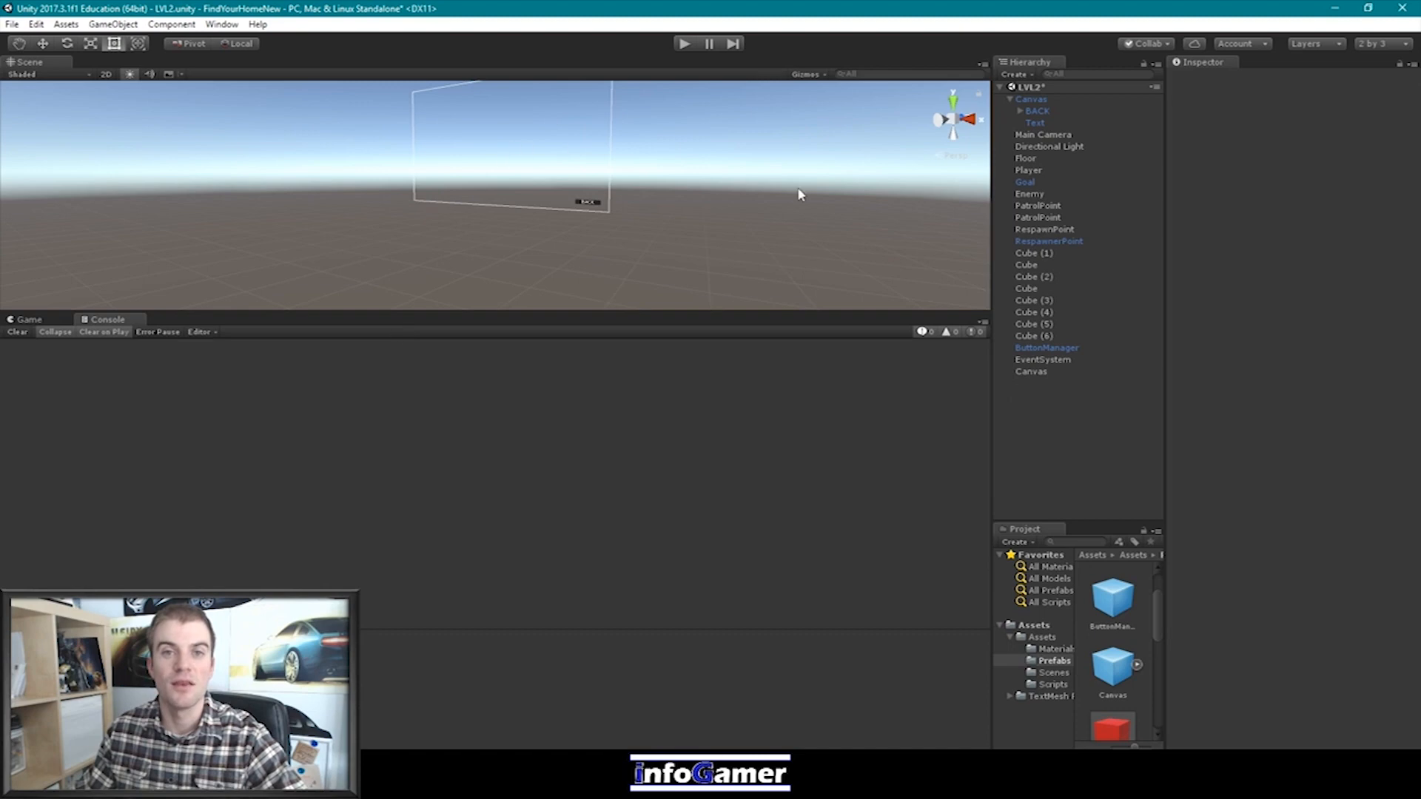
mouse_move(1105, 693)
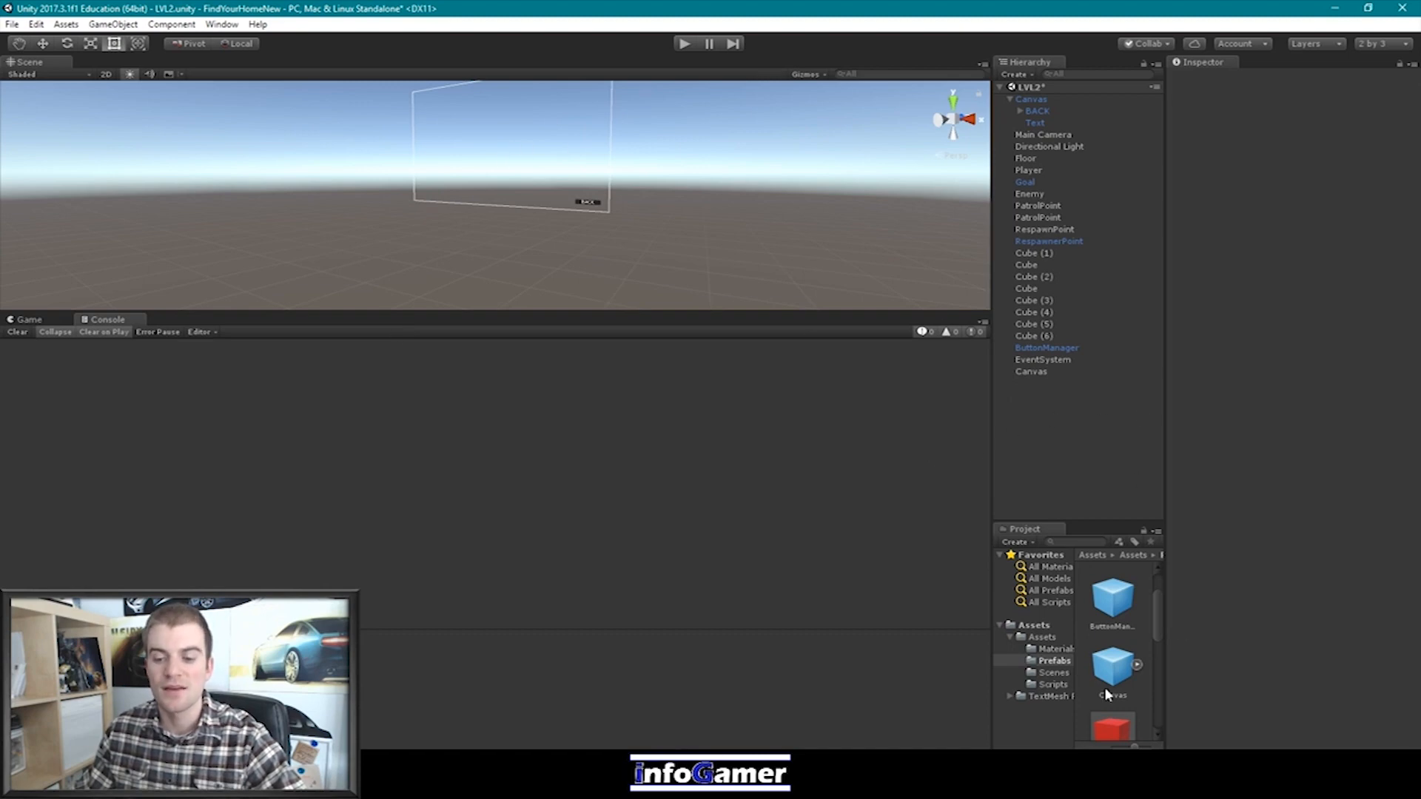
mouse_move(1112, 657)
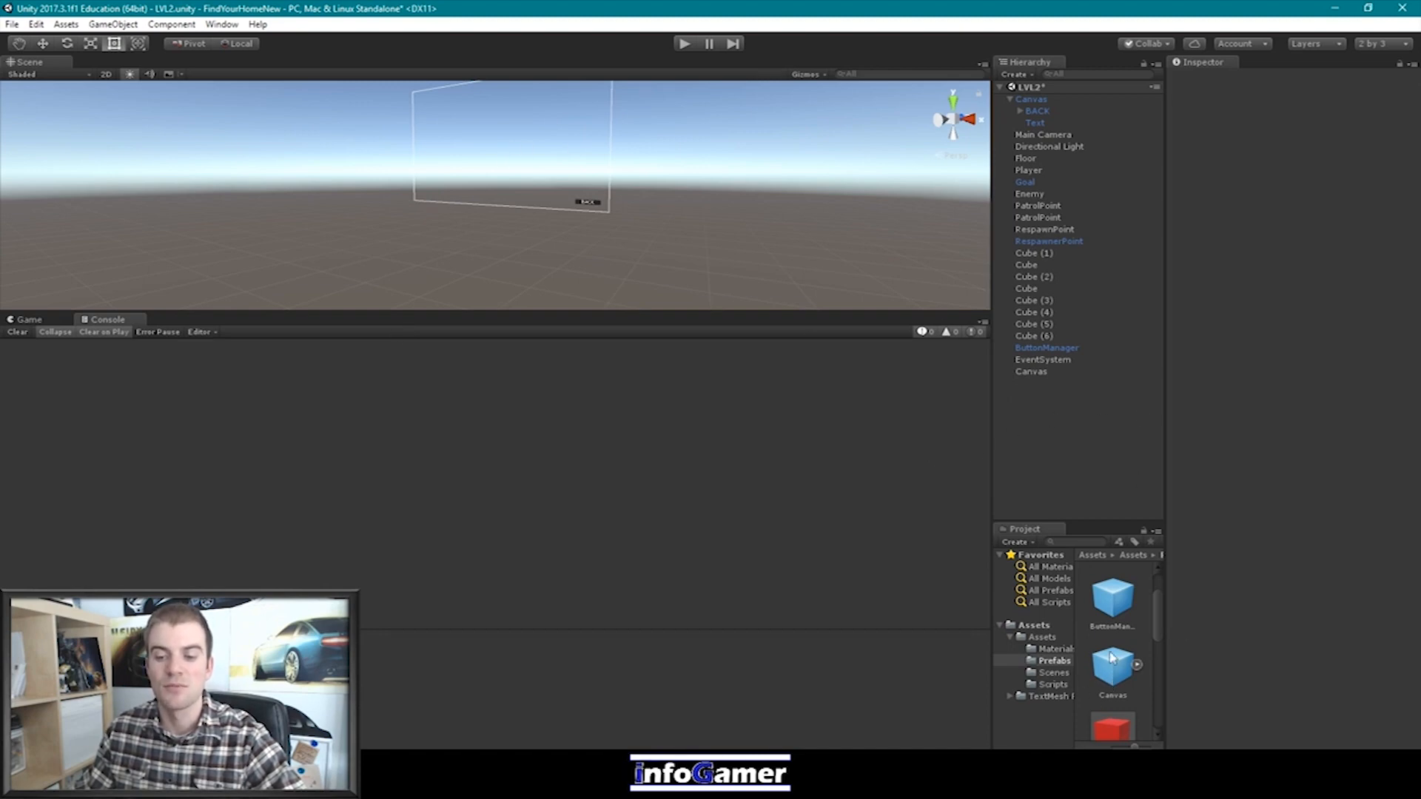
mouse_move(964, 244)
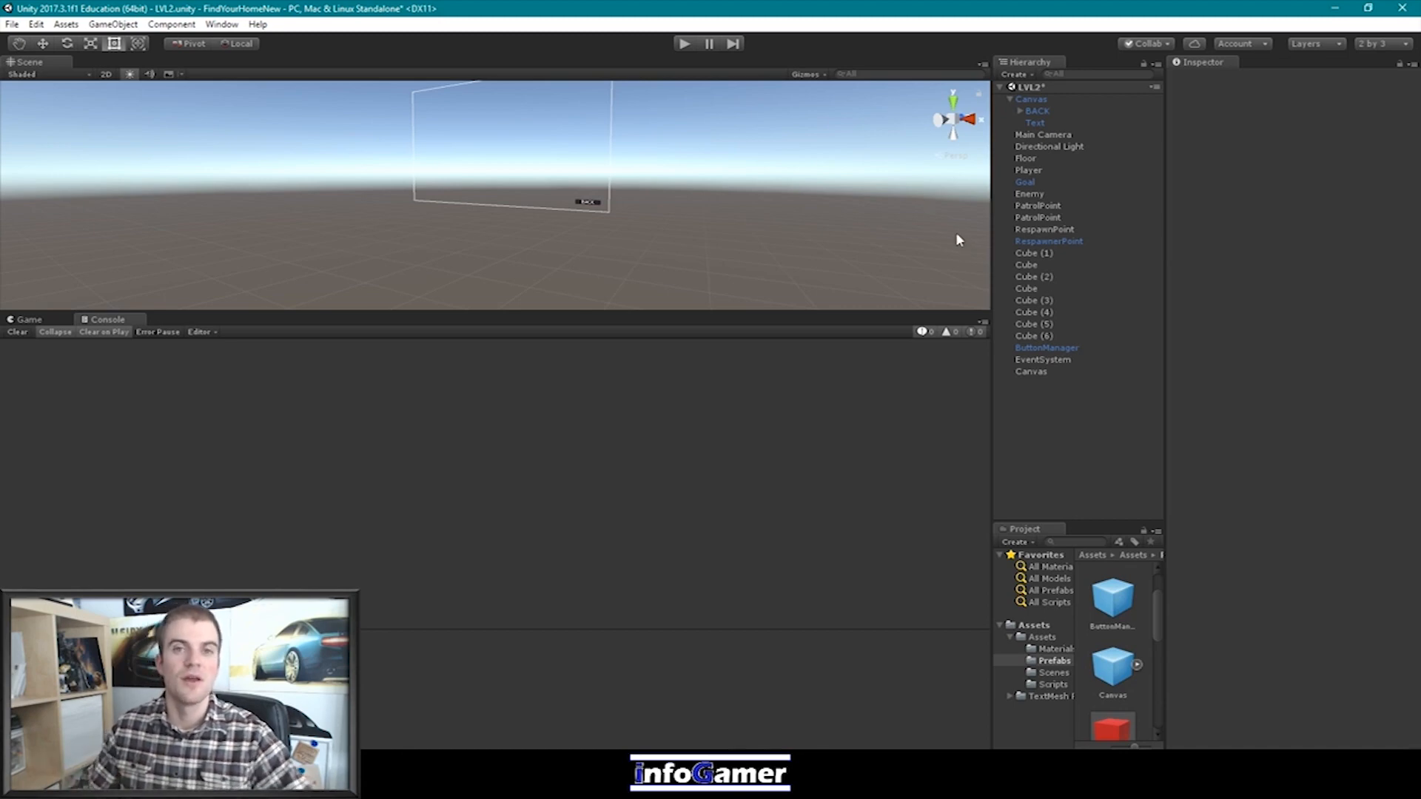
mouse_move(1006, 144)
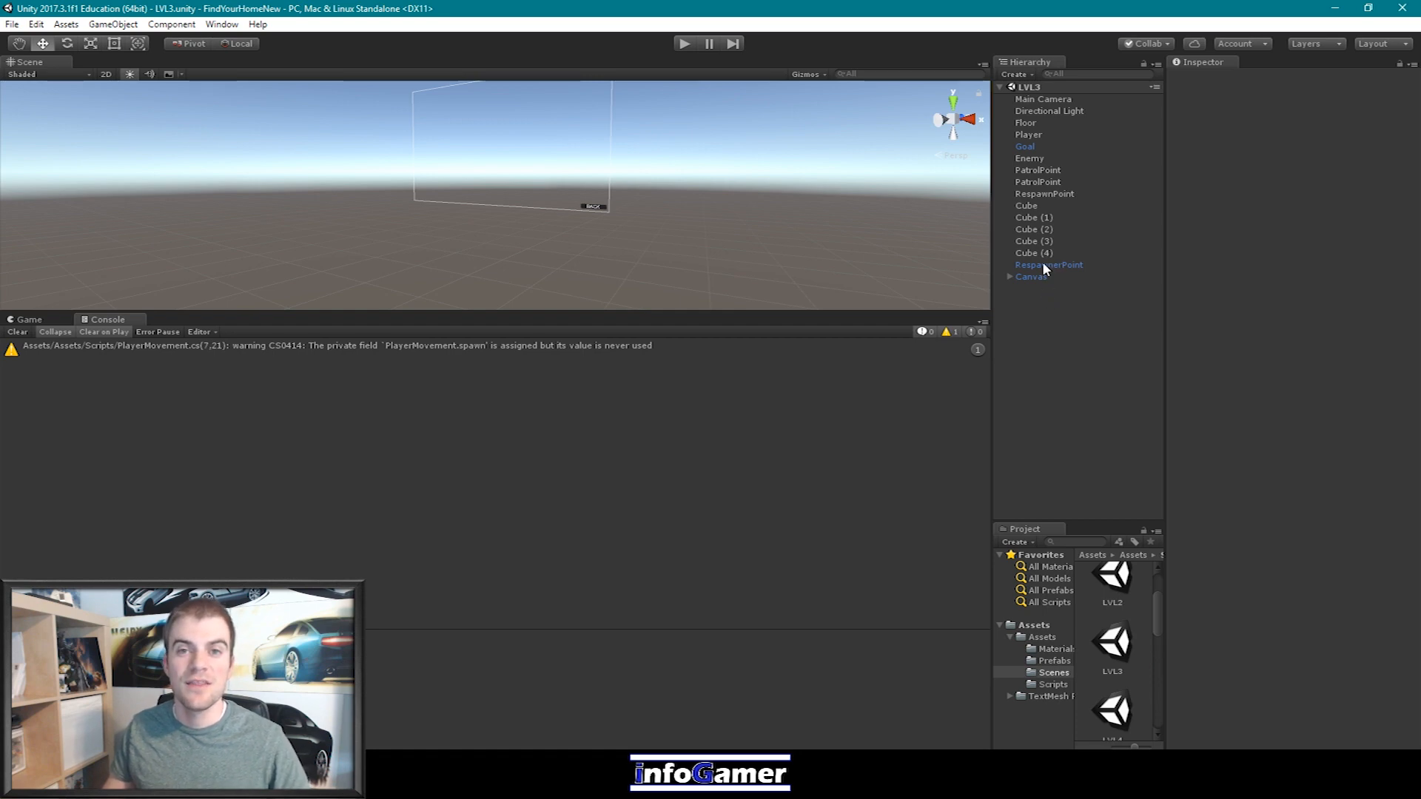
mouse_move(1065, 279)
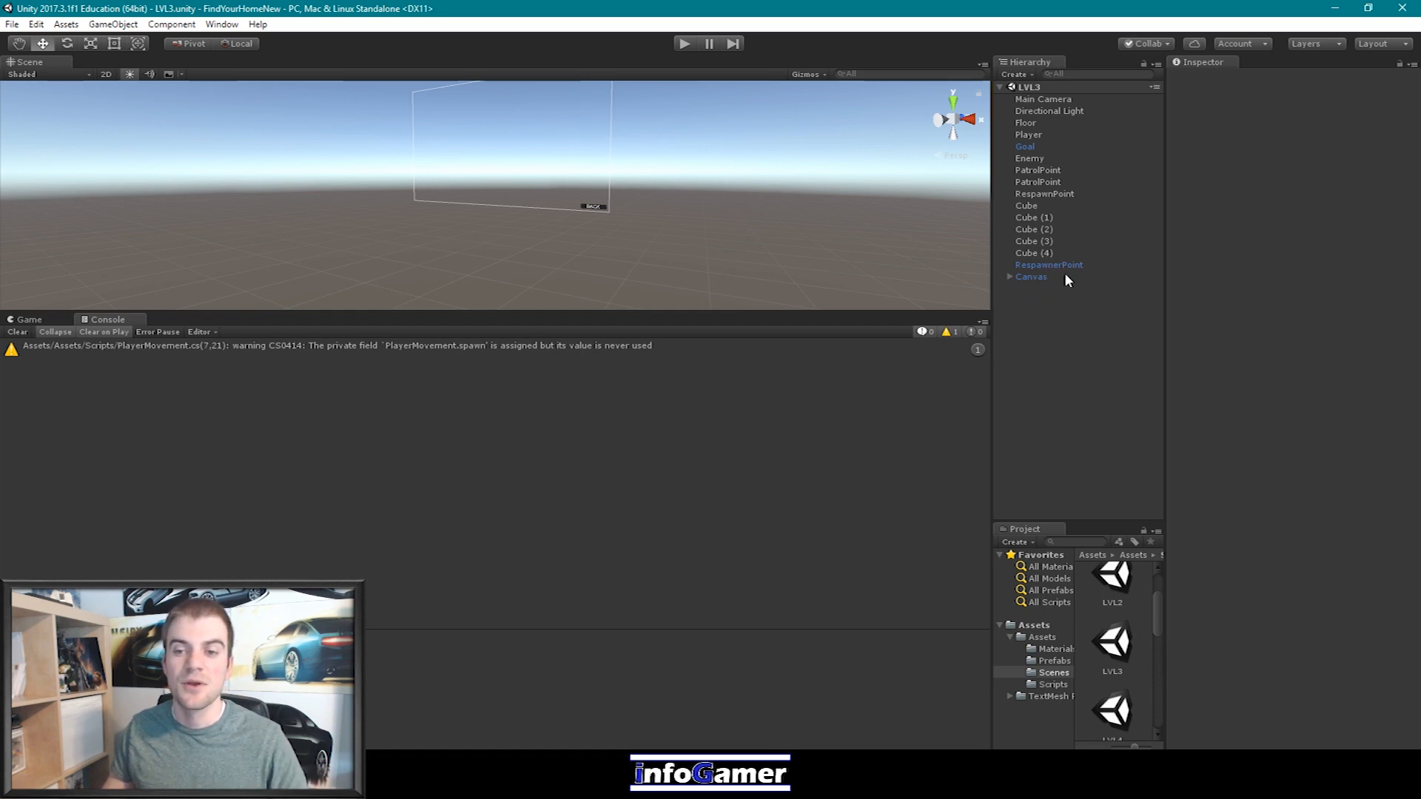
left_click(1031, 277)
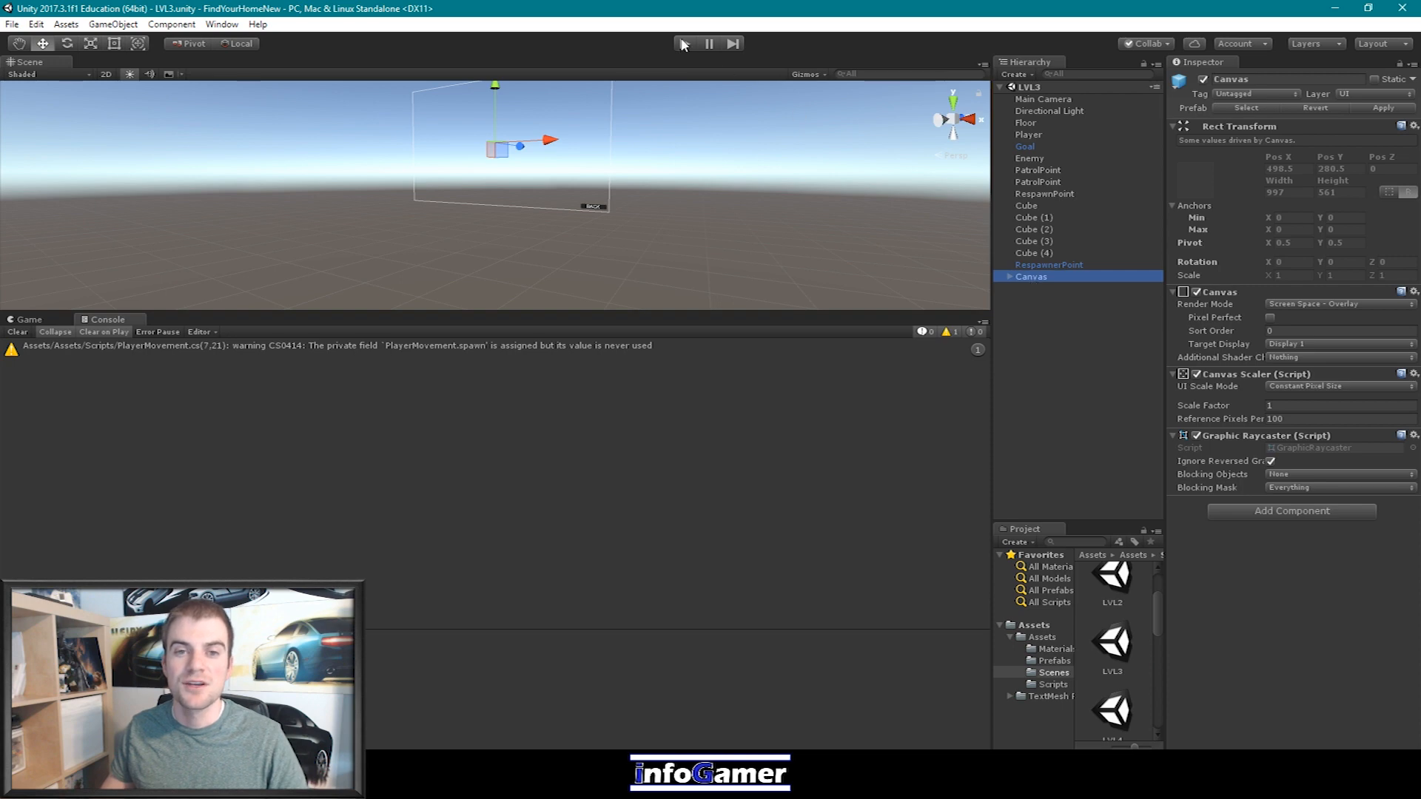
left_click(682, 43)
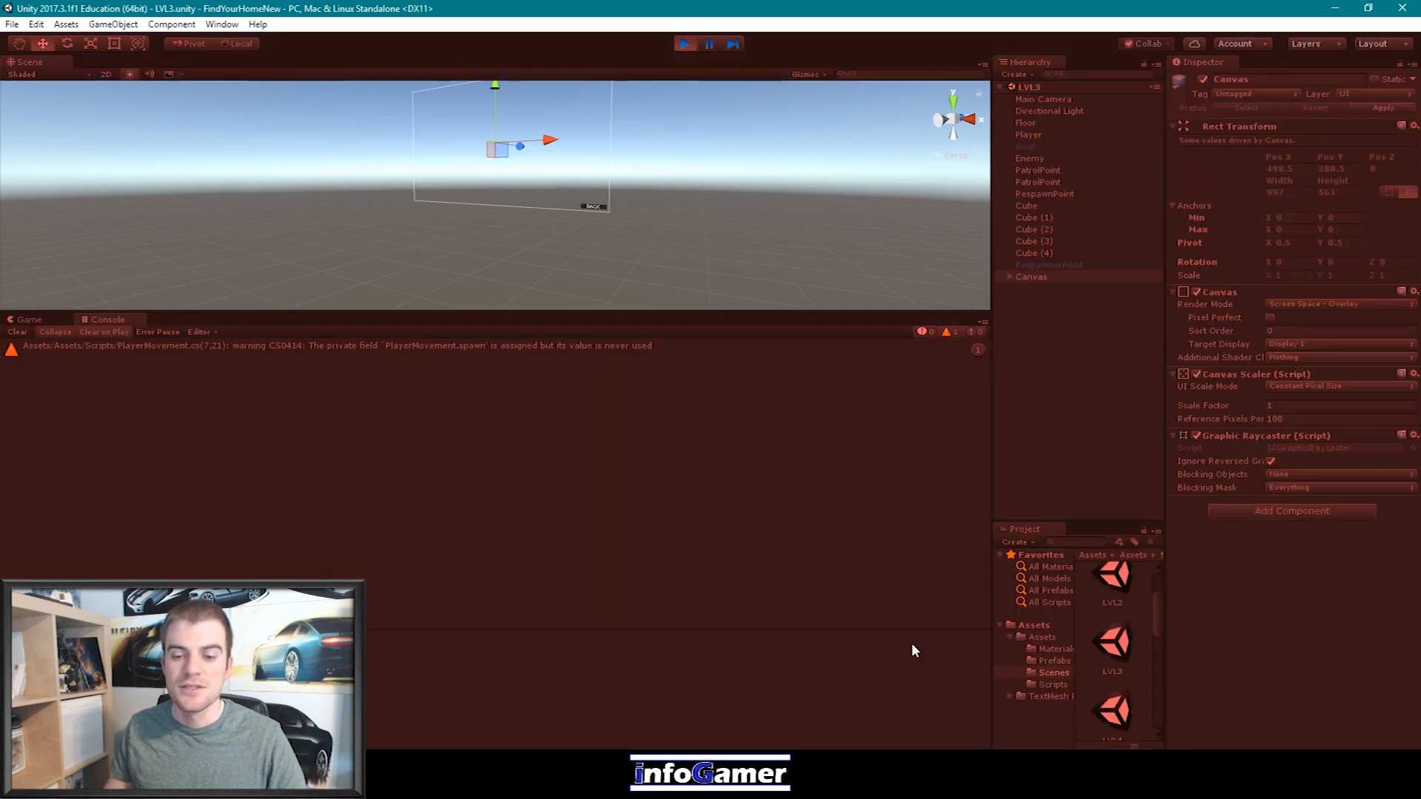
left_click(691, 43)
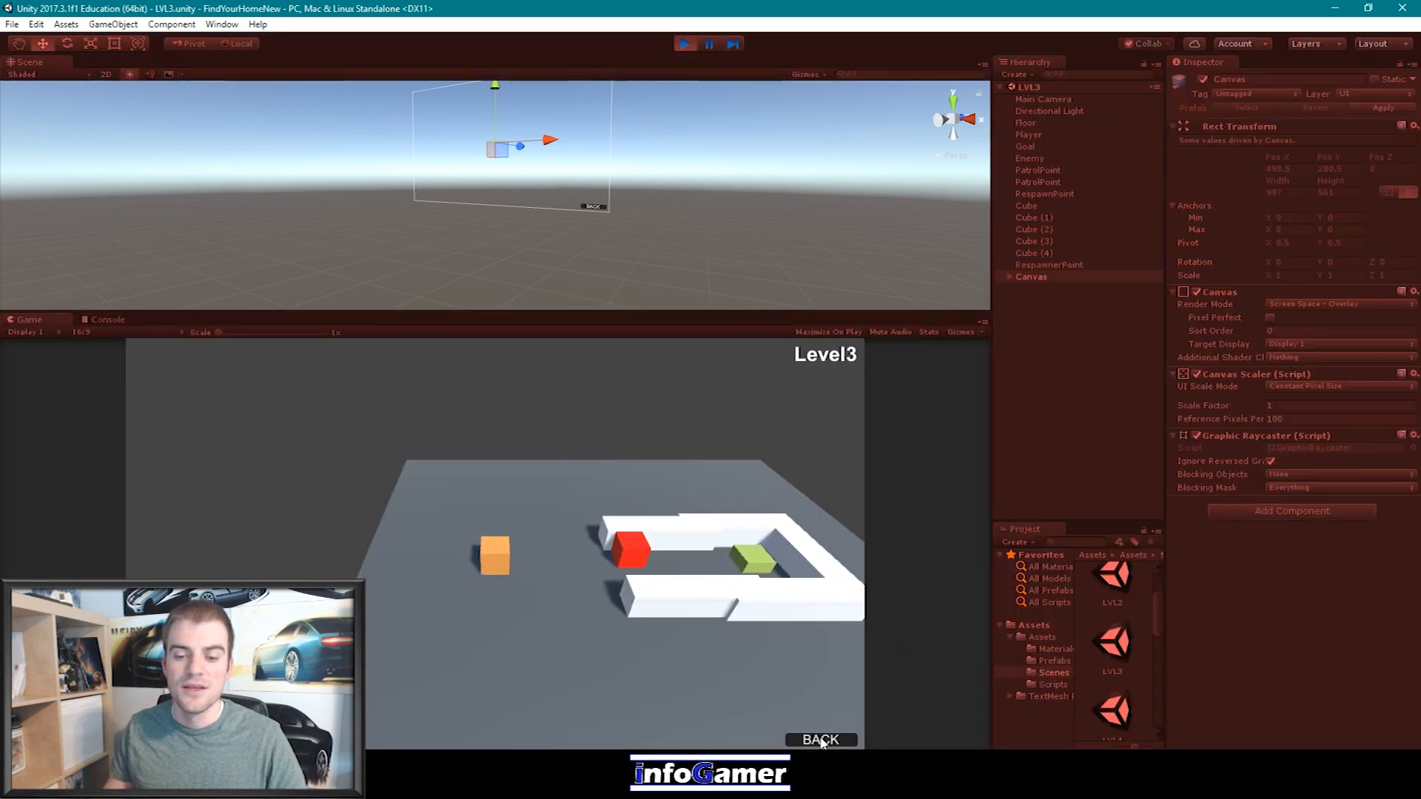
left_click(683, 43)
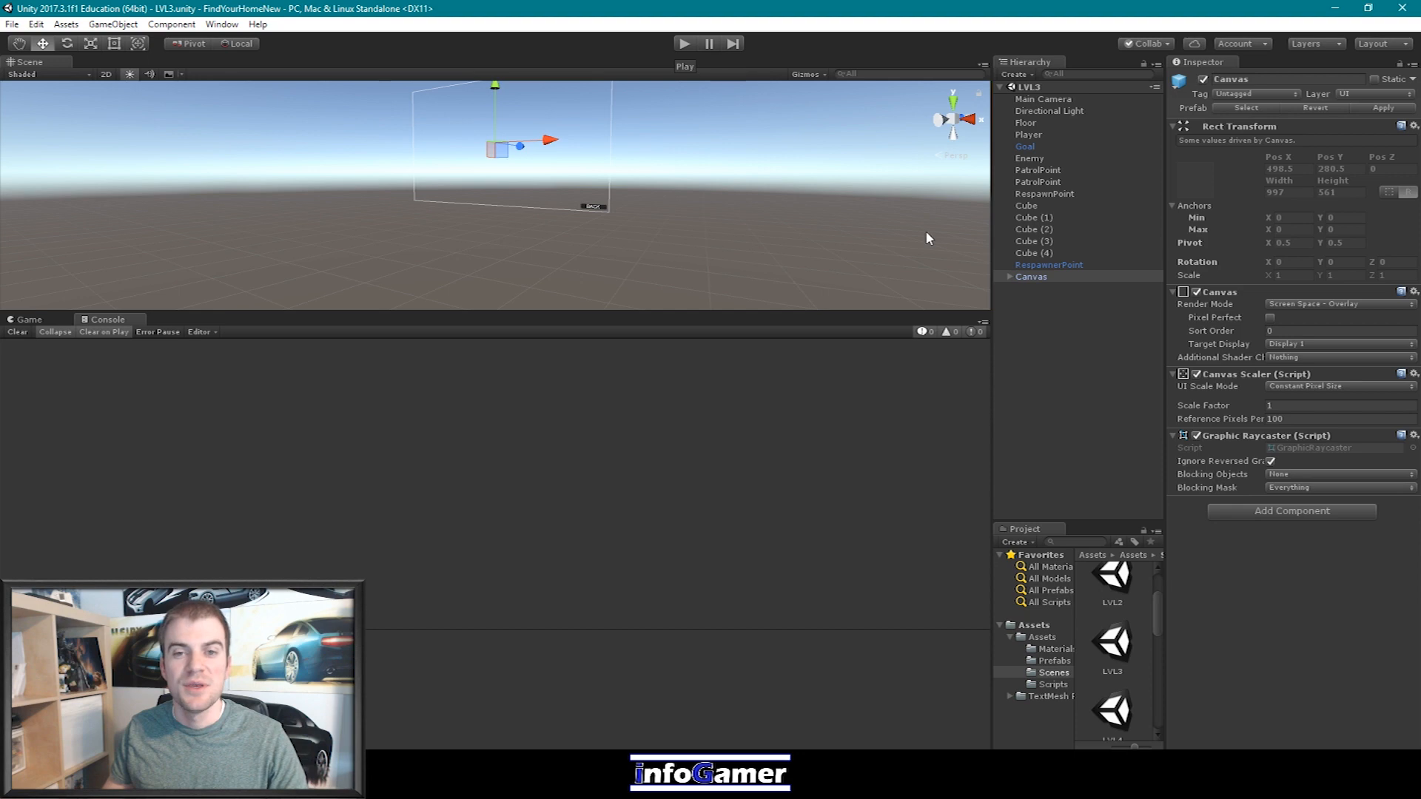
mouse_move(904, 197)
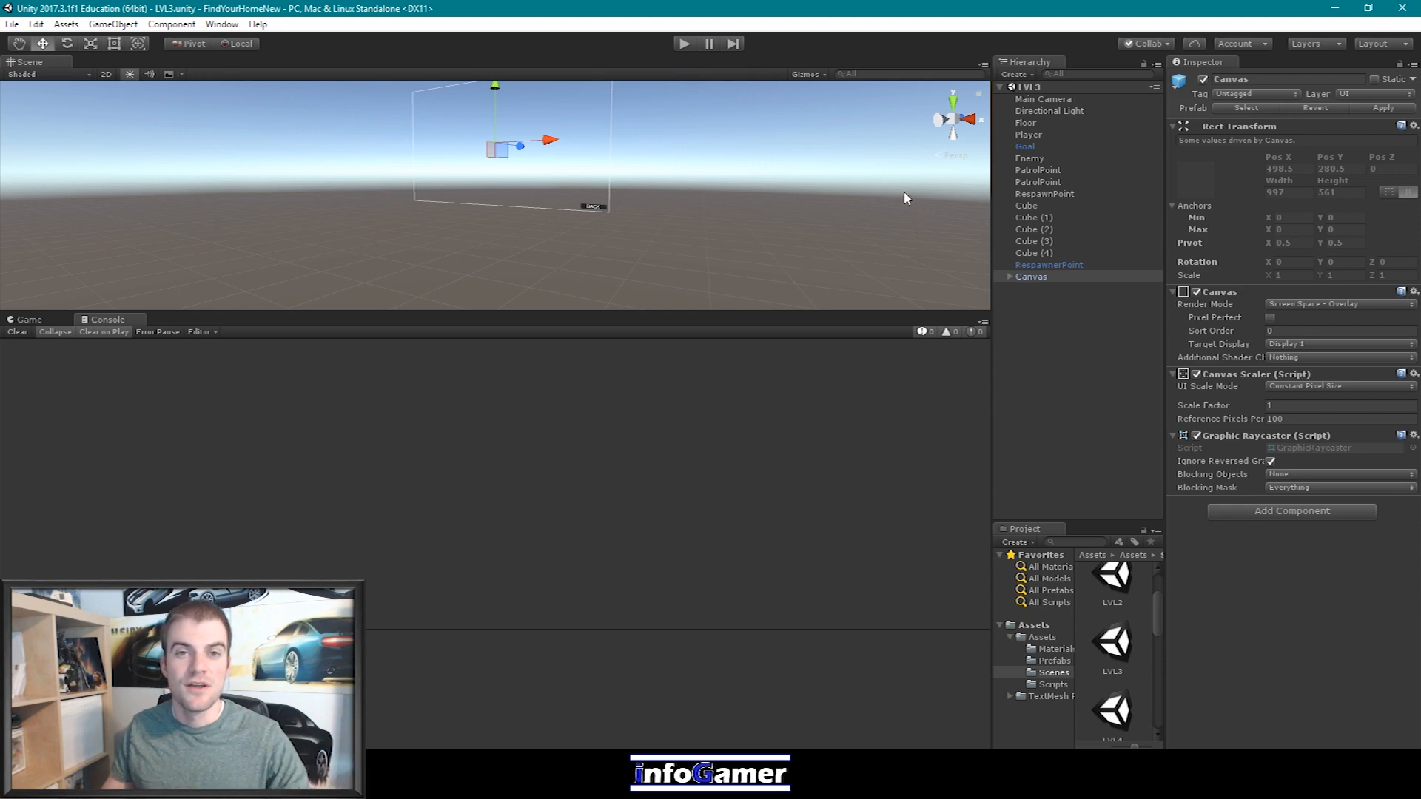
mouse_move(931, 181)
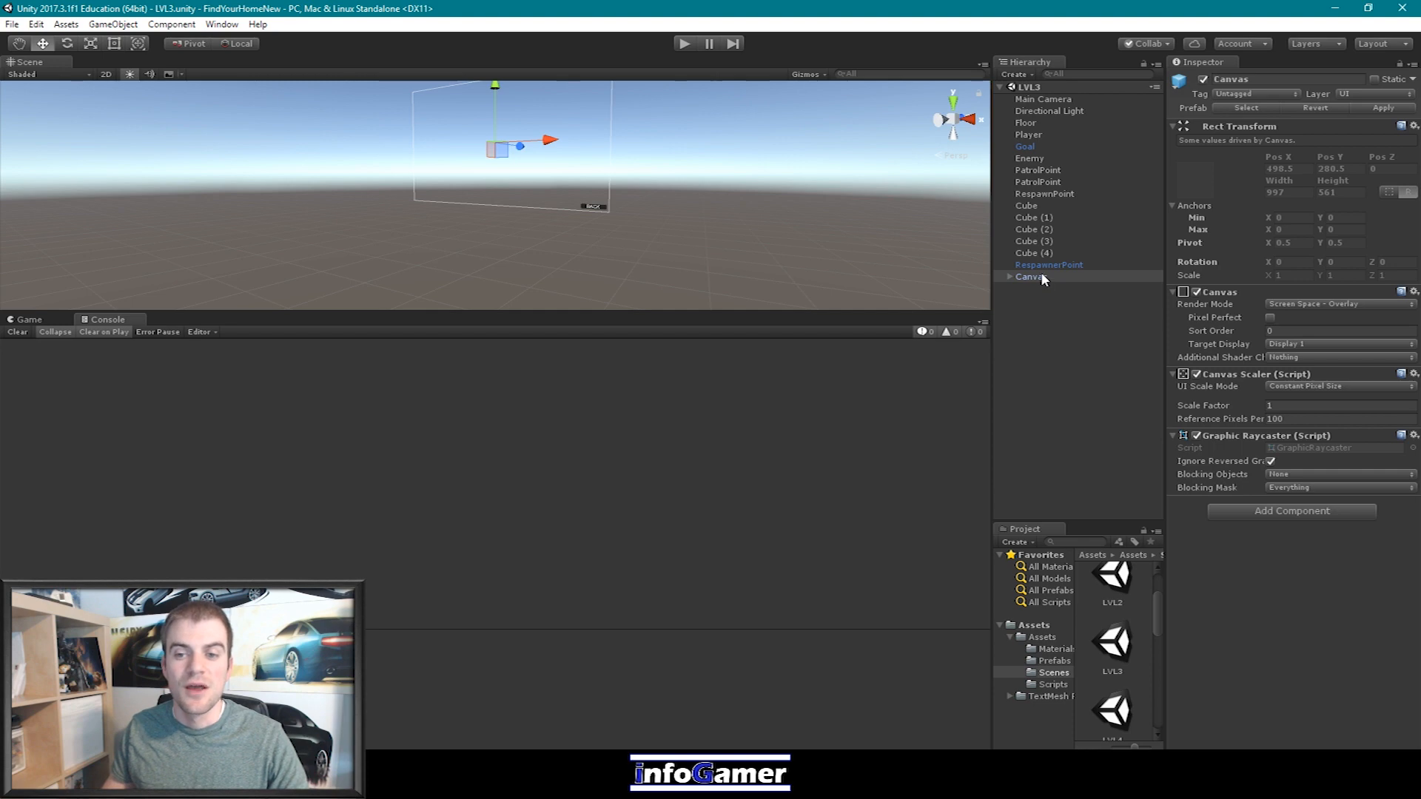
mouse_move(1043, 279)
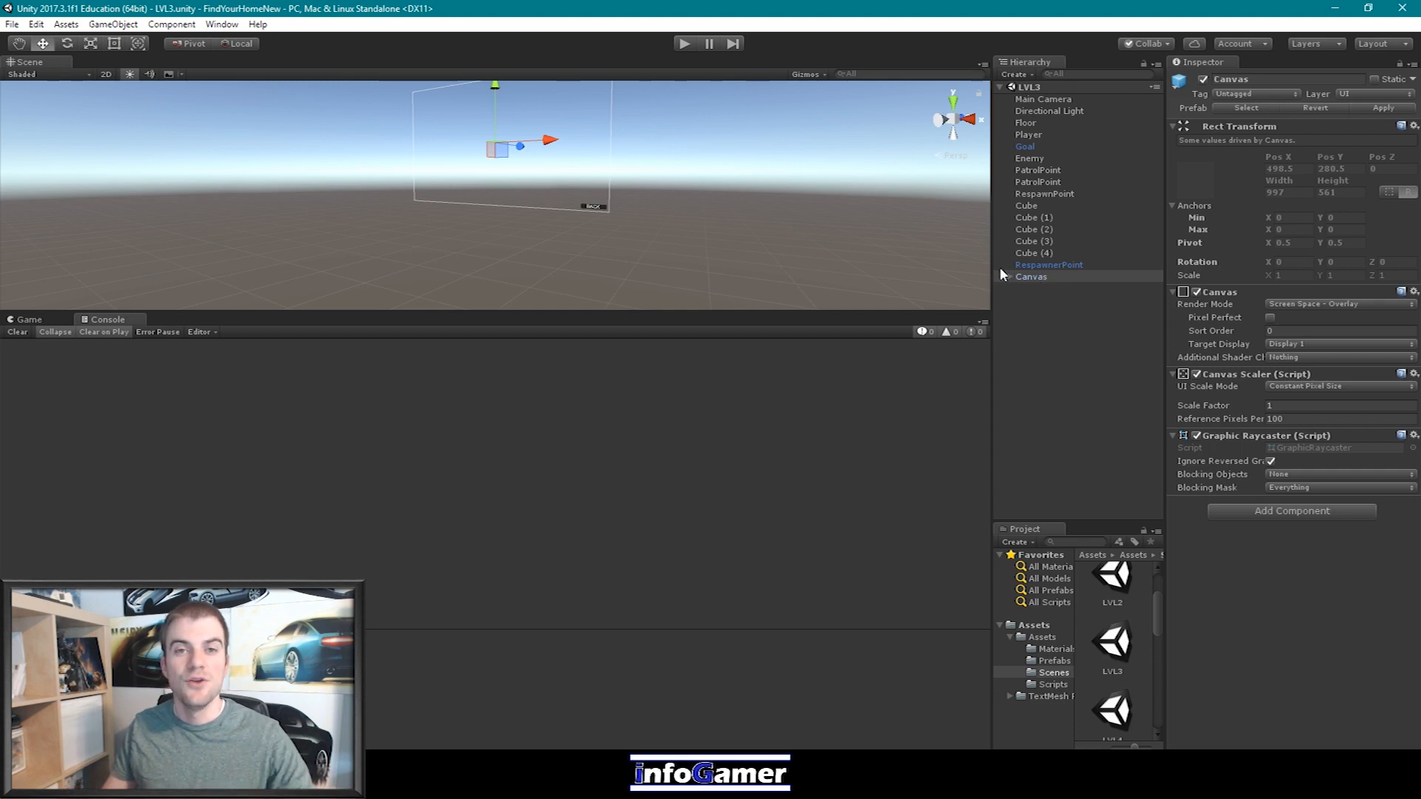
mouse_move(1024, 75)
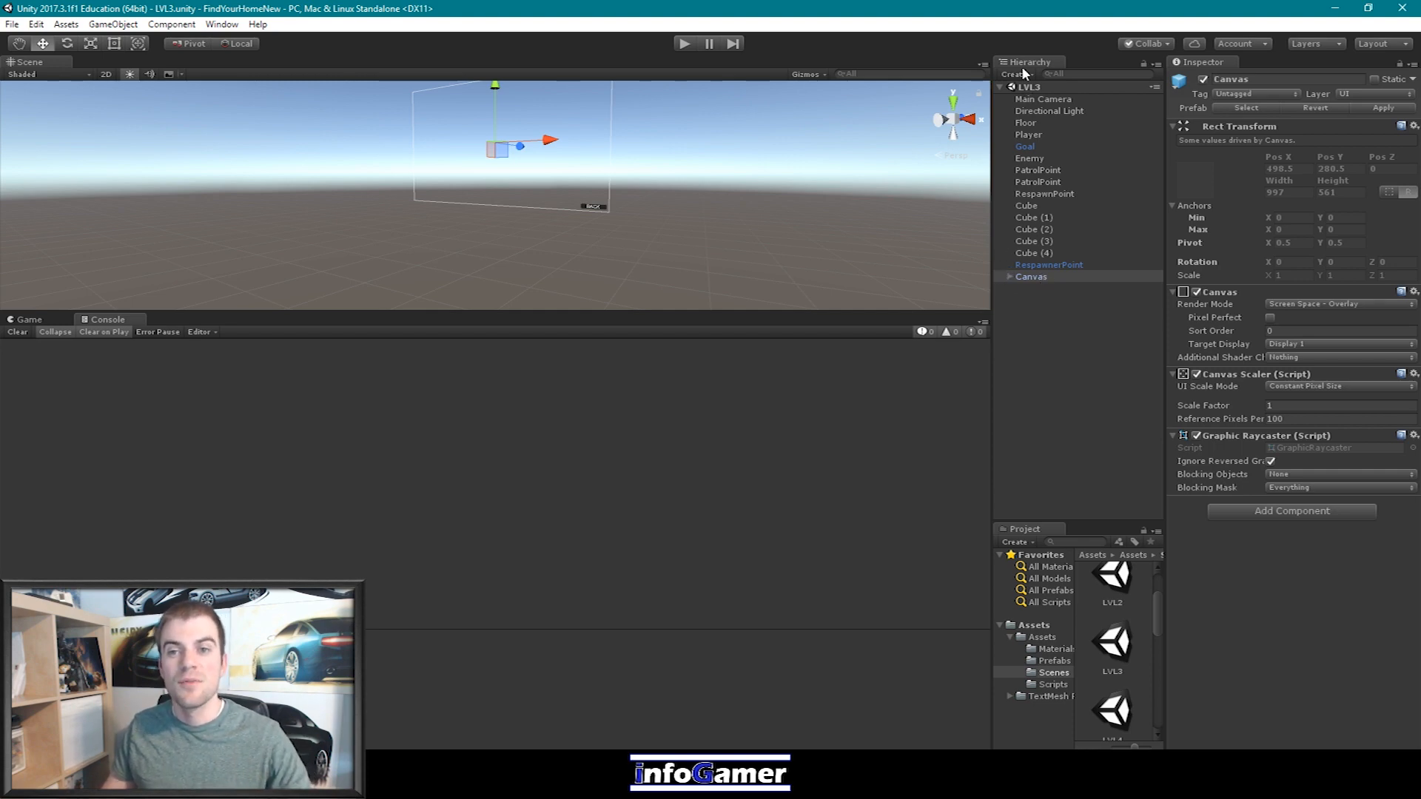
Add an EventSystem to the LVL3 scene via Create > UI > Event System
left_click(1016, 74)
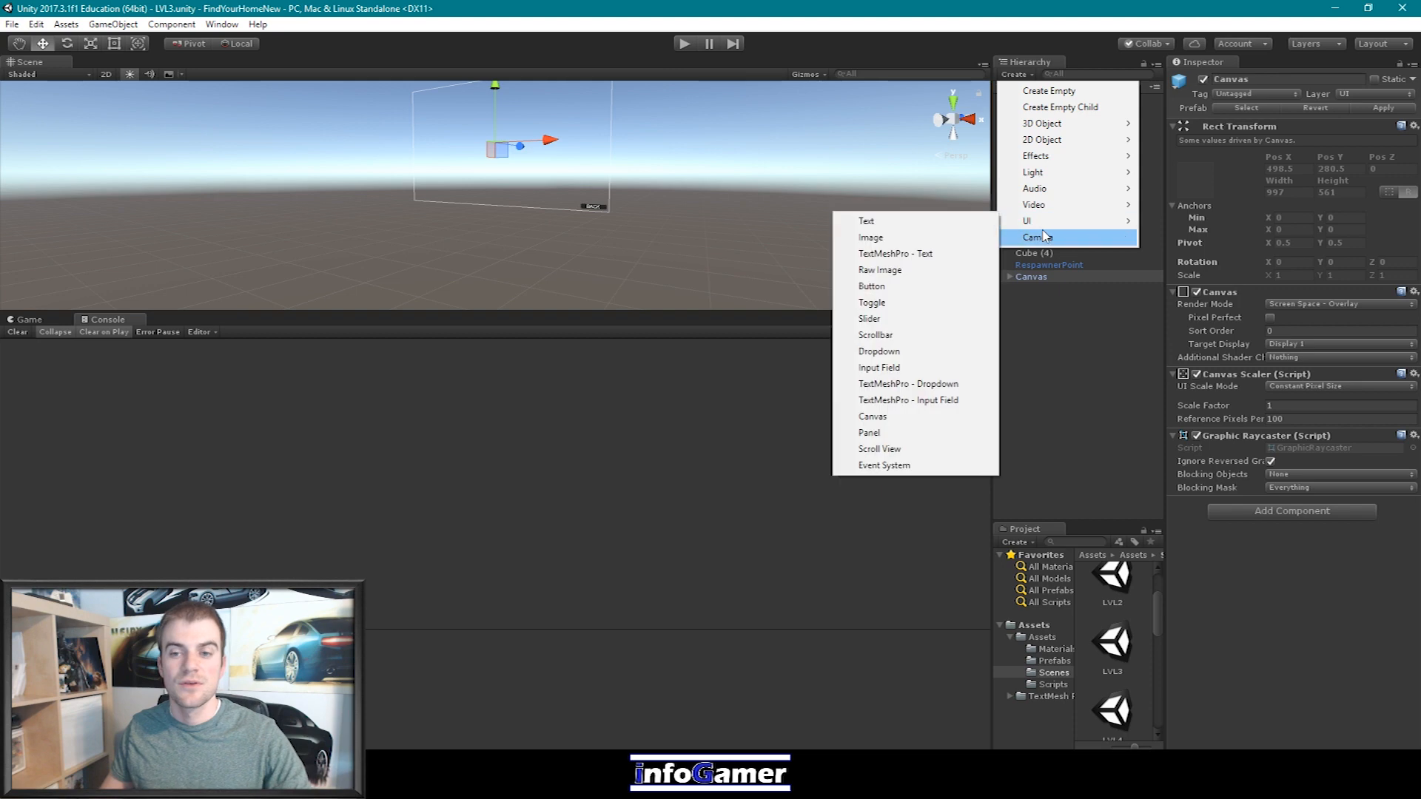
mouse_move(1037, 237)
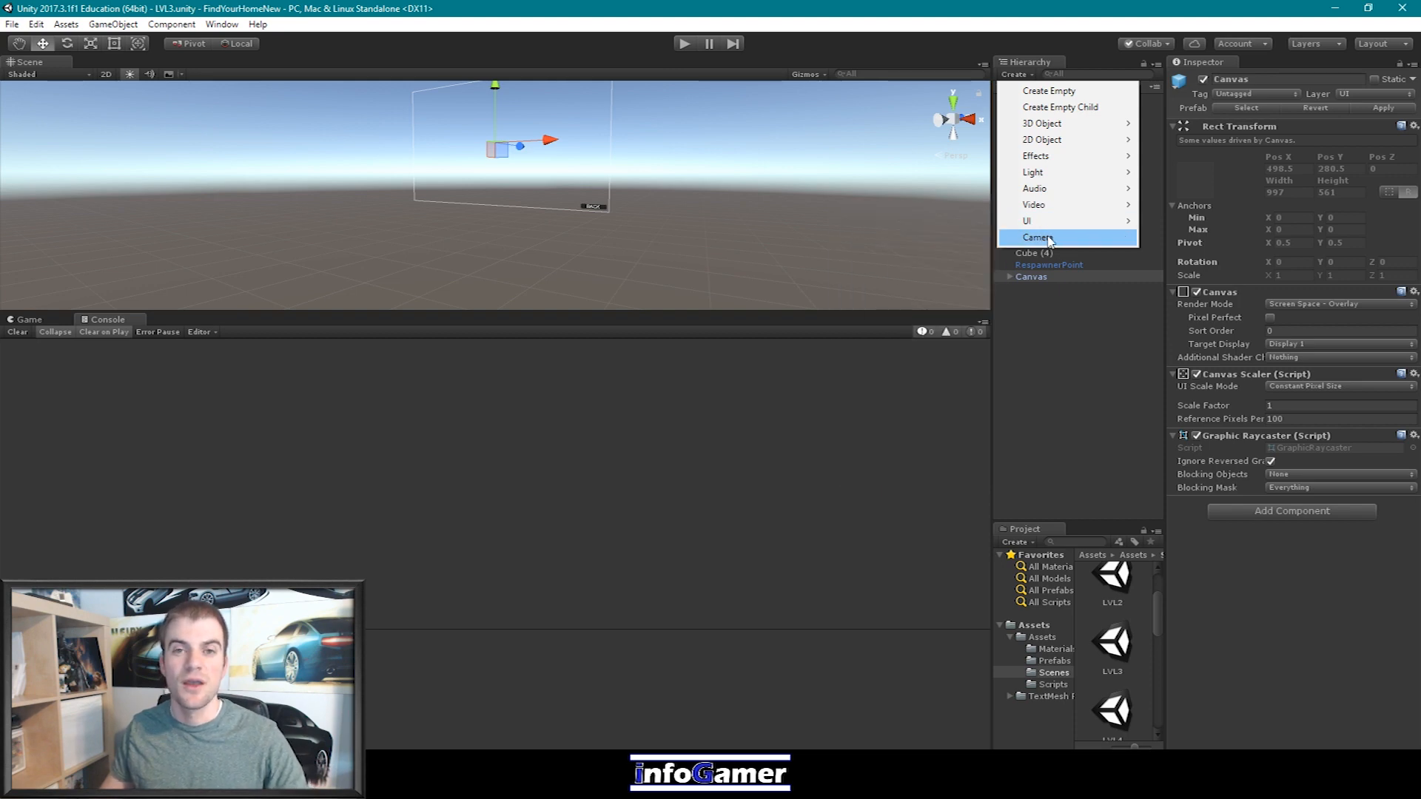
mouse_move(1033, 204)
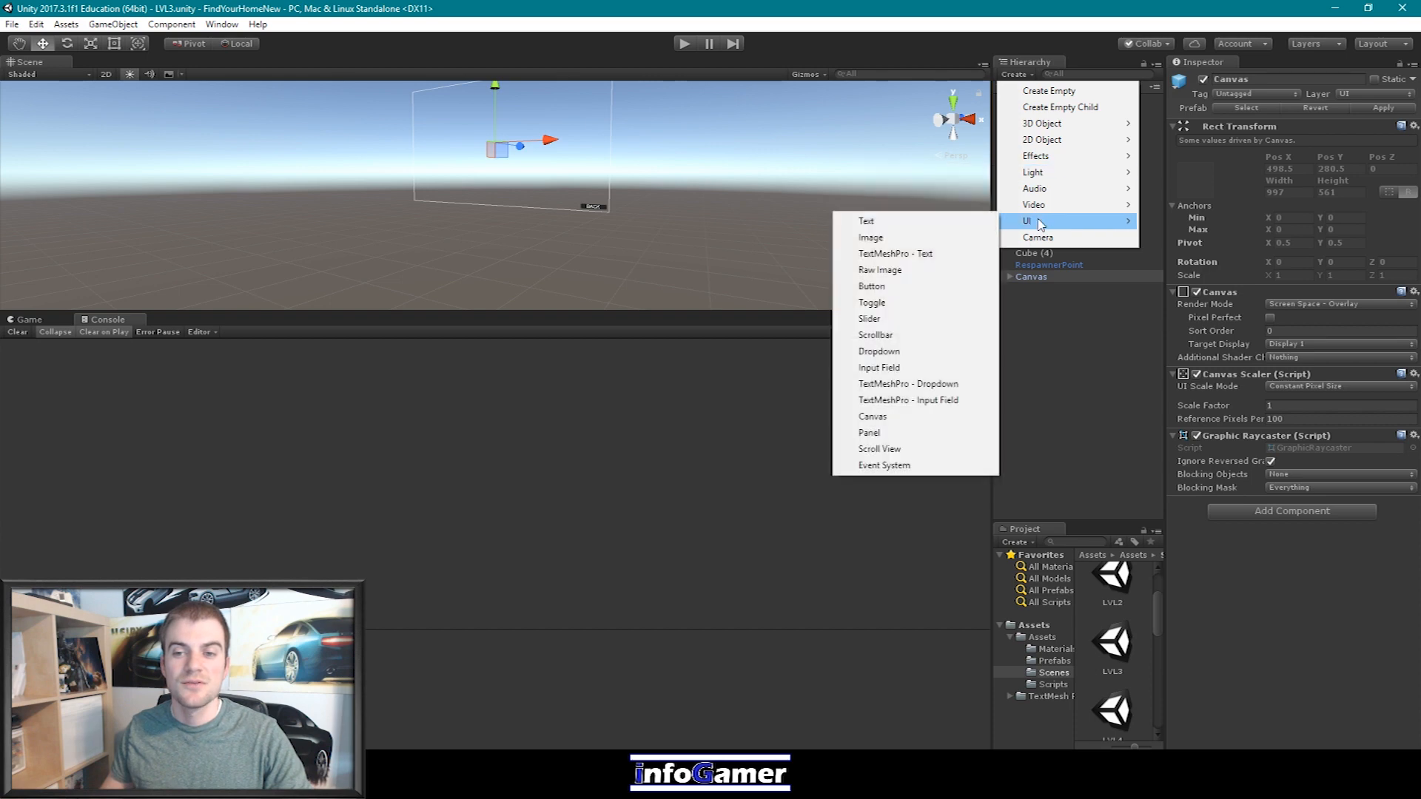
mouse_move(913, 399)
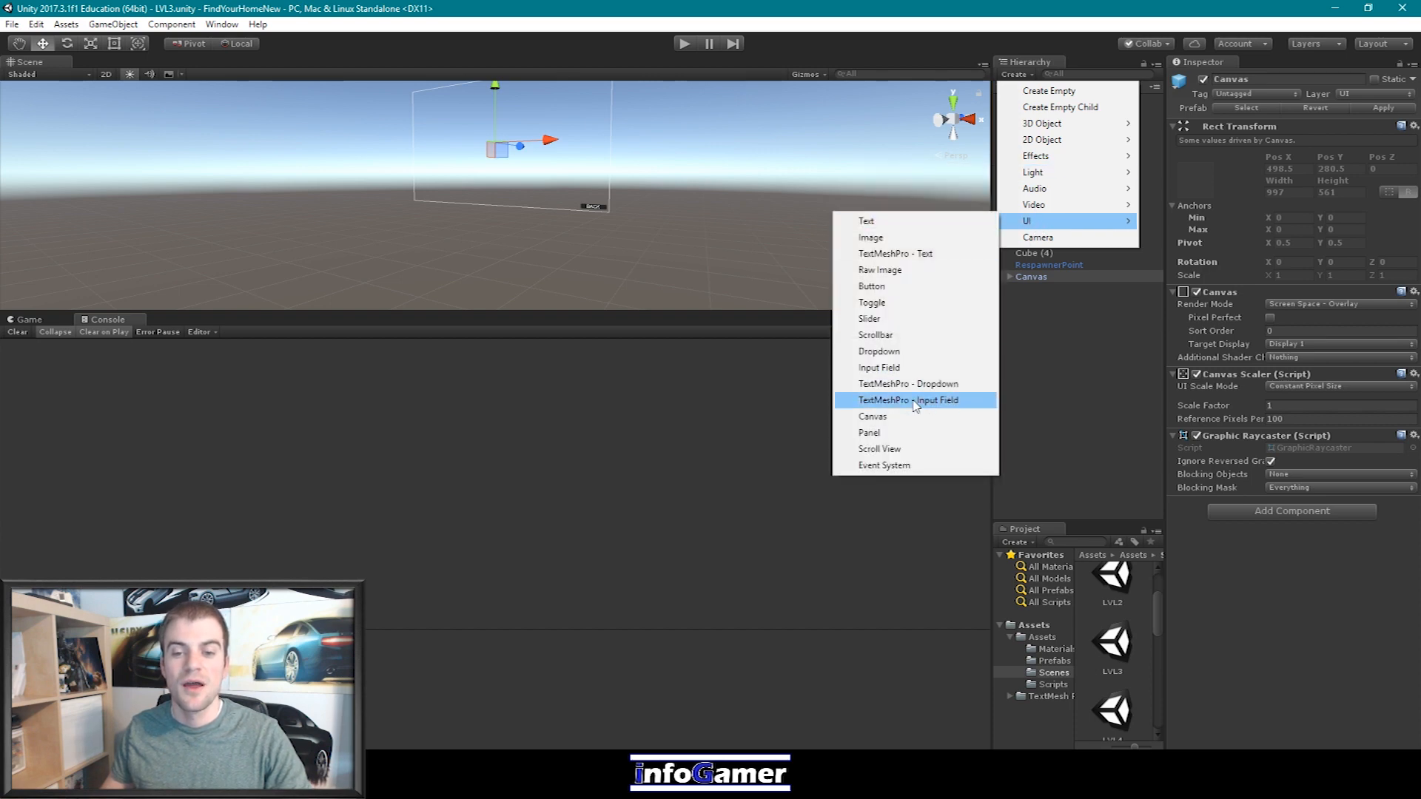
mouse_move(892, 471)
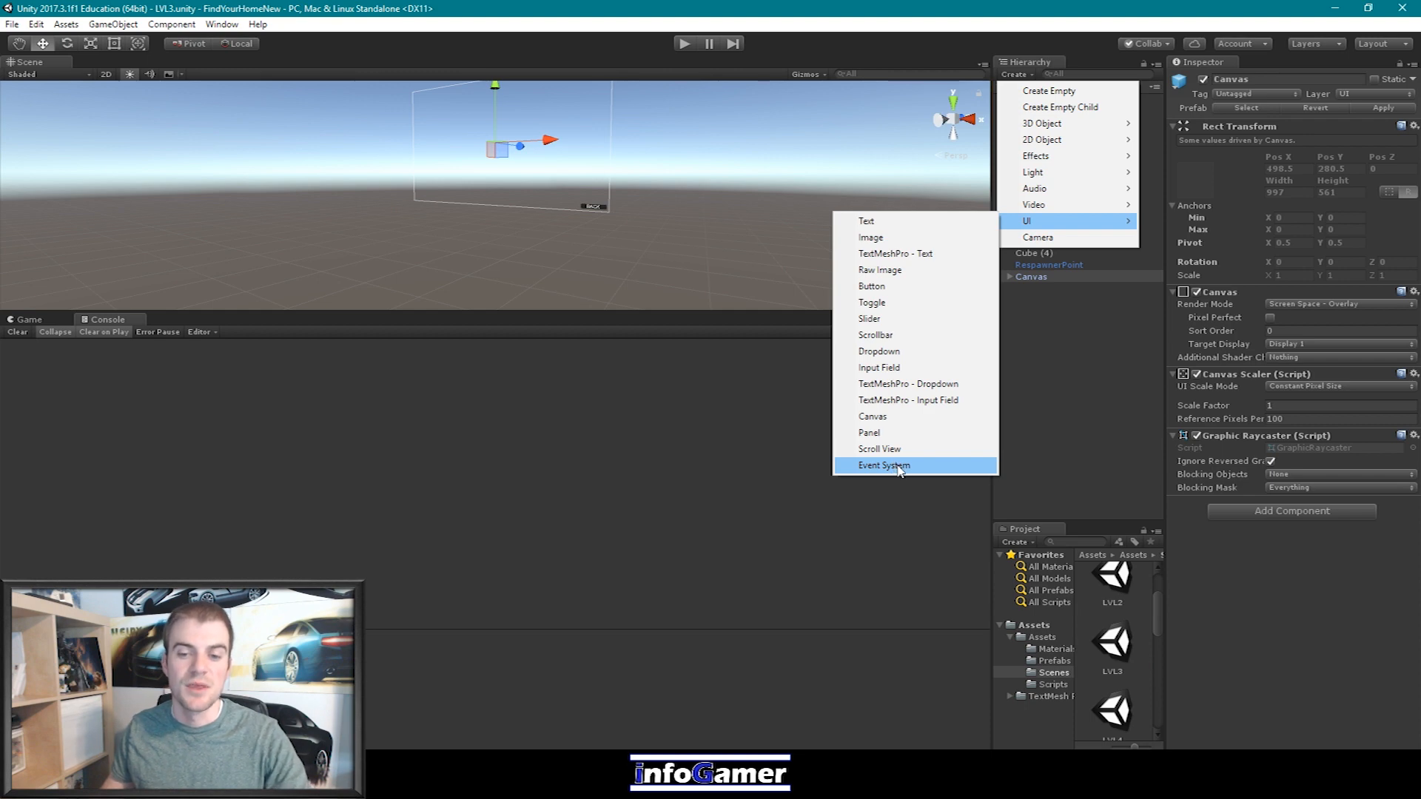
left_click(882, 465)
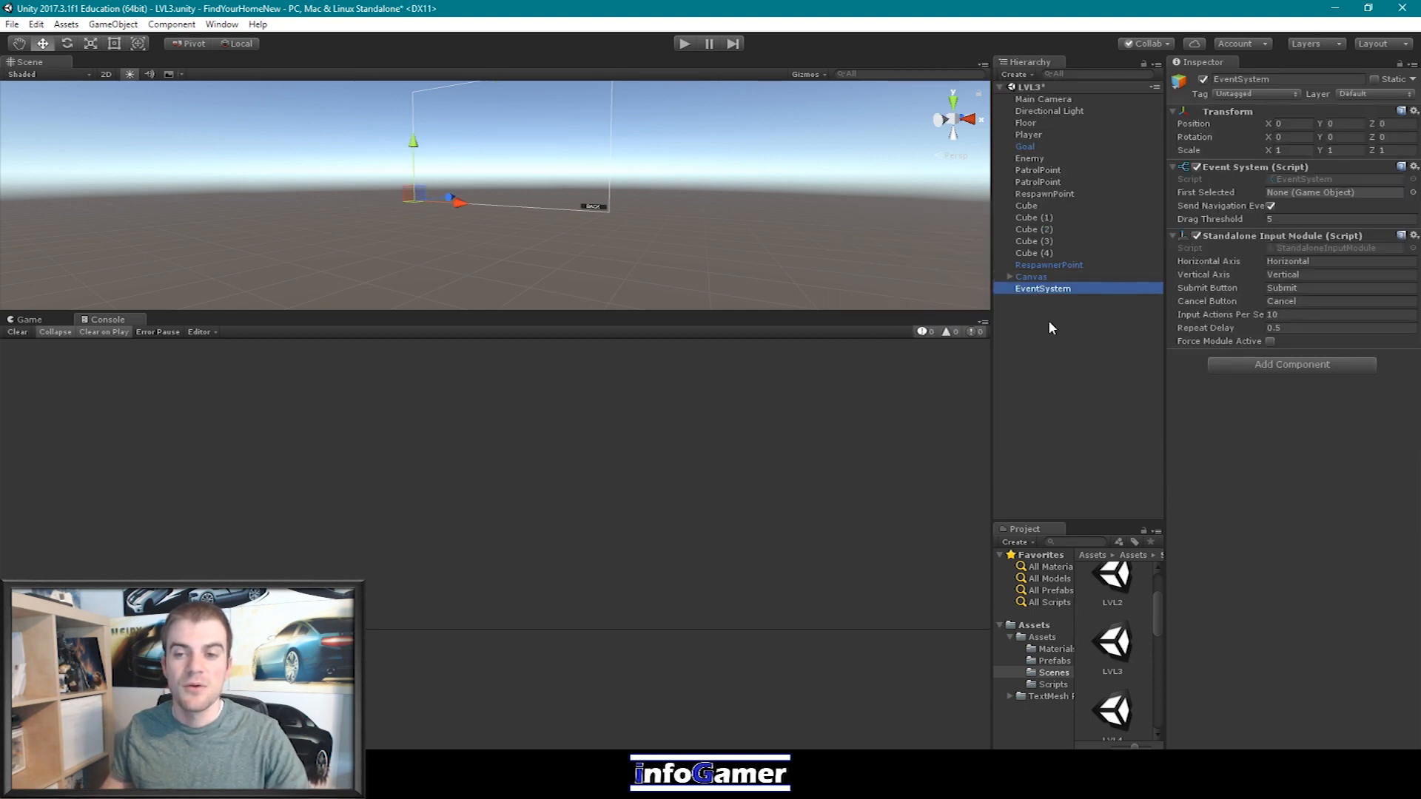
mouse_move(1046, 304)
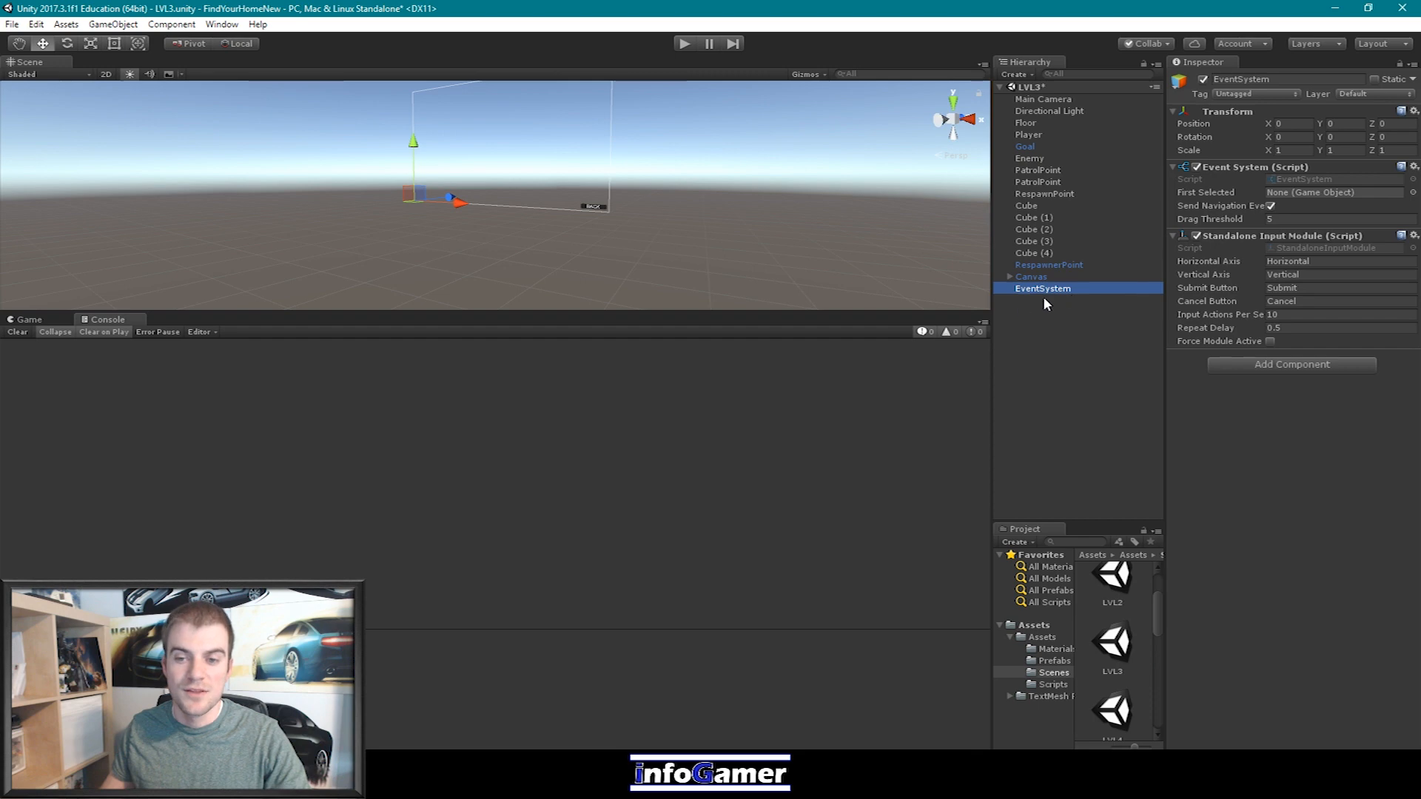
left_click(684, 43)
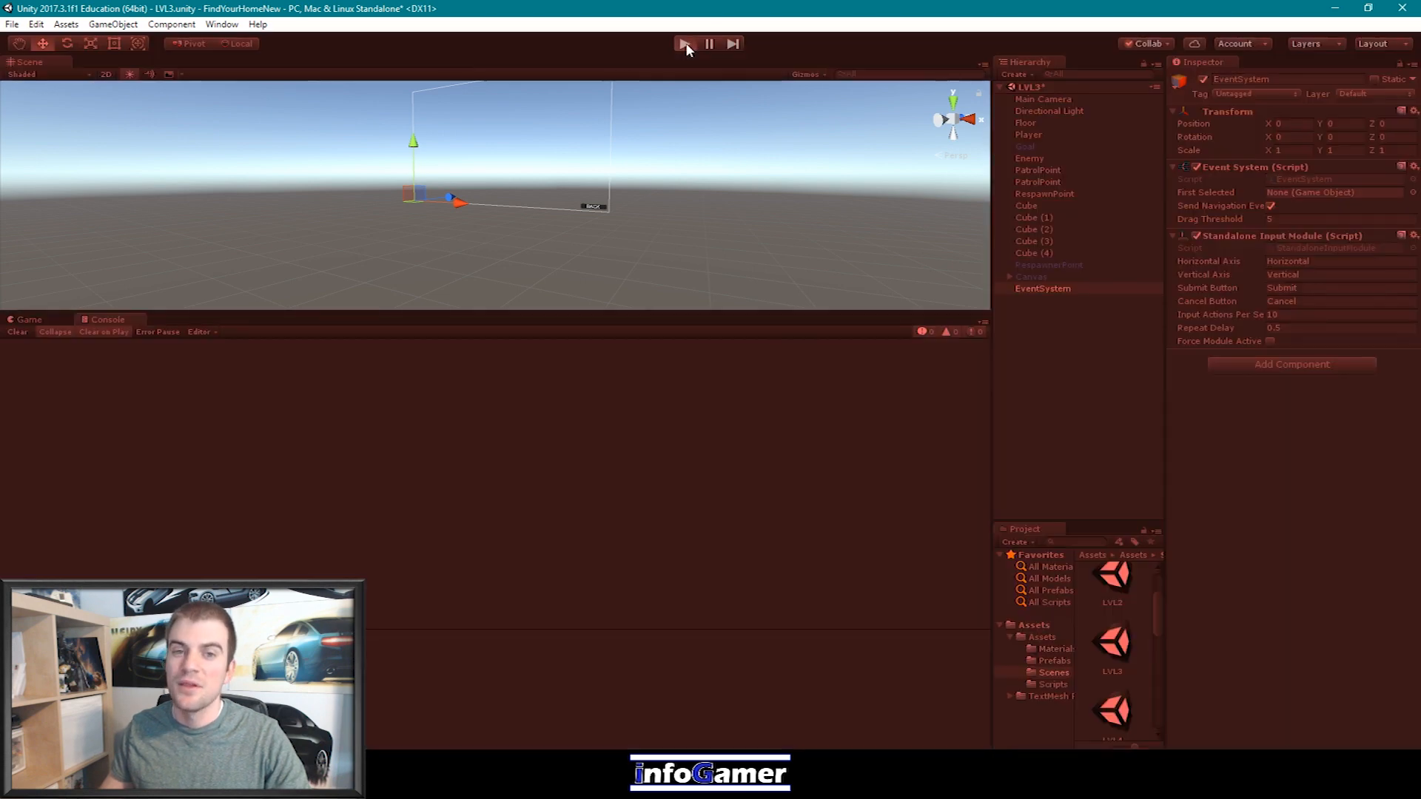
left_click(684, 43)
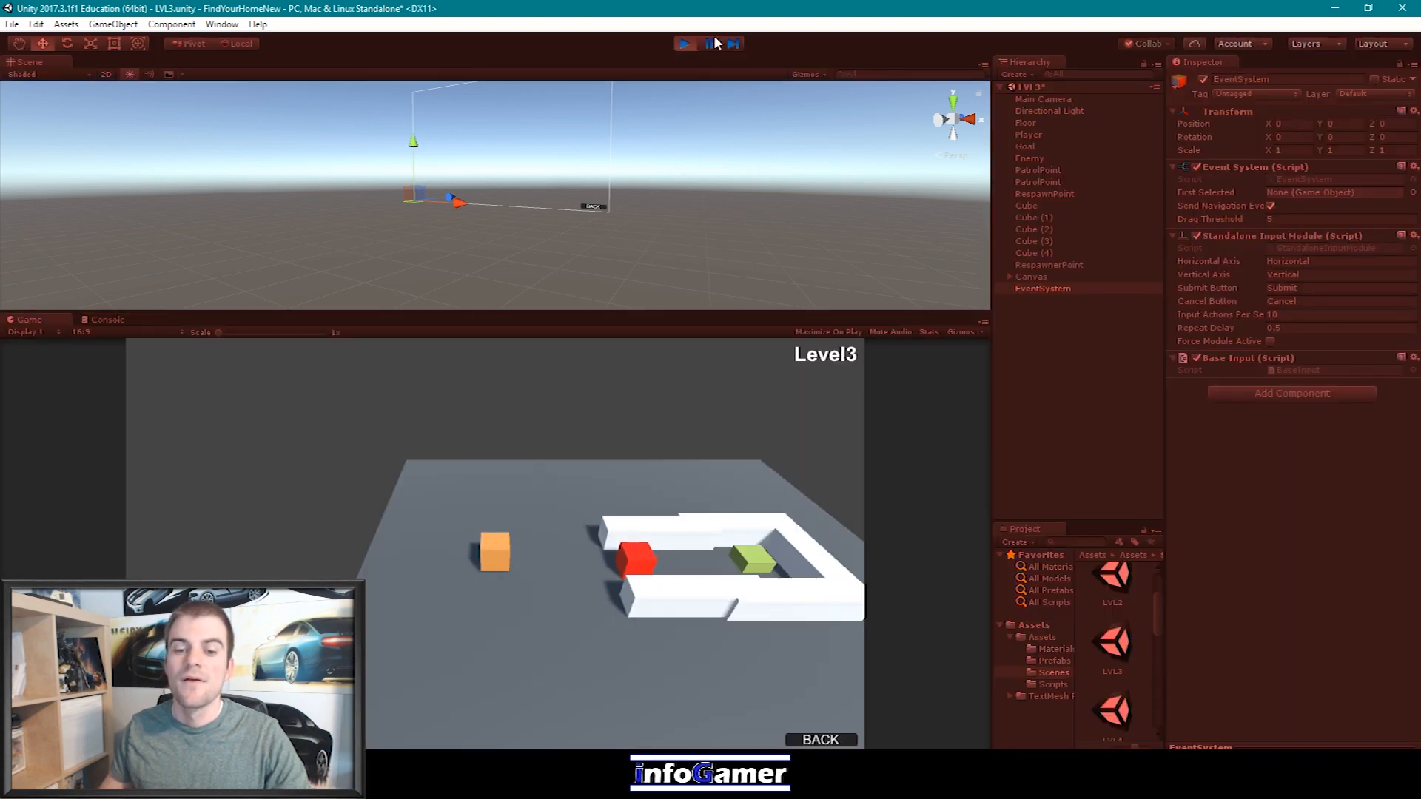
left_click(686, 43)
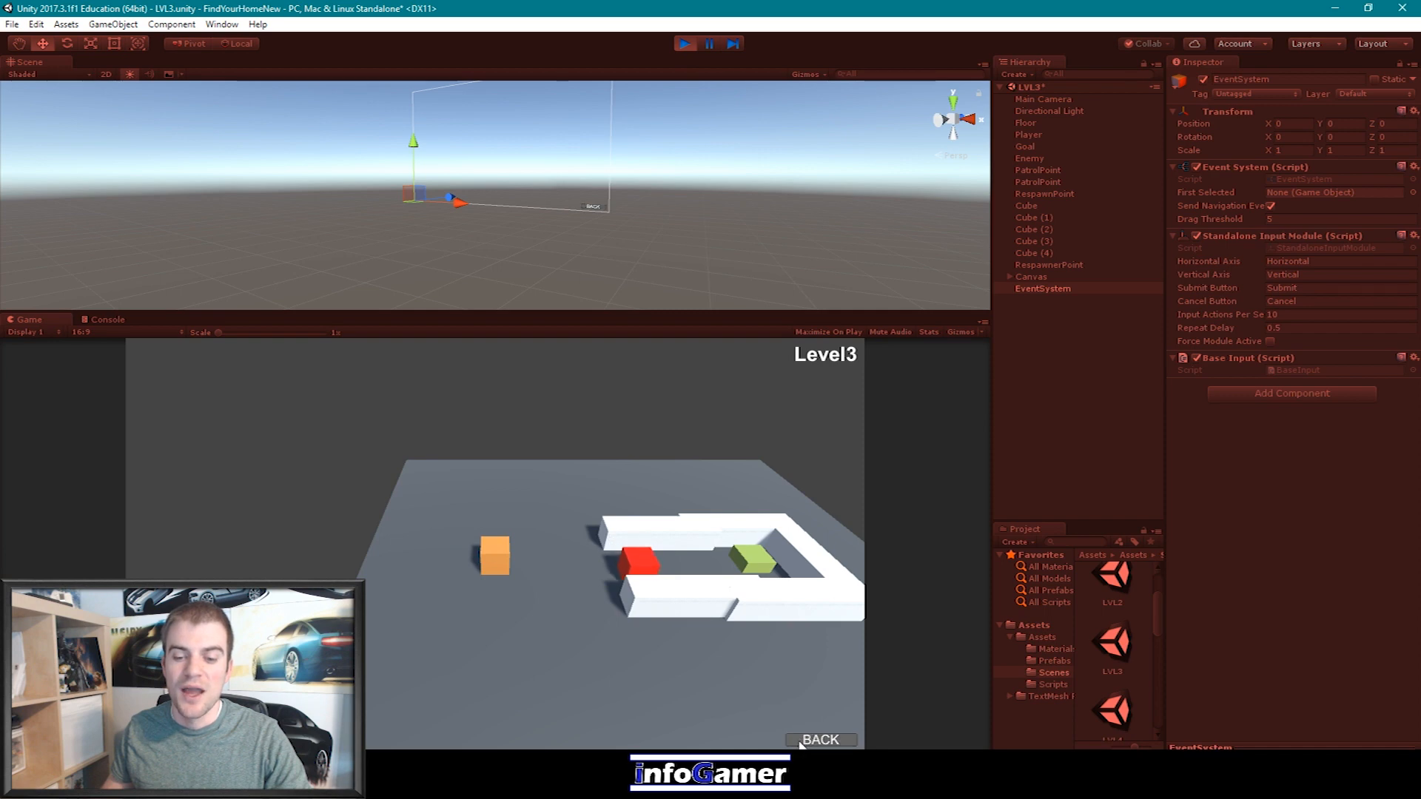
left_click(684, 43)
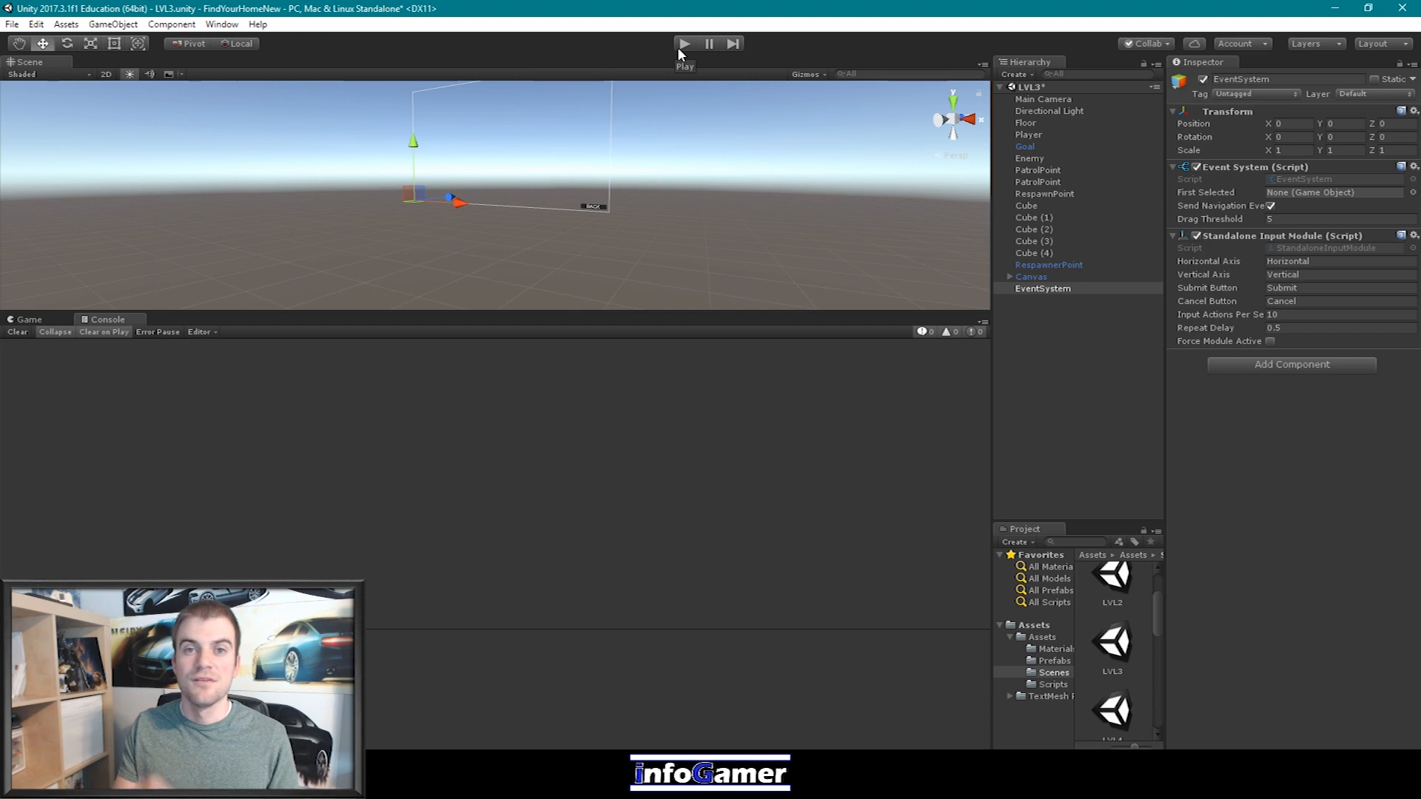
Reopen the Hierarchy Create menu on its UI list showing the Event System option
left_click(1042, 289)
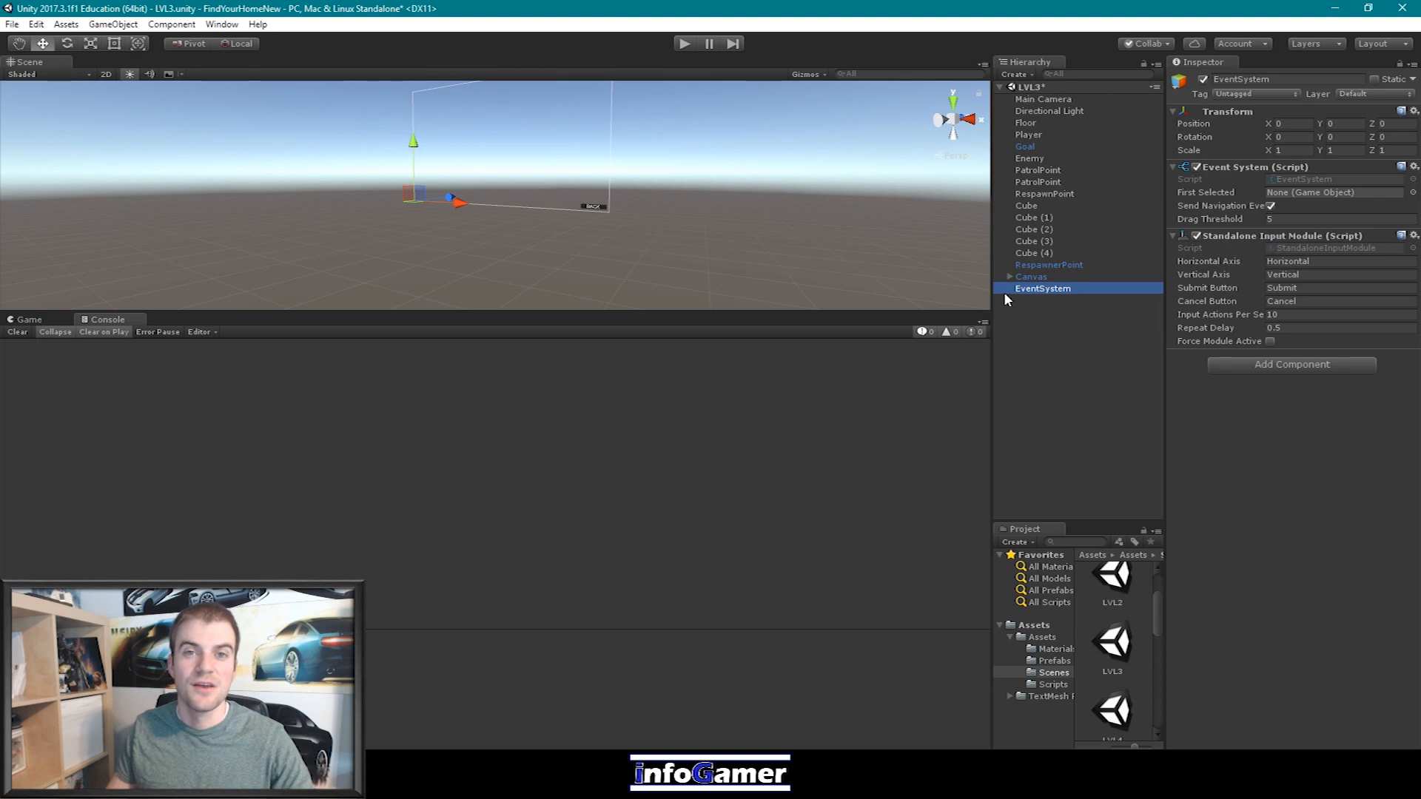
mouse_move(1009, 295)
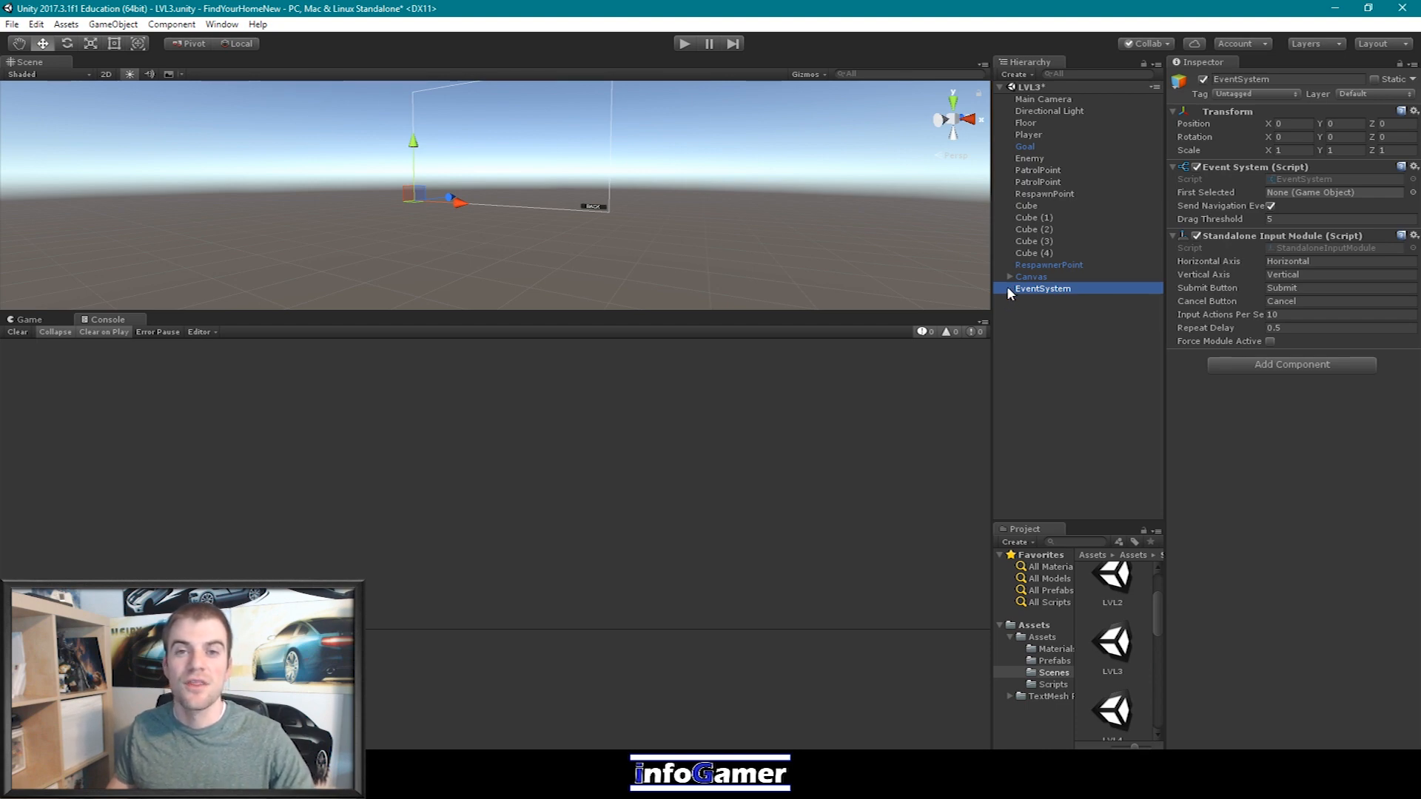
mouse_move(999, 278)
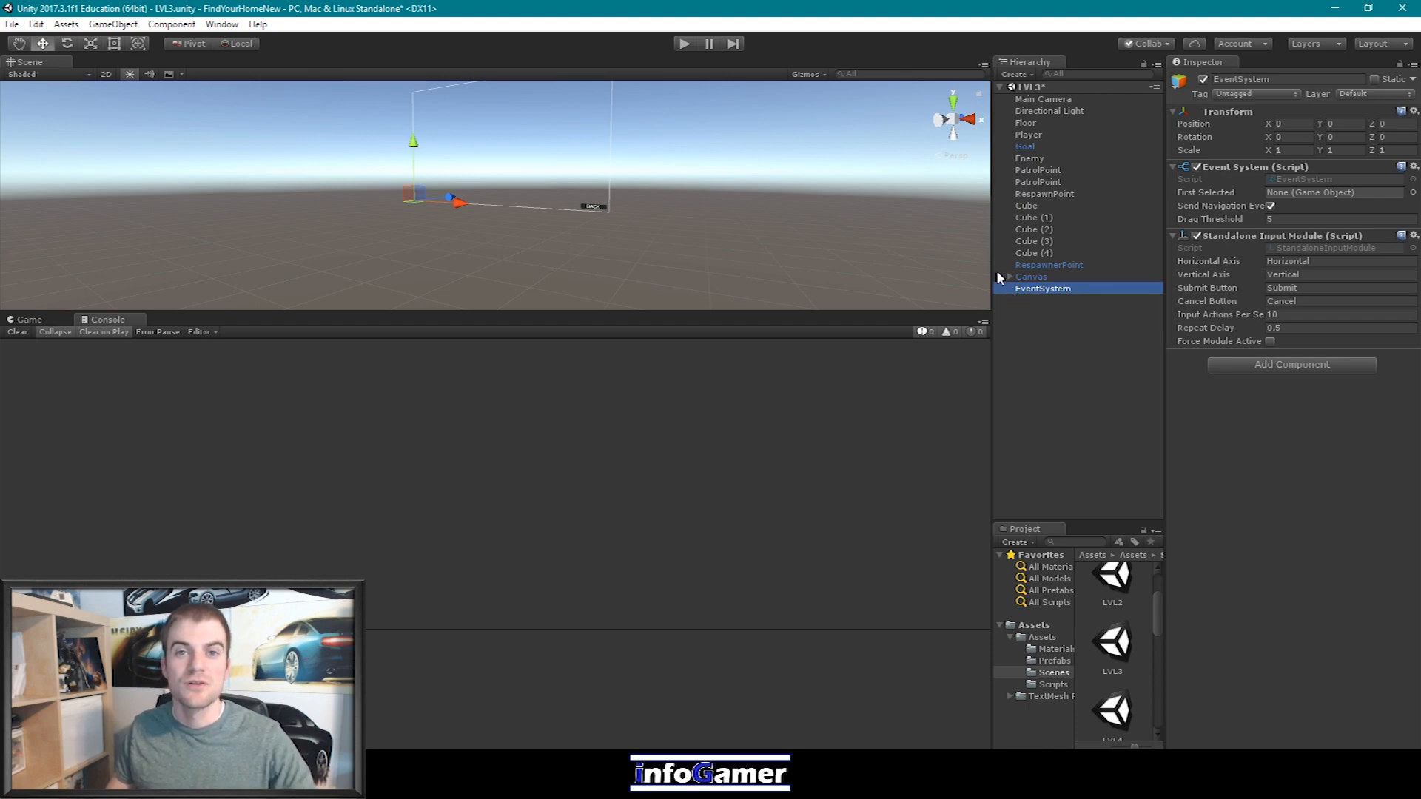
mouse_move(990, 279)
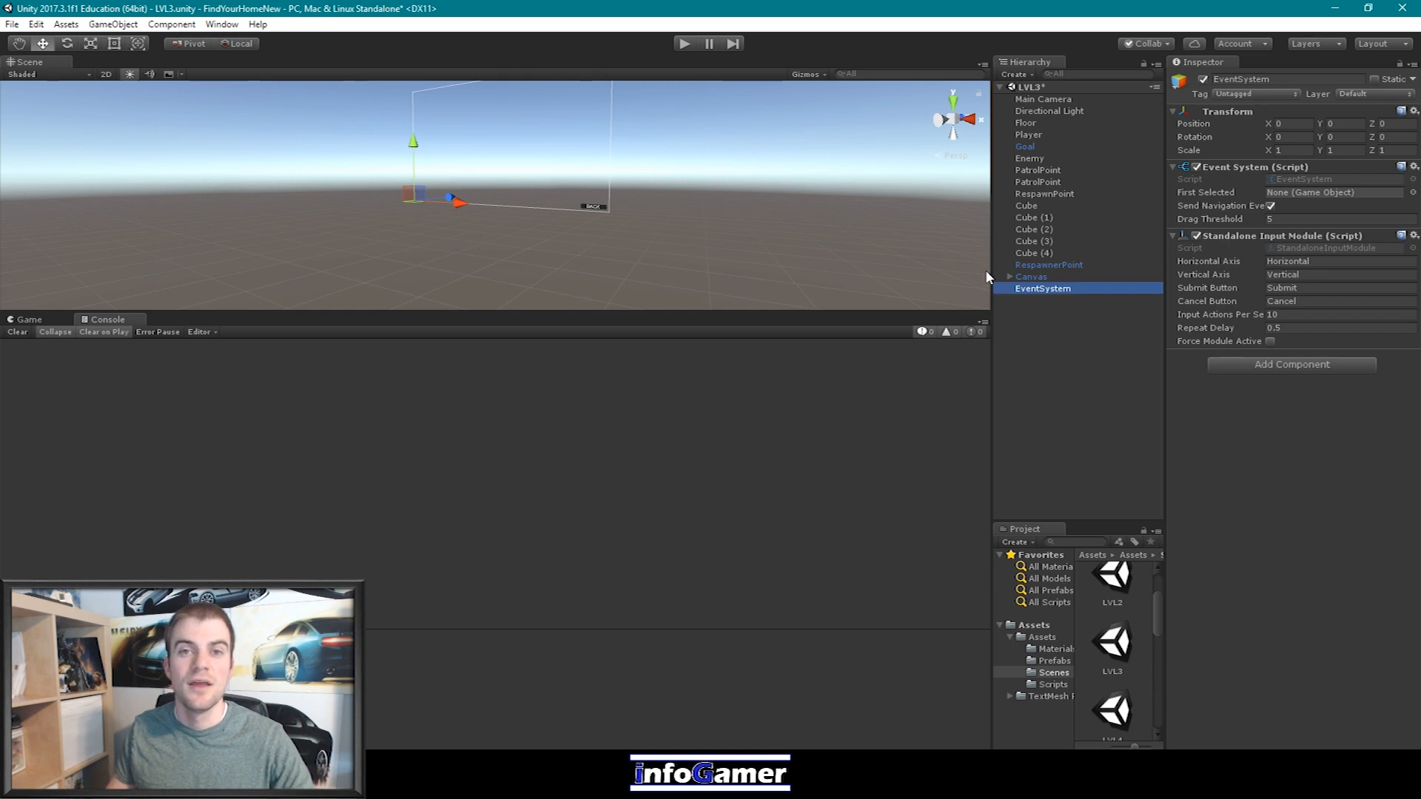
mouse_move(1023, 170)
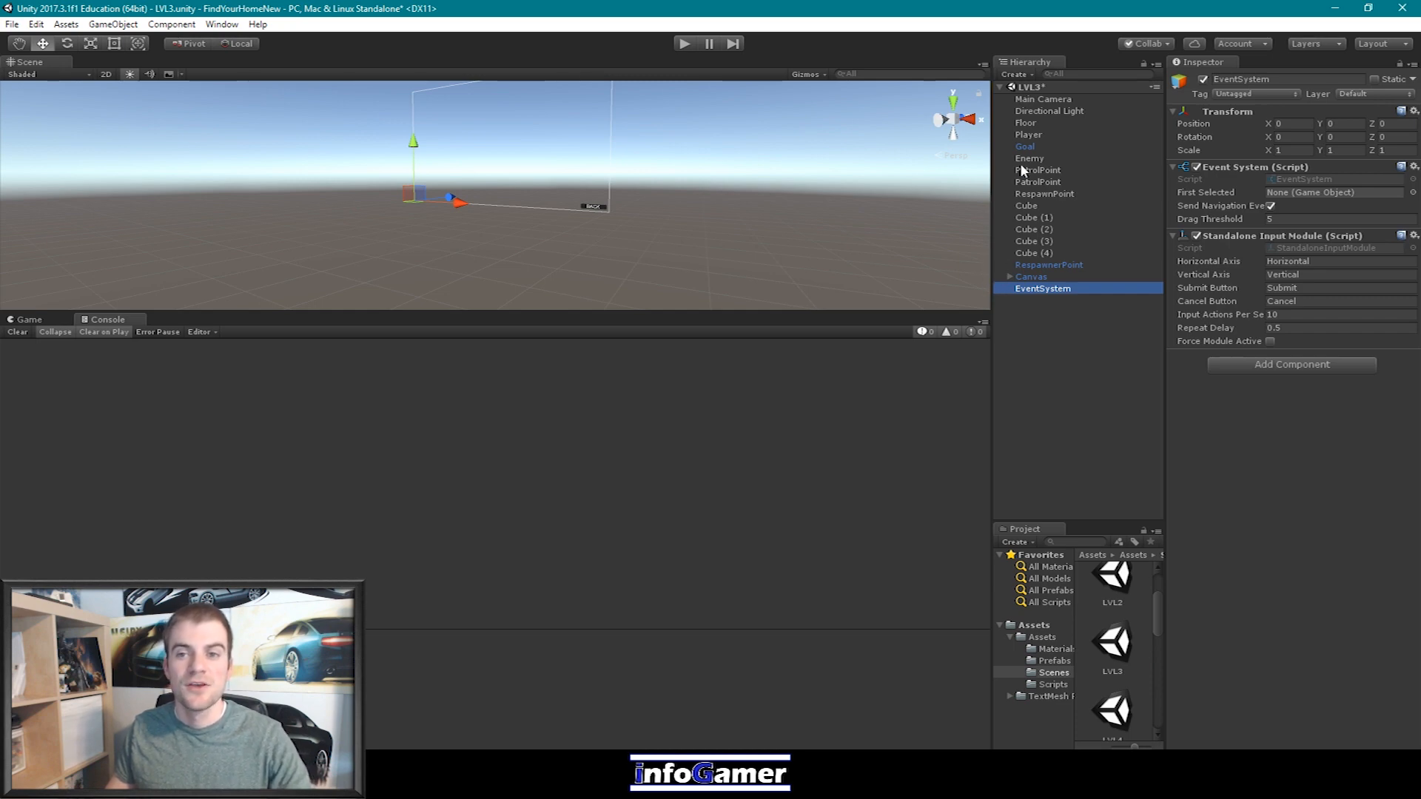
left_click(1016, 74)
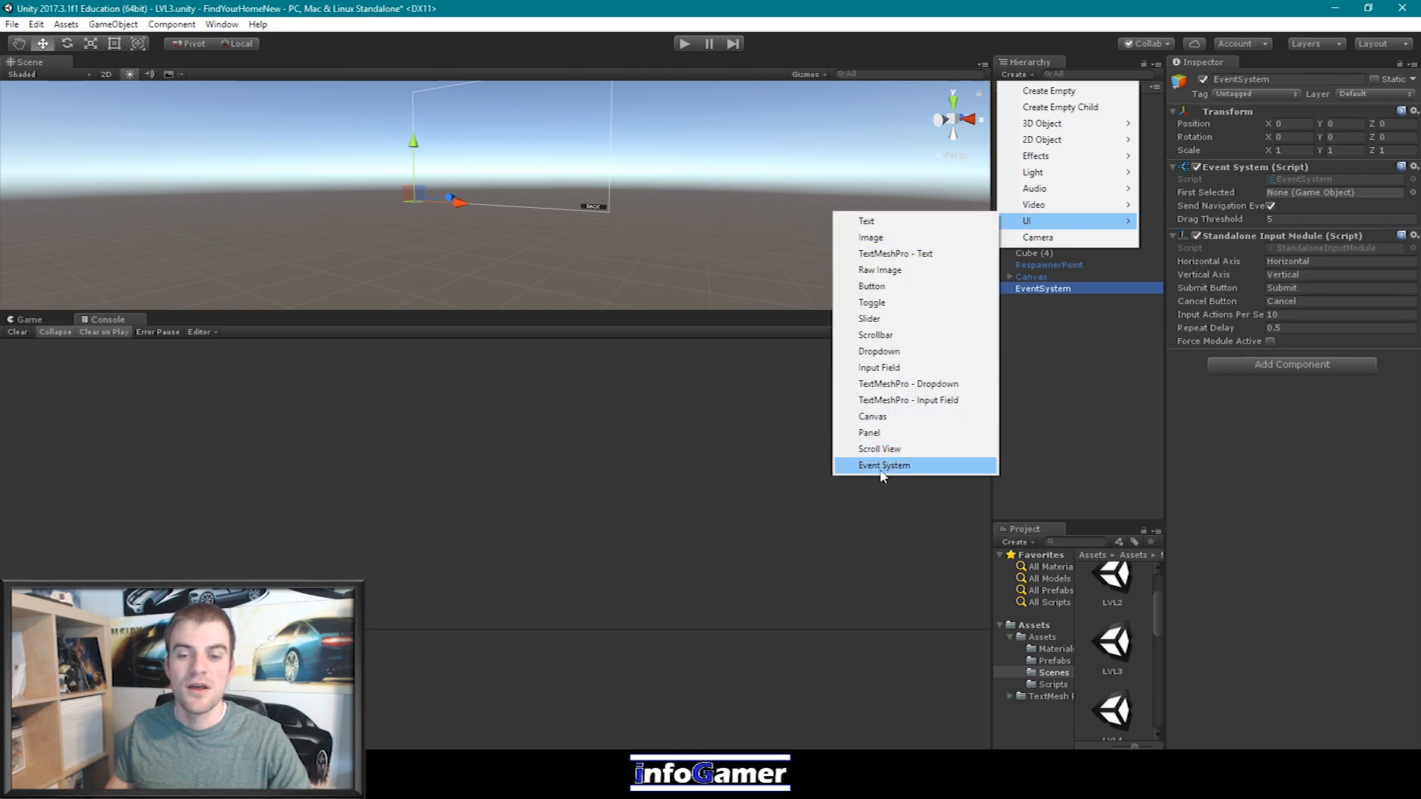
left_click(883, 465)
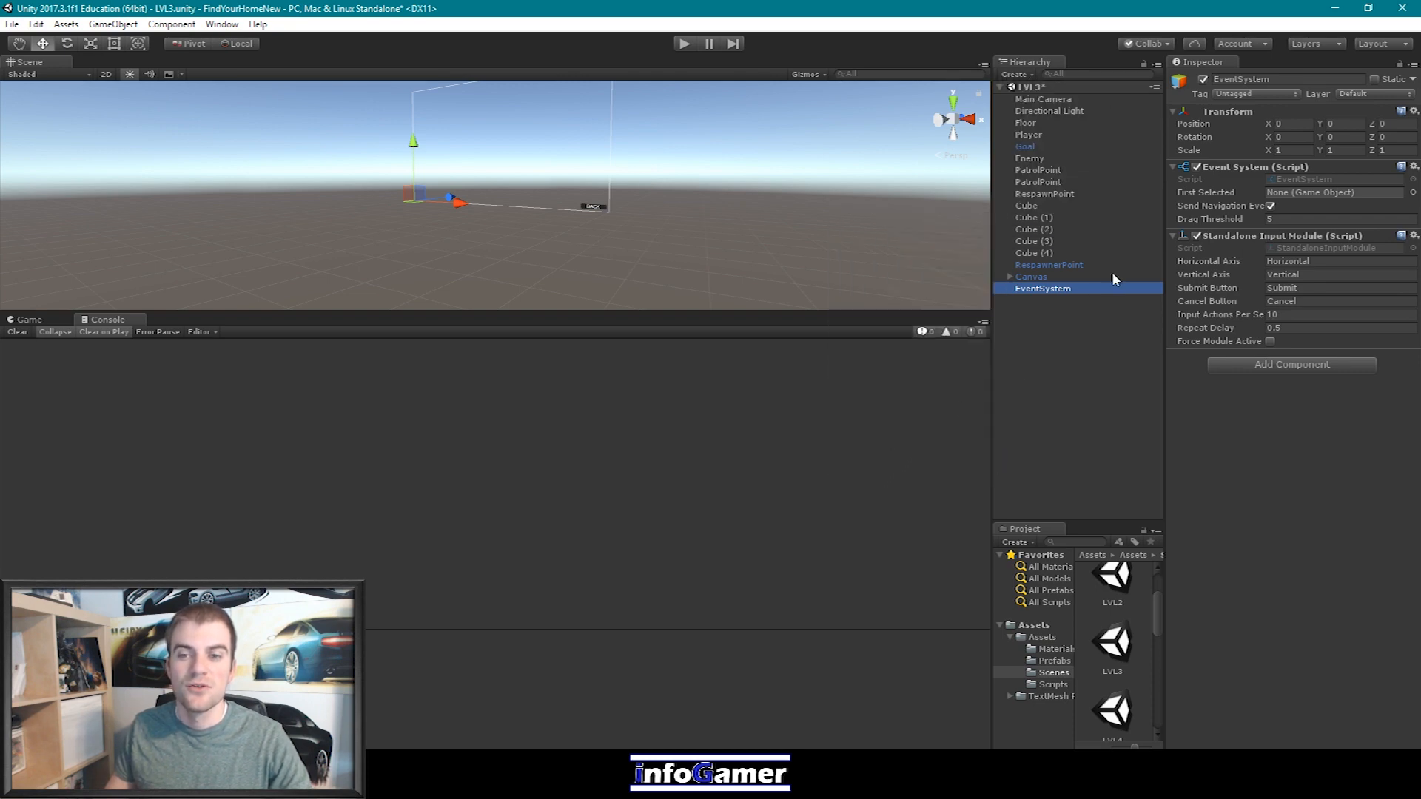
mouse_move(1045, 319)
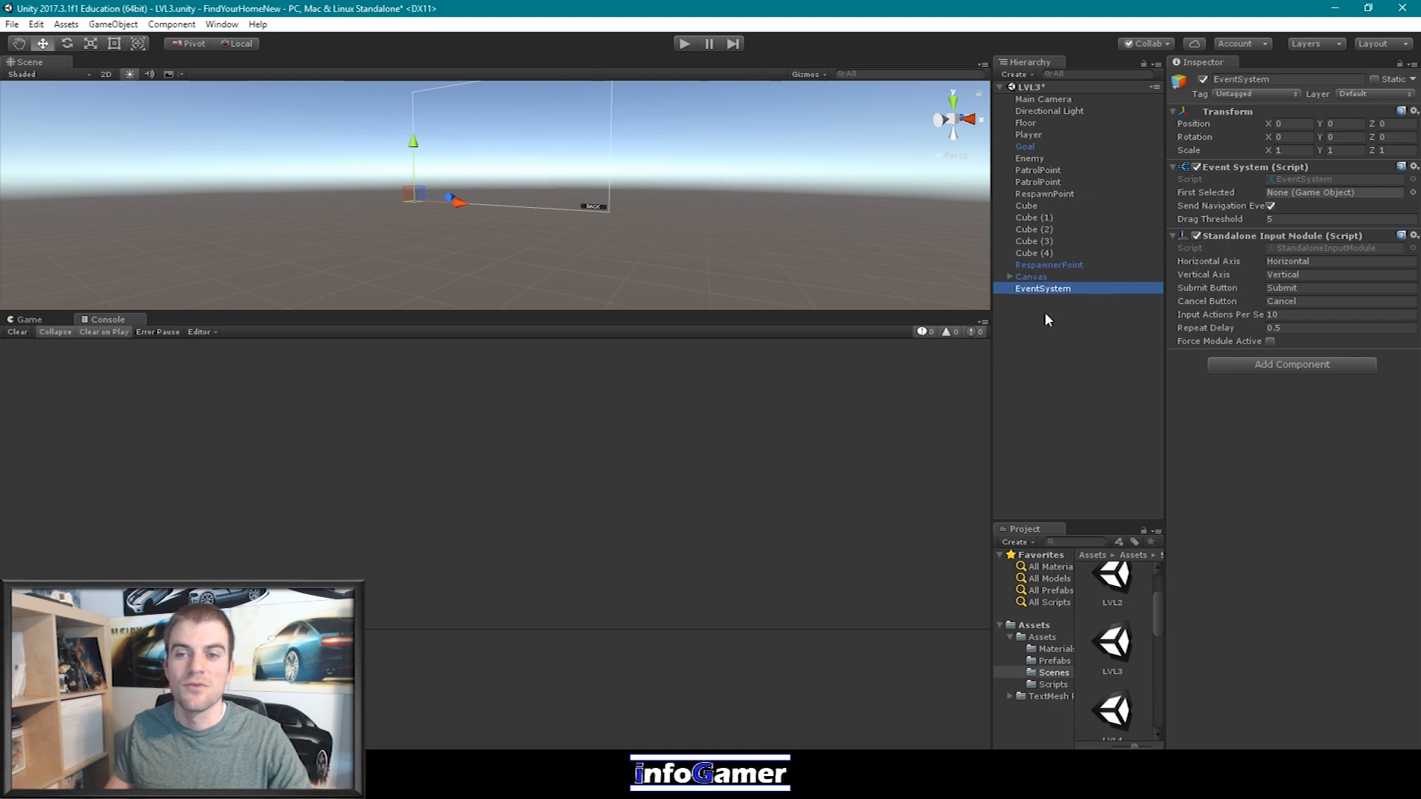
mouse_move(1047, 320)
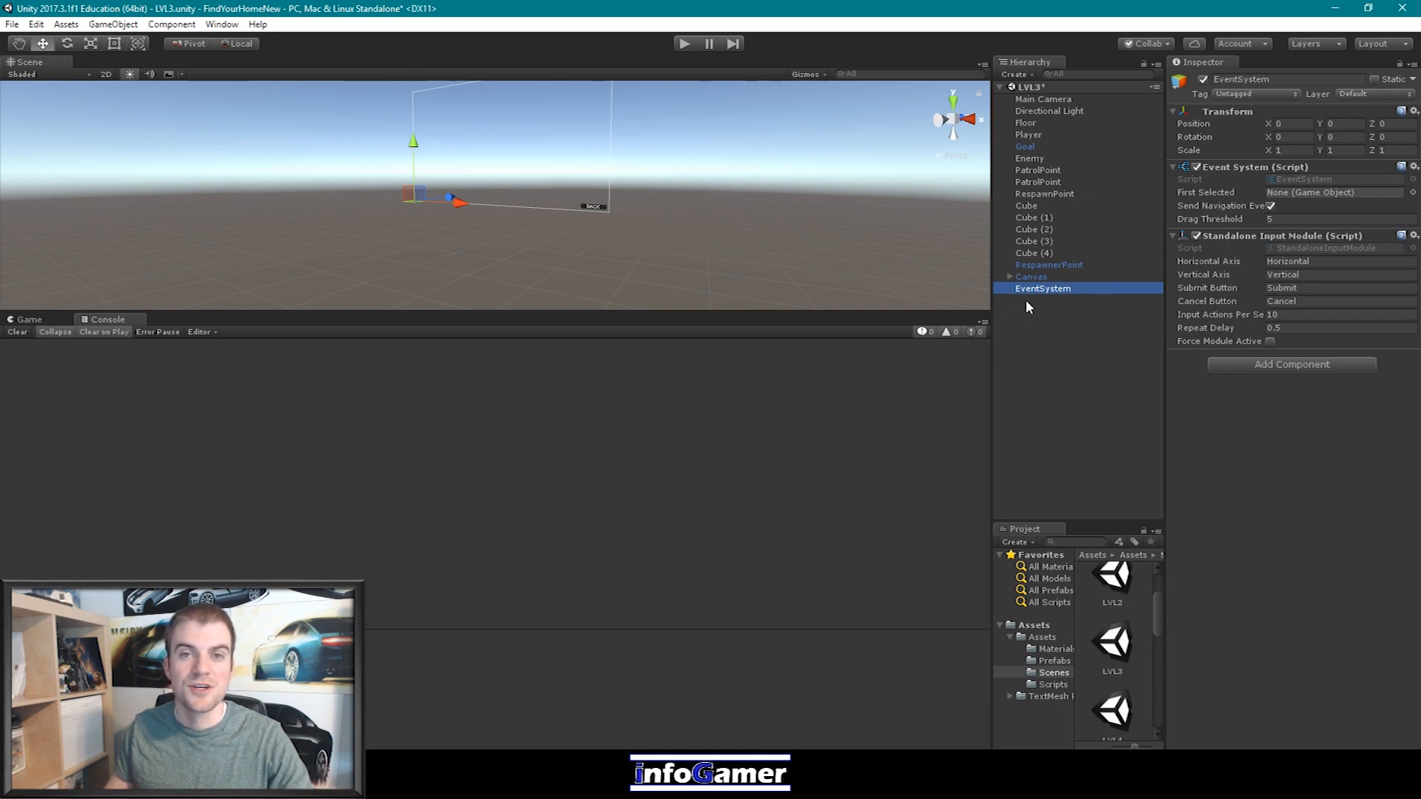
mouse_move(1057, 298)
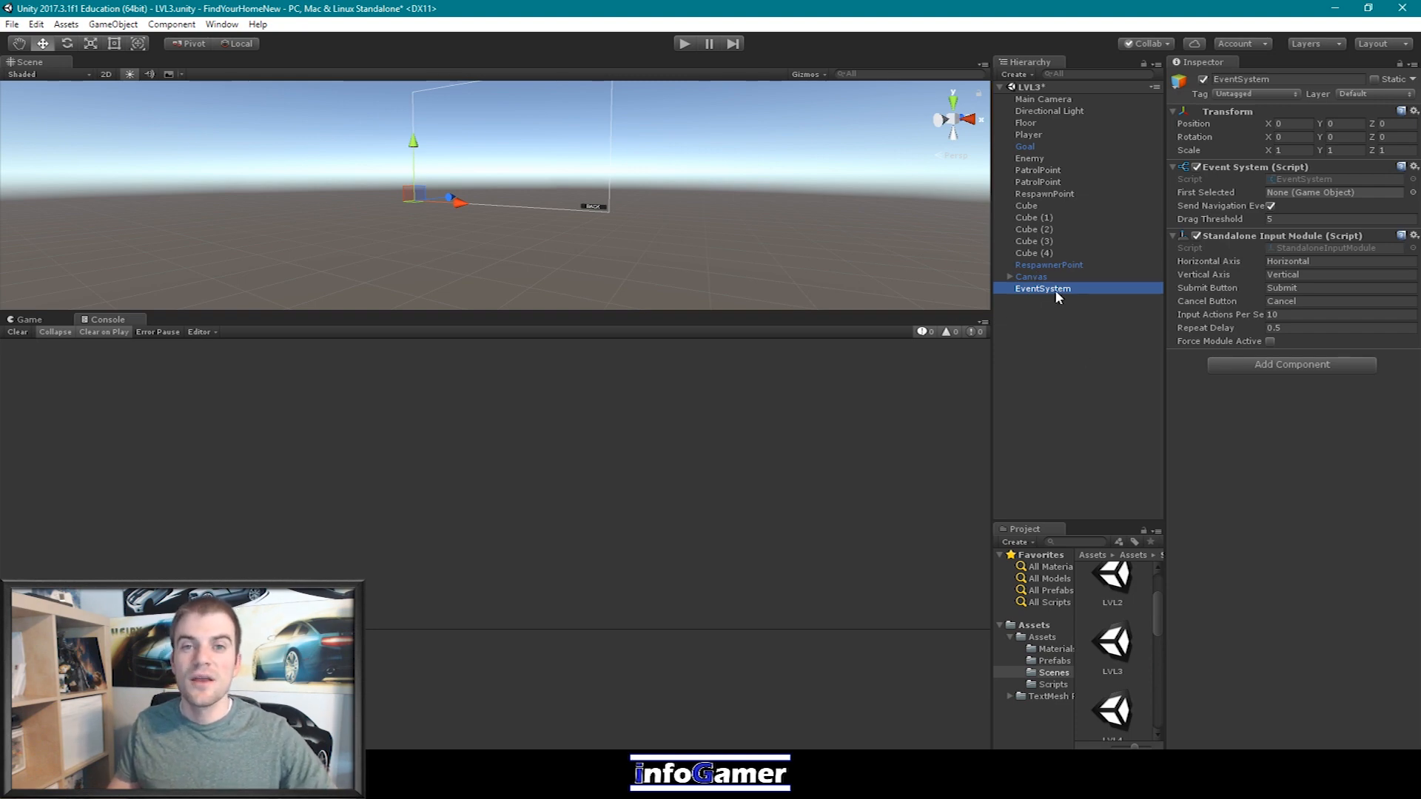
mouse_move(1059, 302)
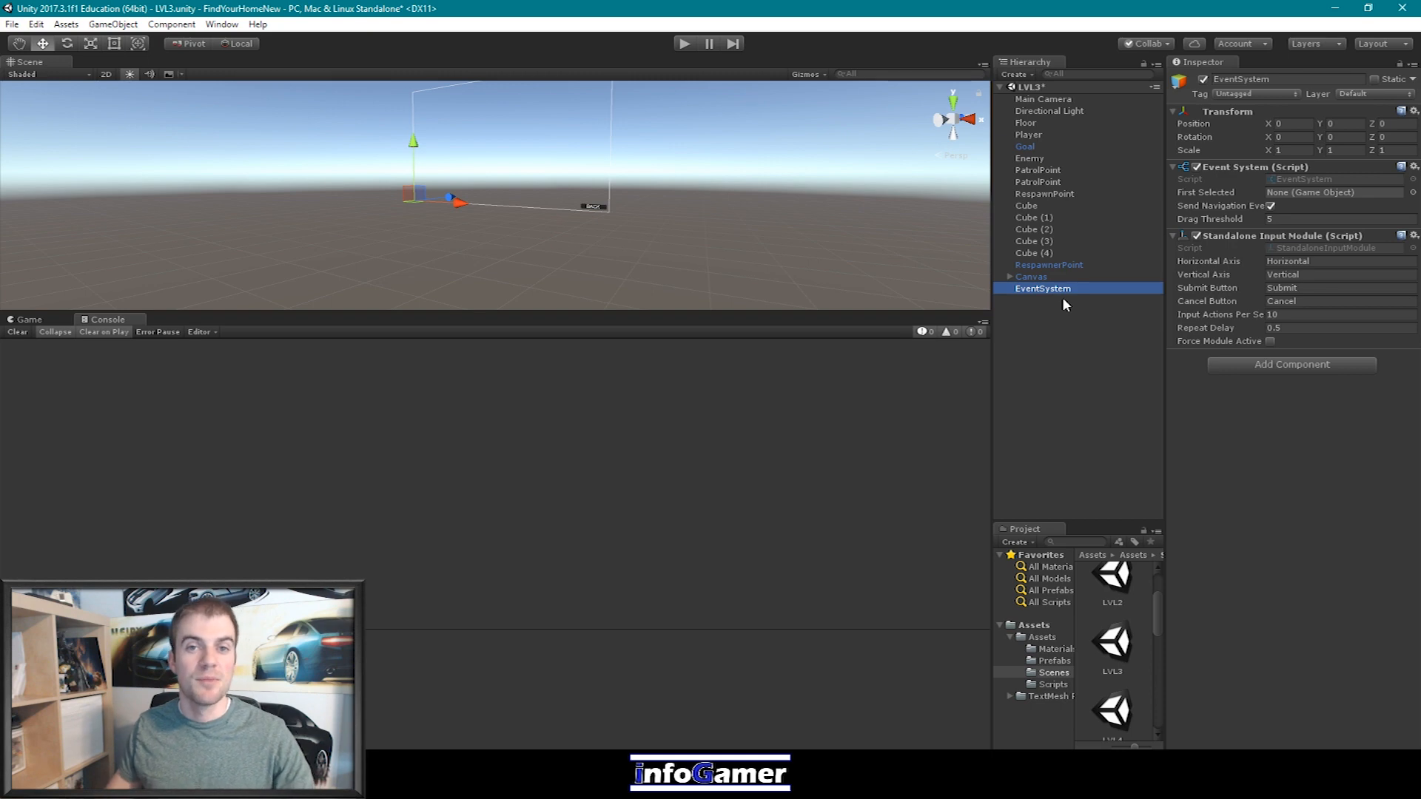
mouse_move(1025, 254)
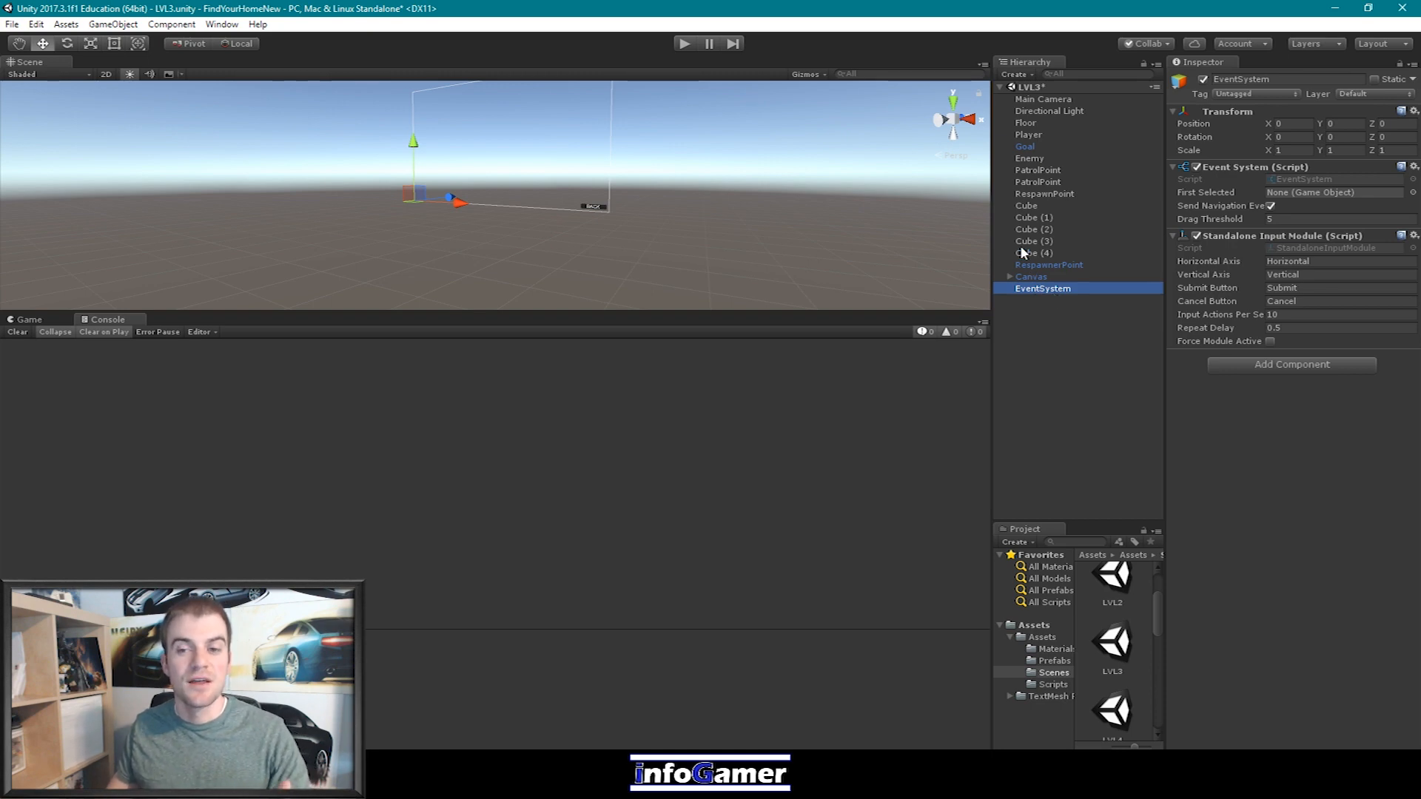
mouse_move(1069, 281)
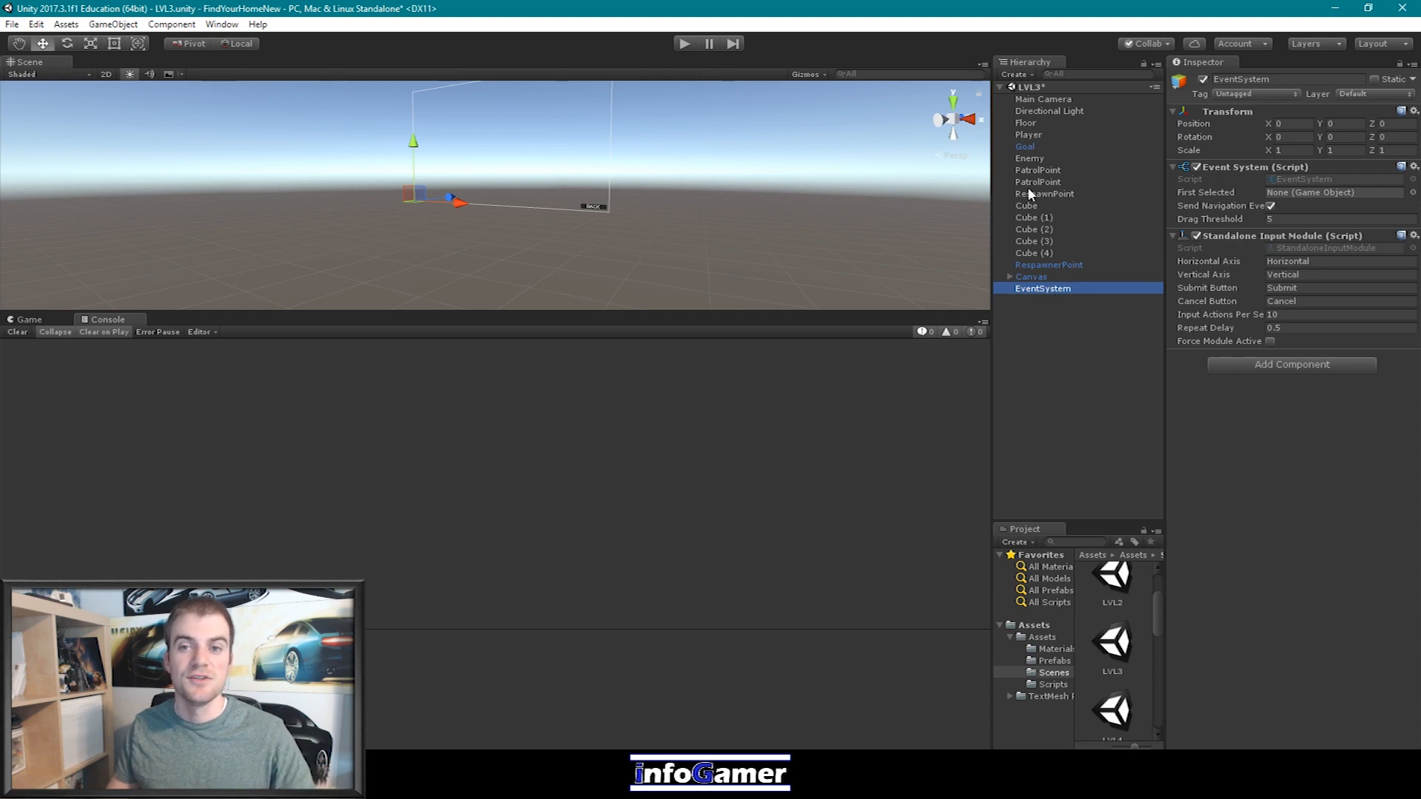
left_click(1012, 74)
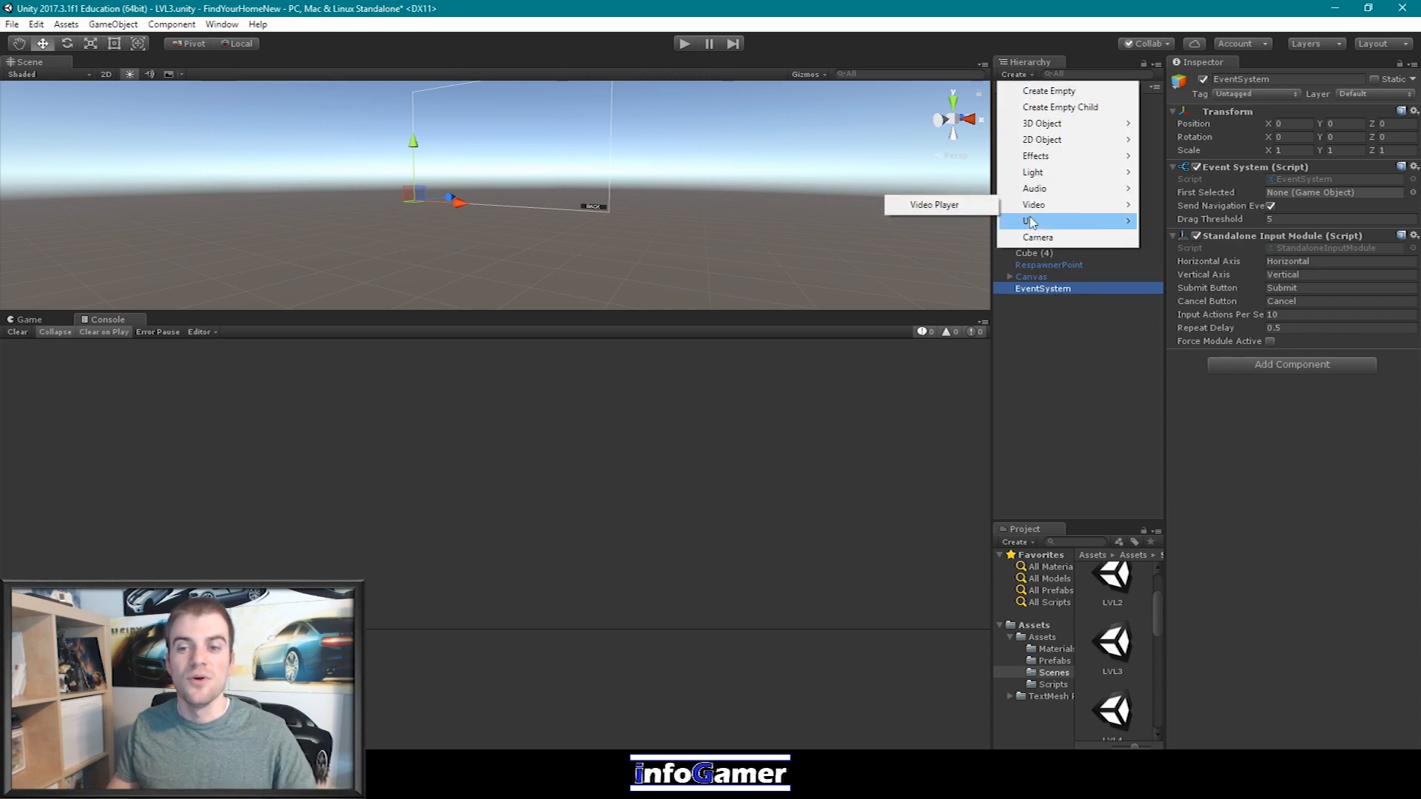
left_click(1024, 220)
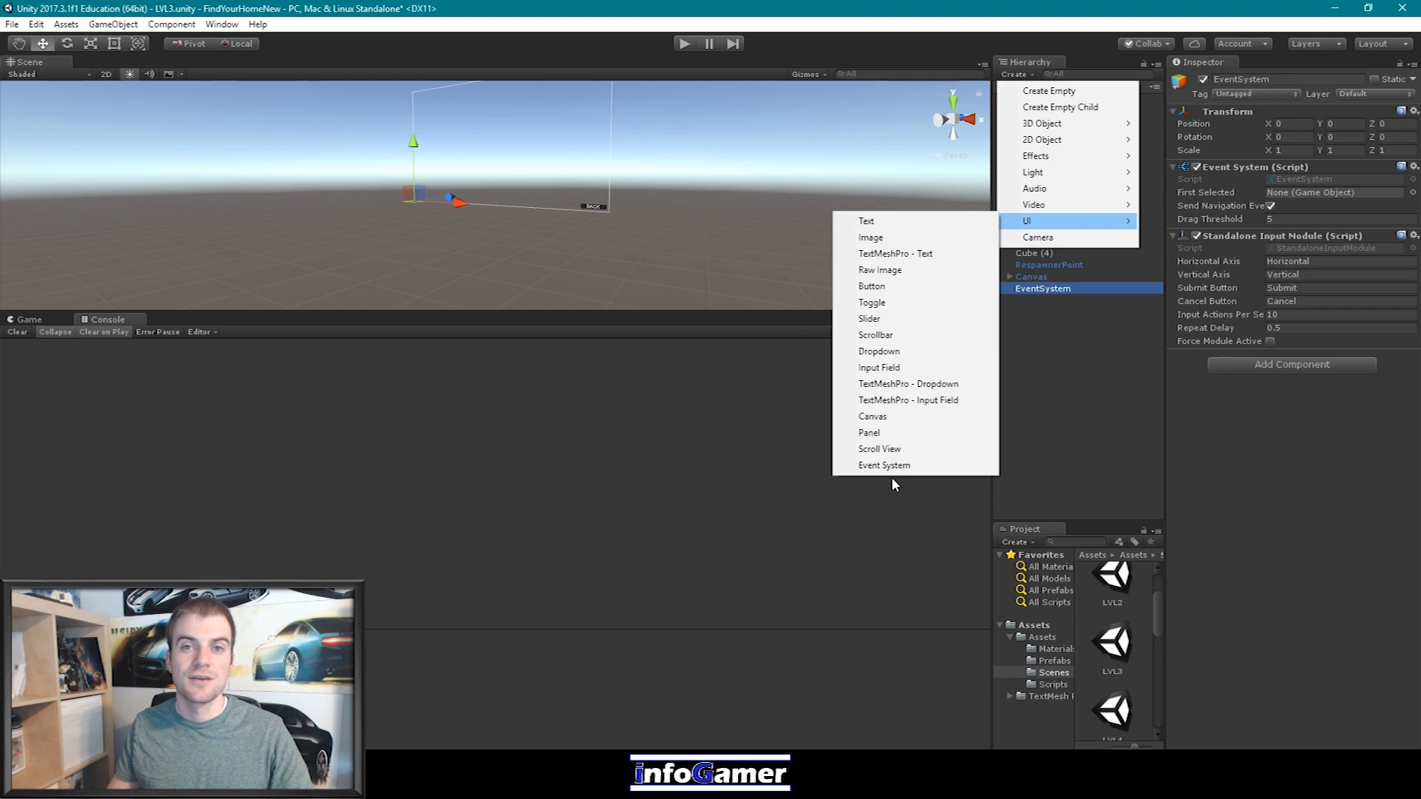